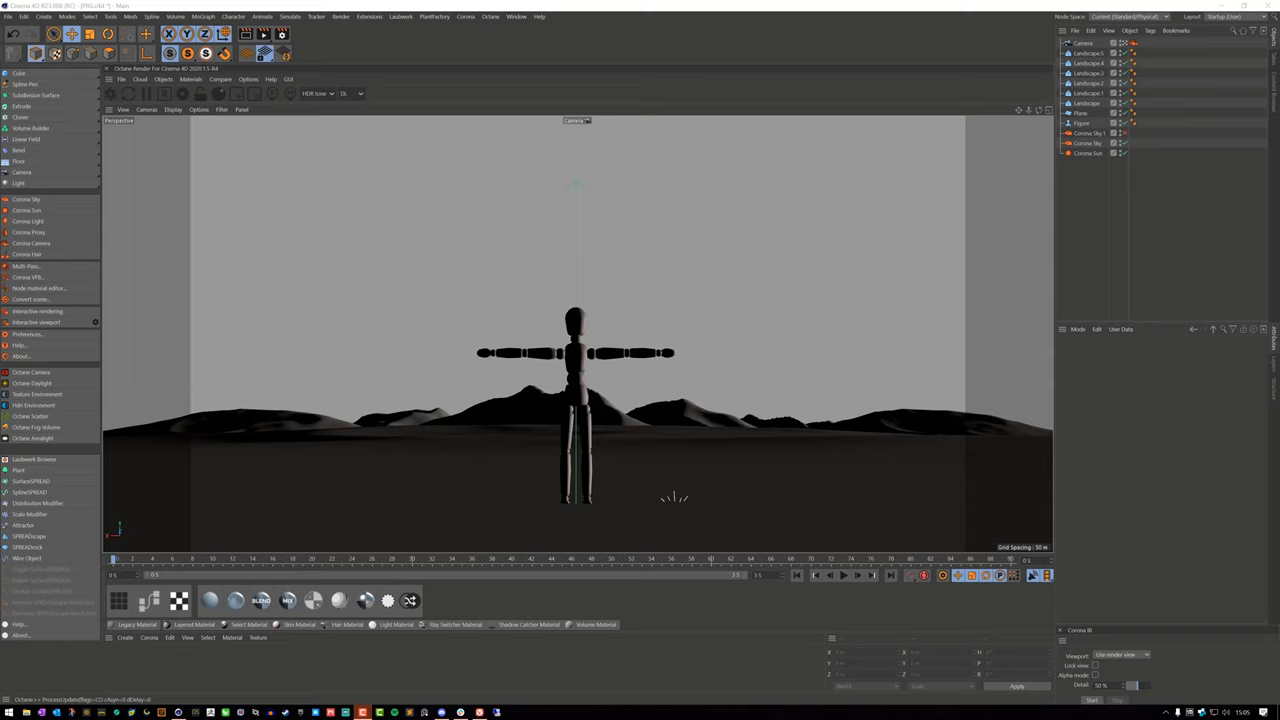
mouse_move(1182, 414)
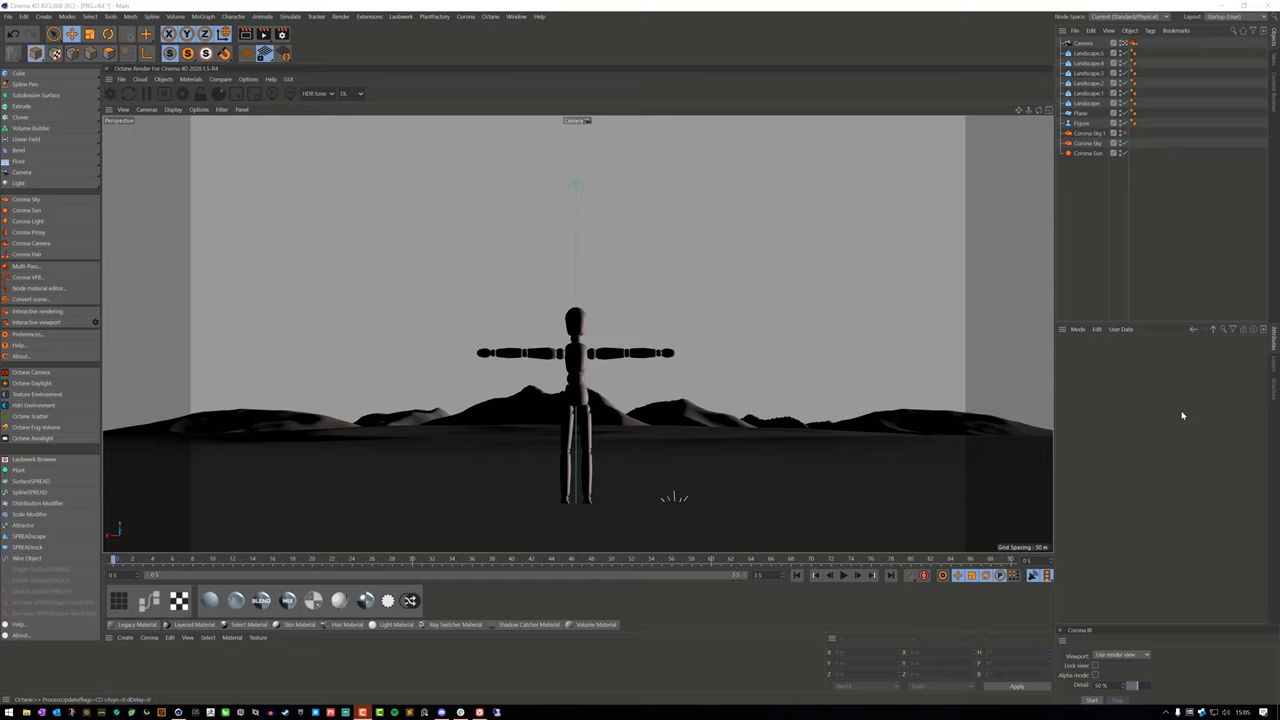
mouse_move(1116, 408)
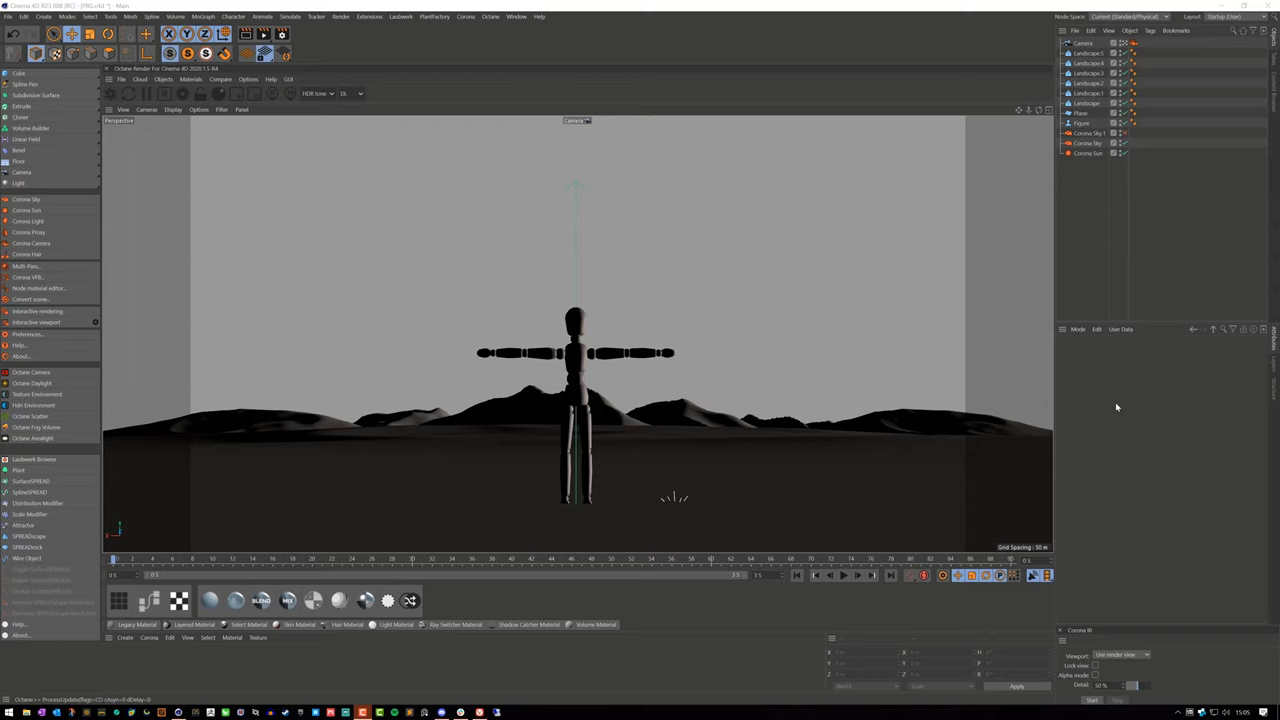
mouse_move(1144, 228)
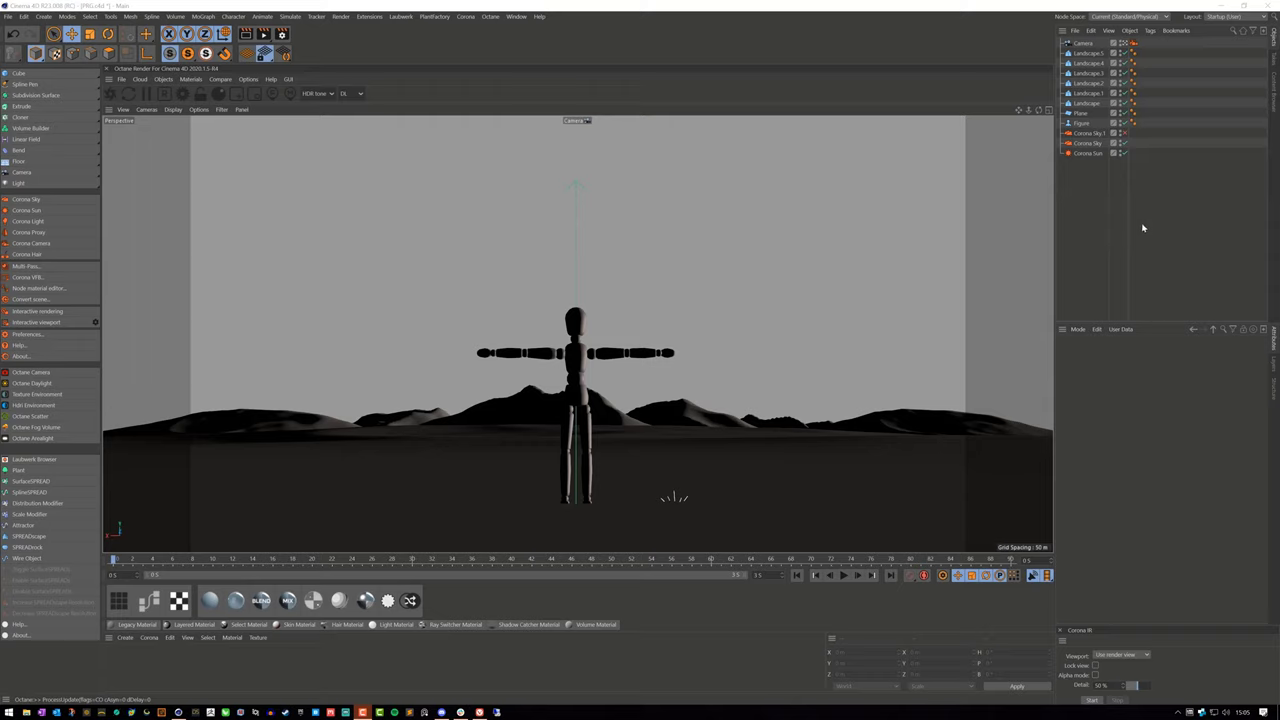
mouse_move(1092, 252)
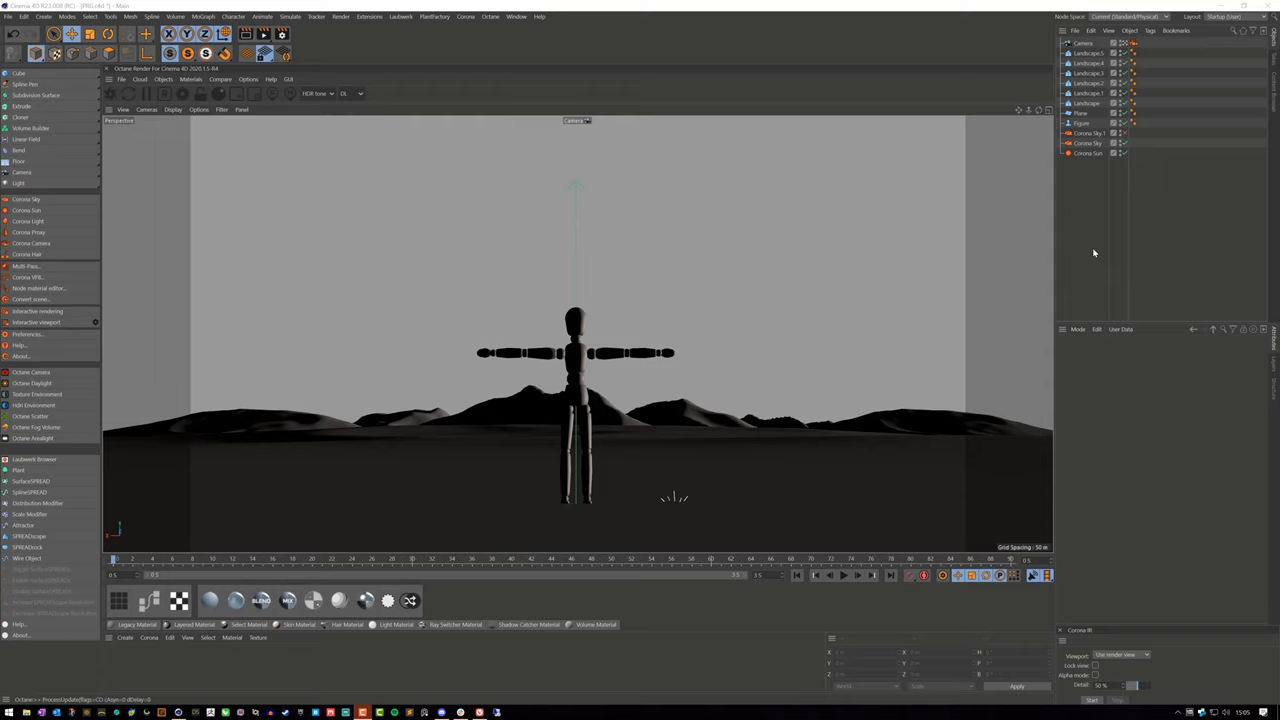
mouse_move(1108, 248)
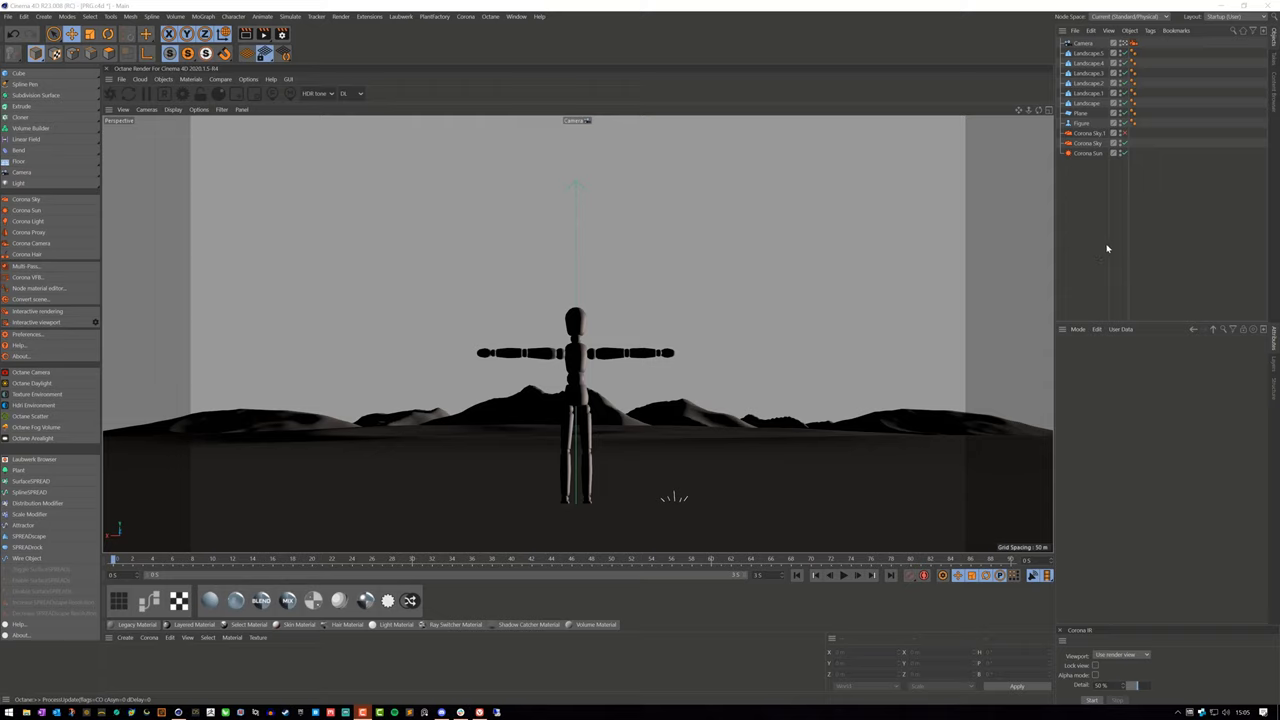
mouse_move(1092, 256)
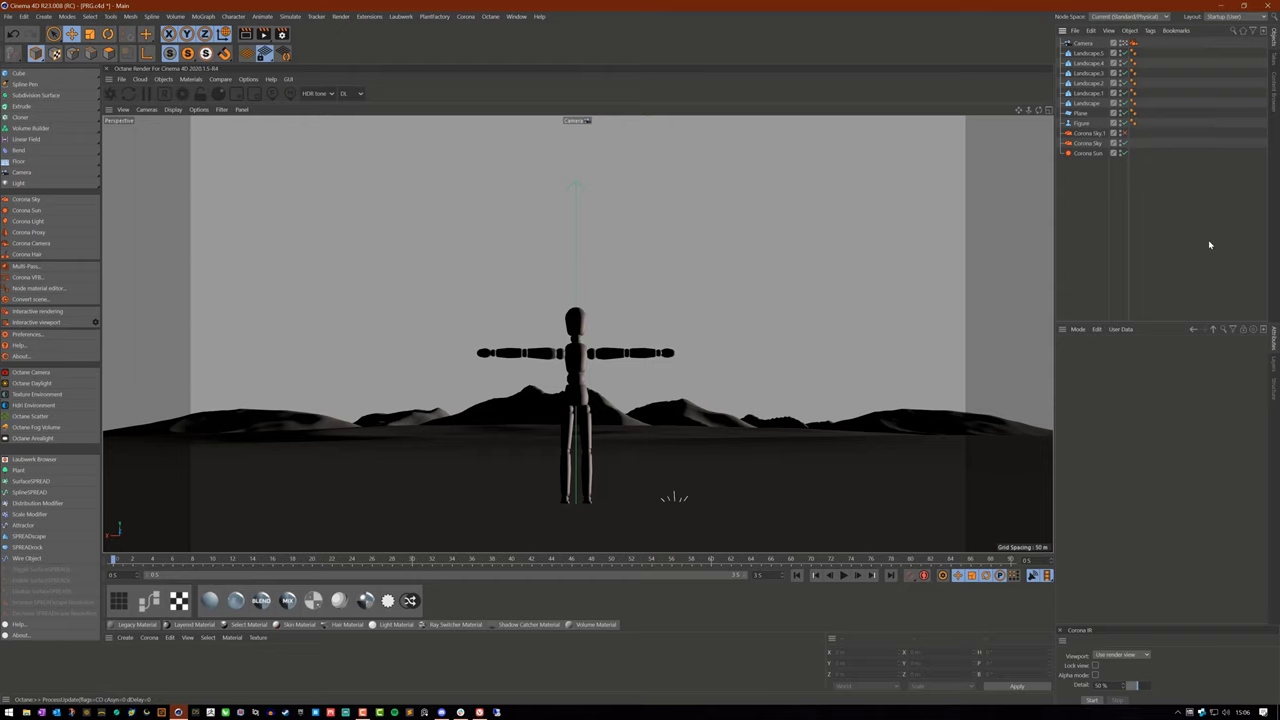
mouse_move(1124, 204)
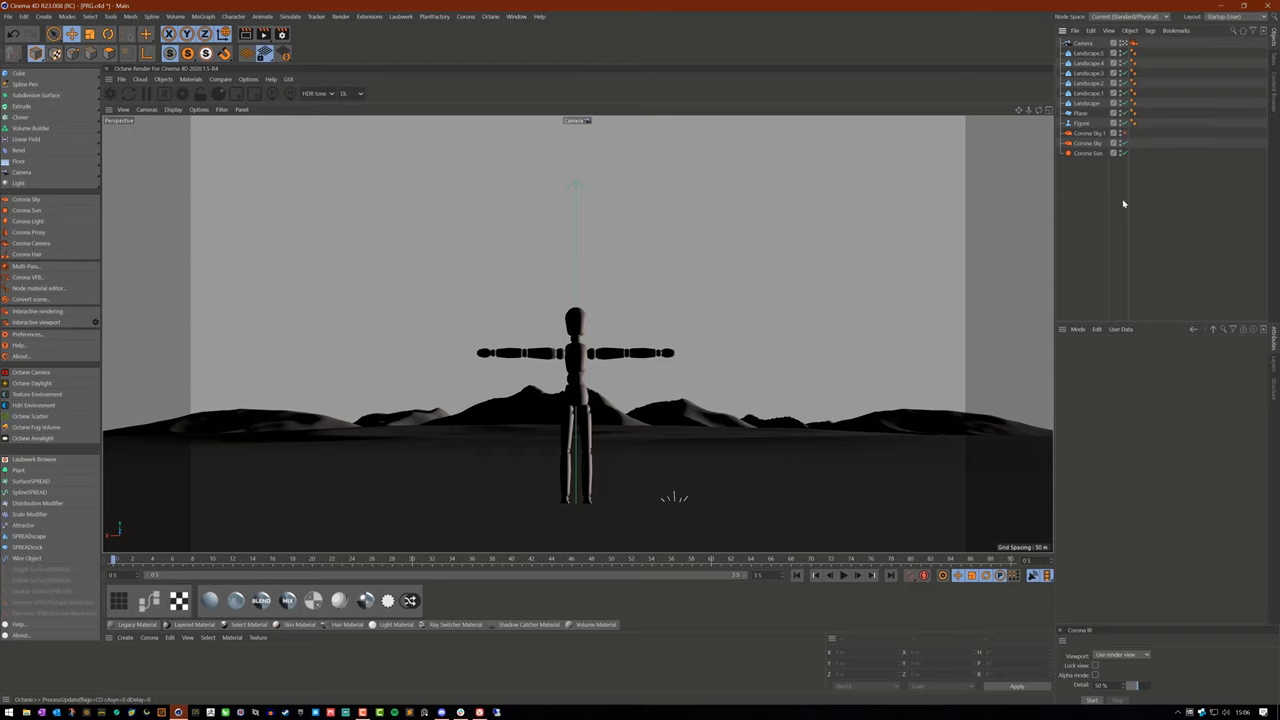
Select the Corona Sky, show its Object properties and dismiss the Interactive Render message.
click(1088, 152)
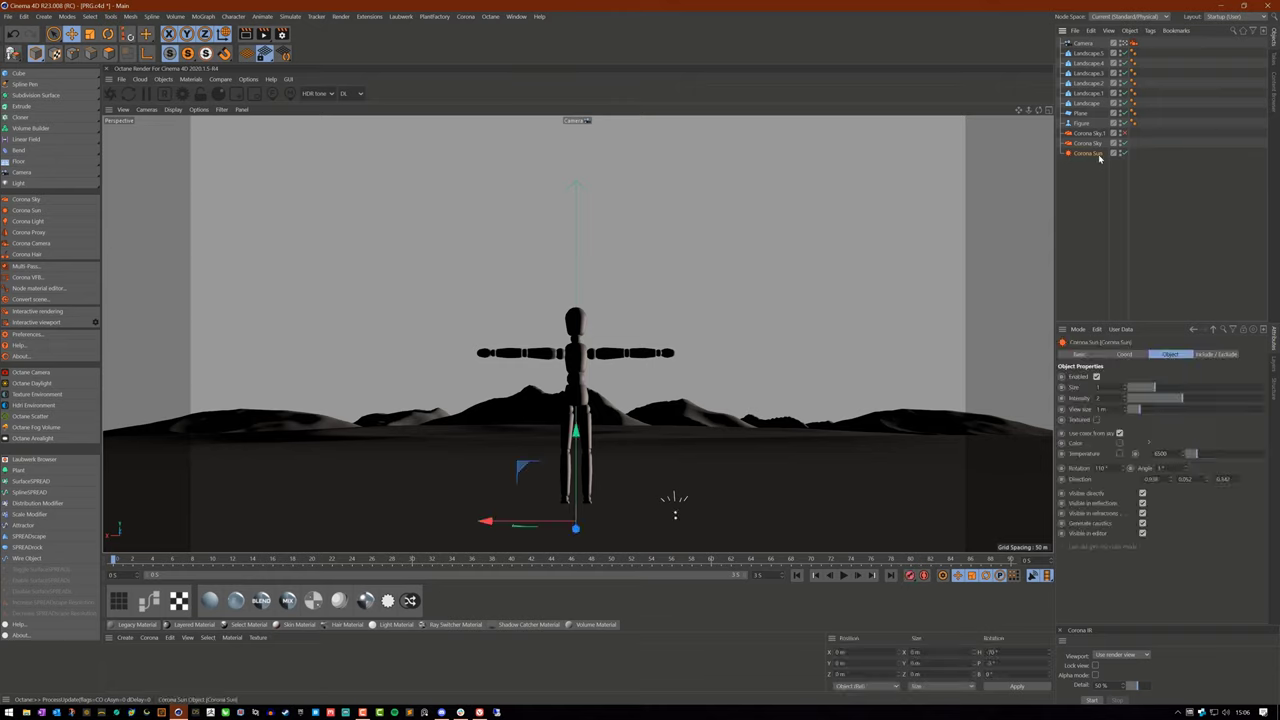
click(1088, 144)
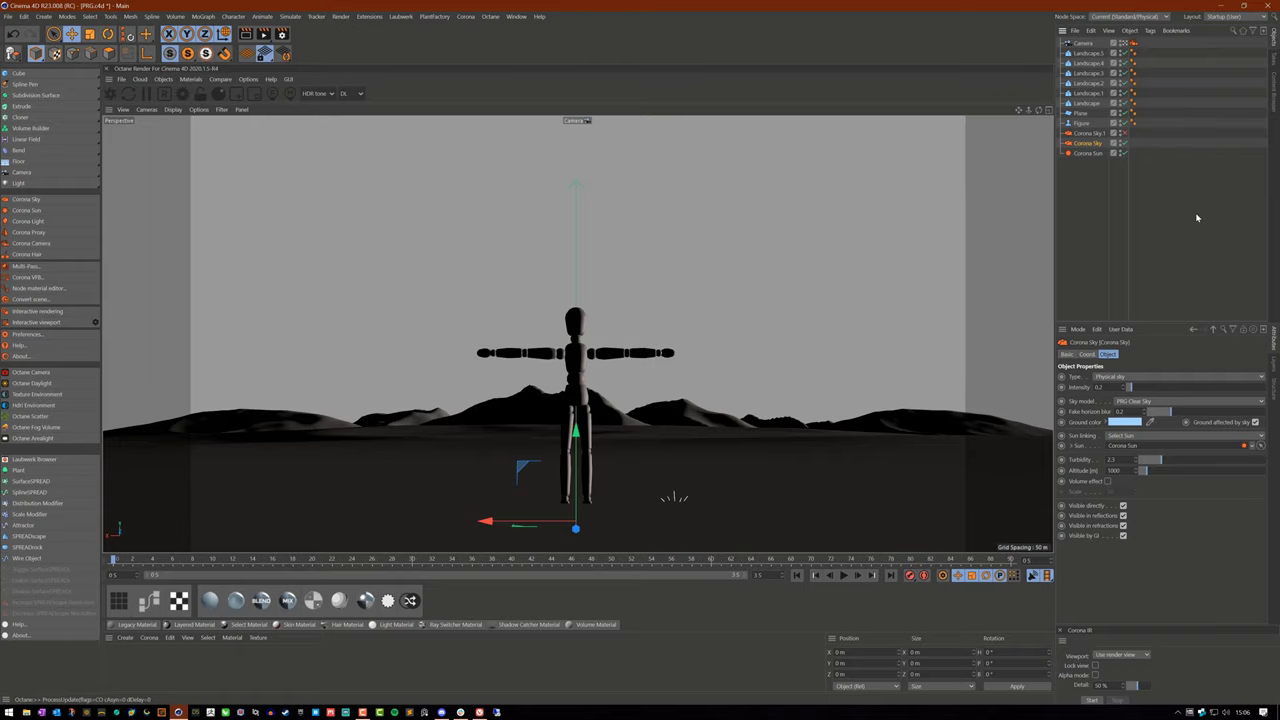
mouse_move(1190, 236)
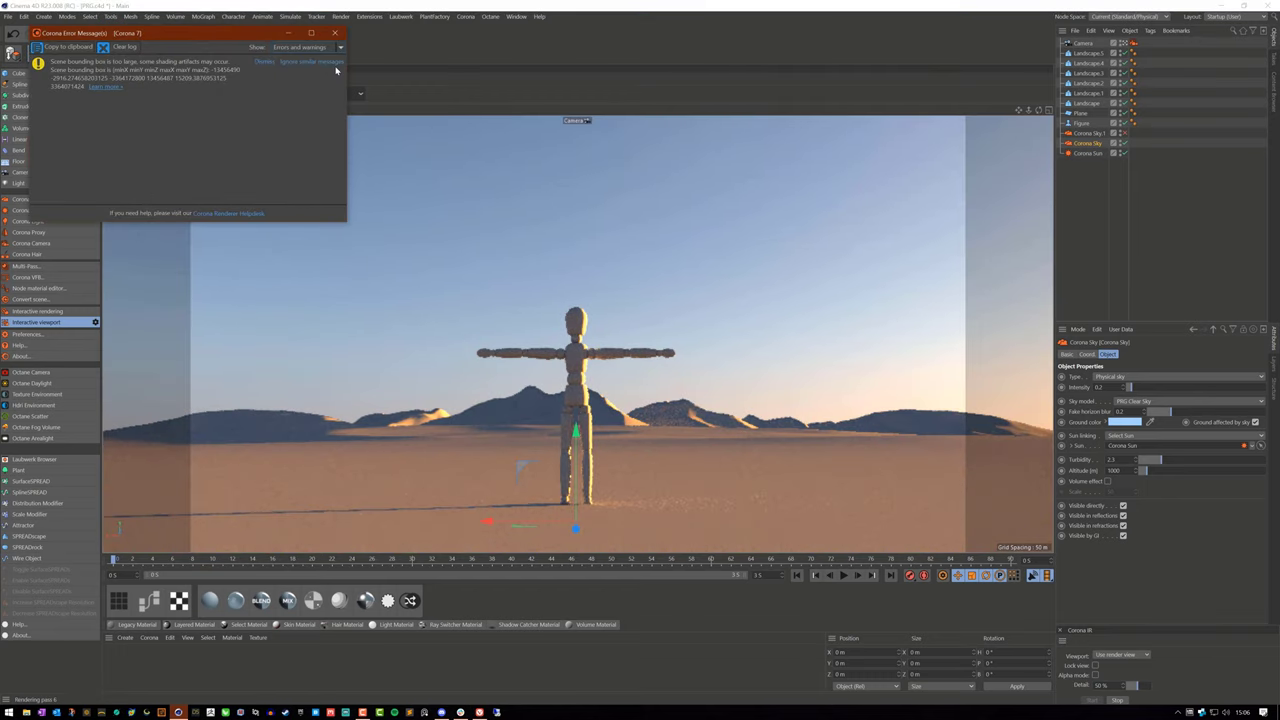
click(334, 32)
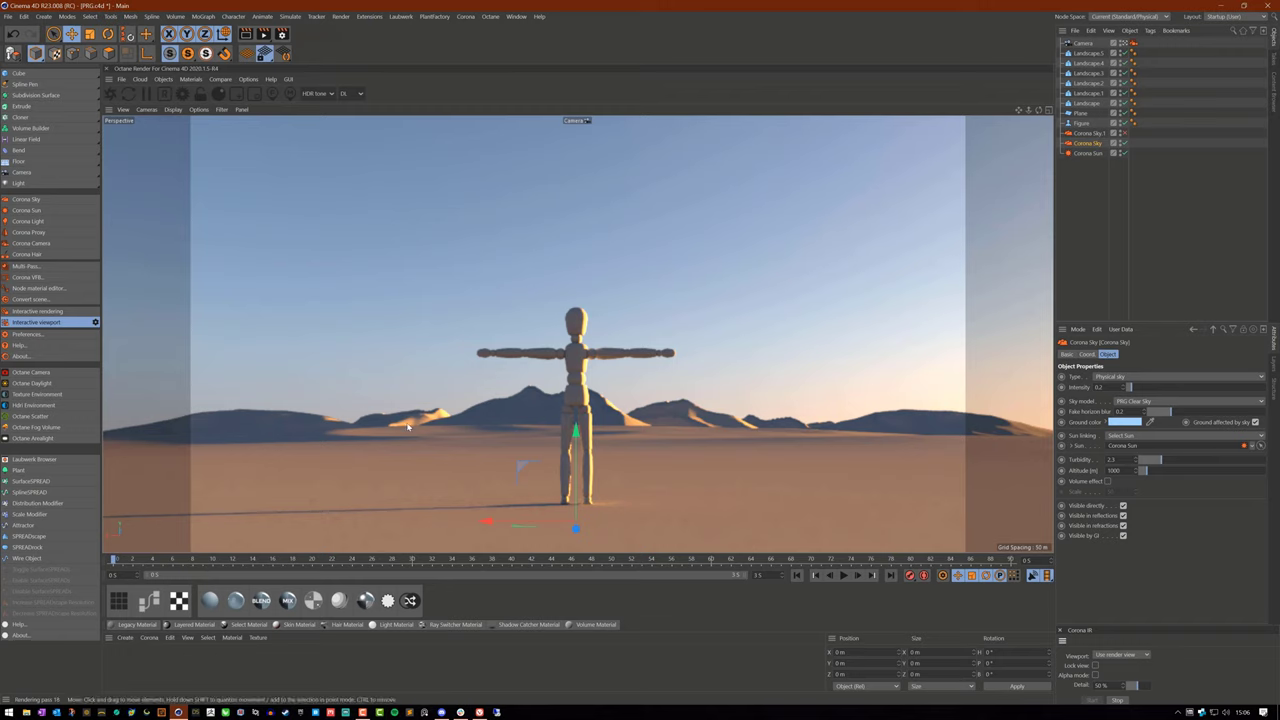
mouse_move(616, 430)
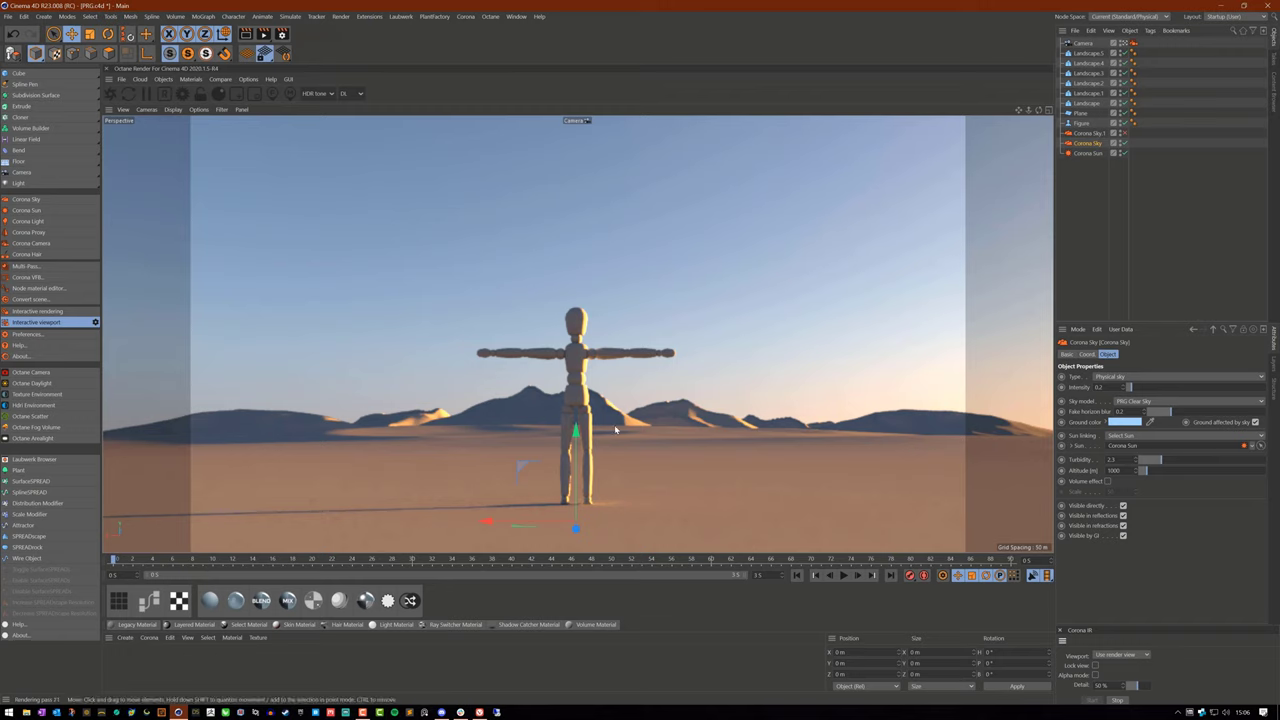
mouse_move(562, 468)
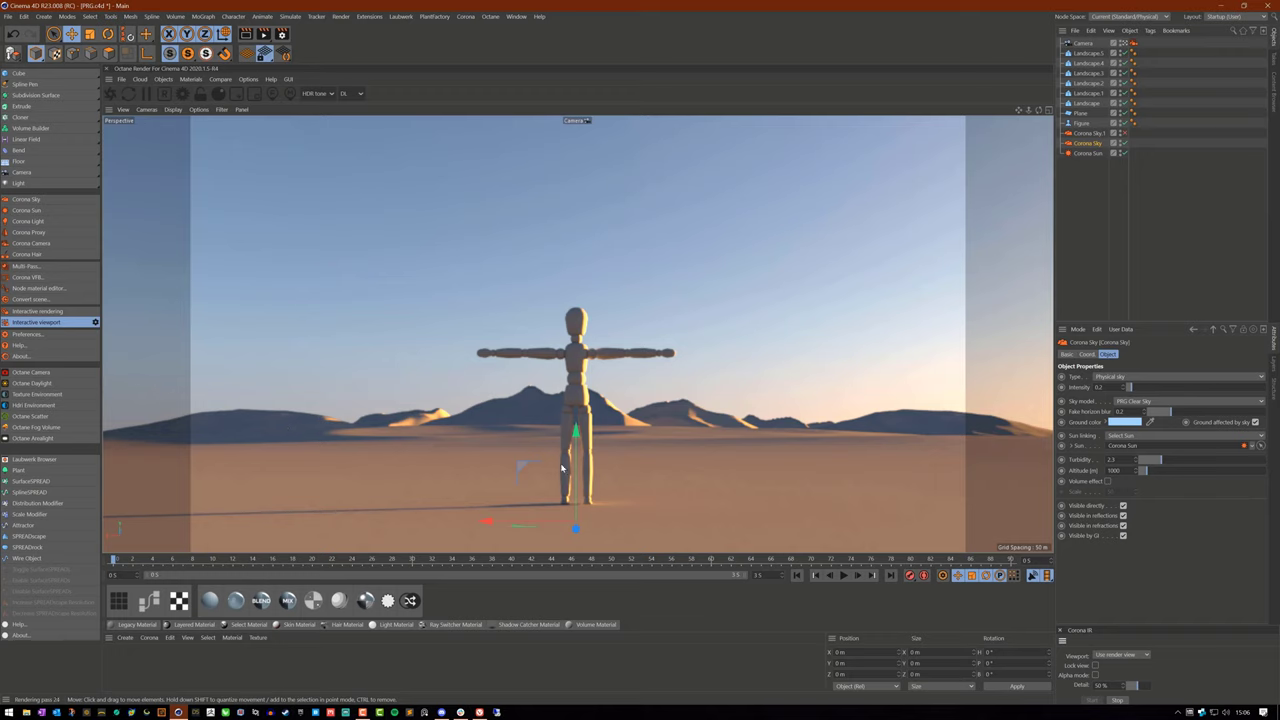
mouse_move(824, 458)
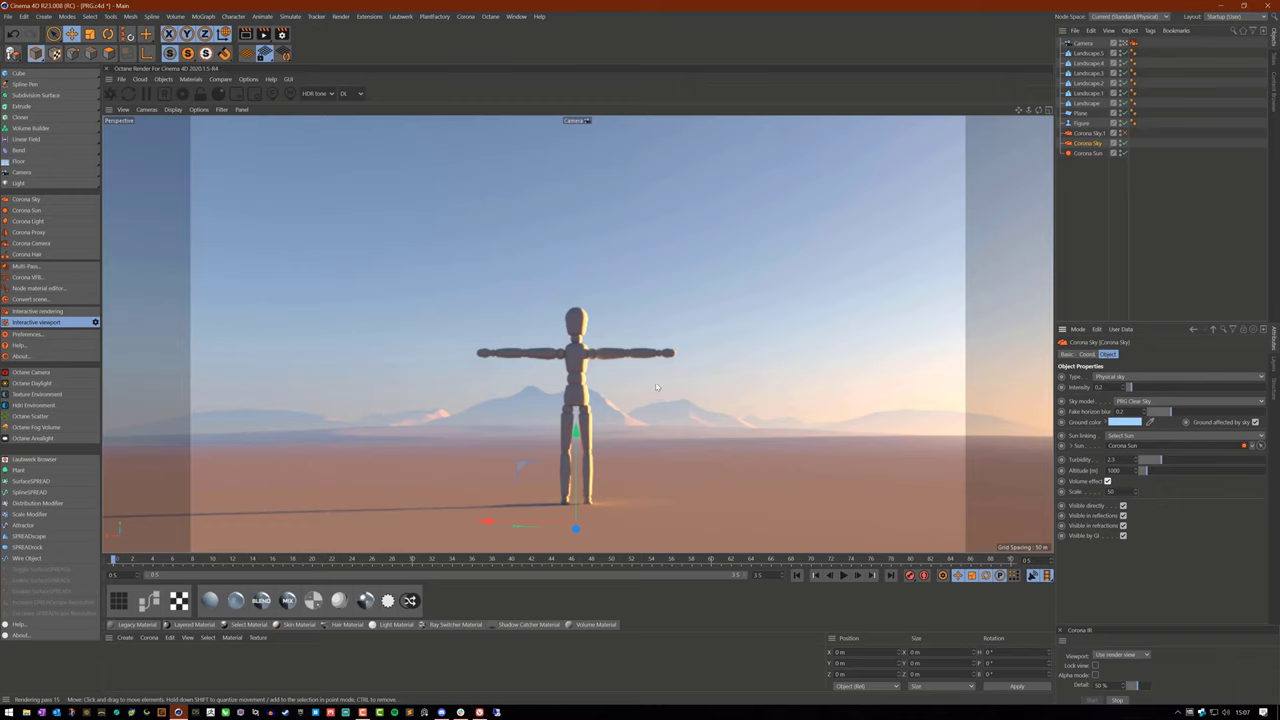
mouse_move(682, 348)
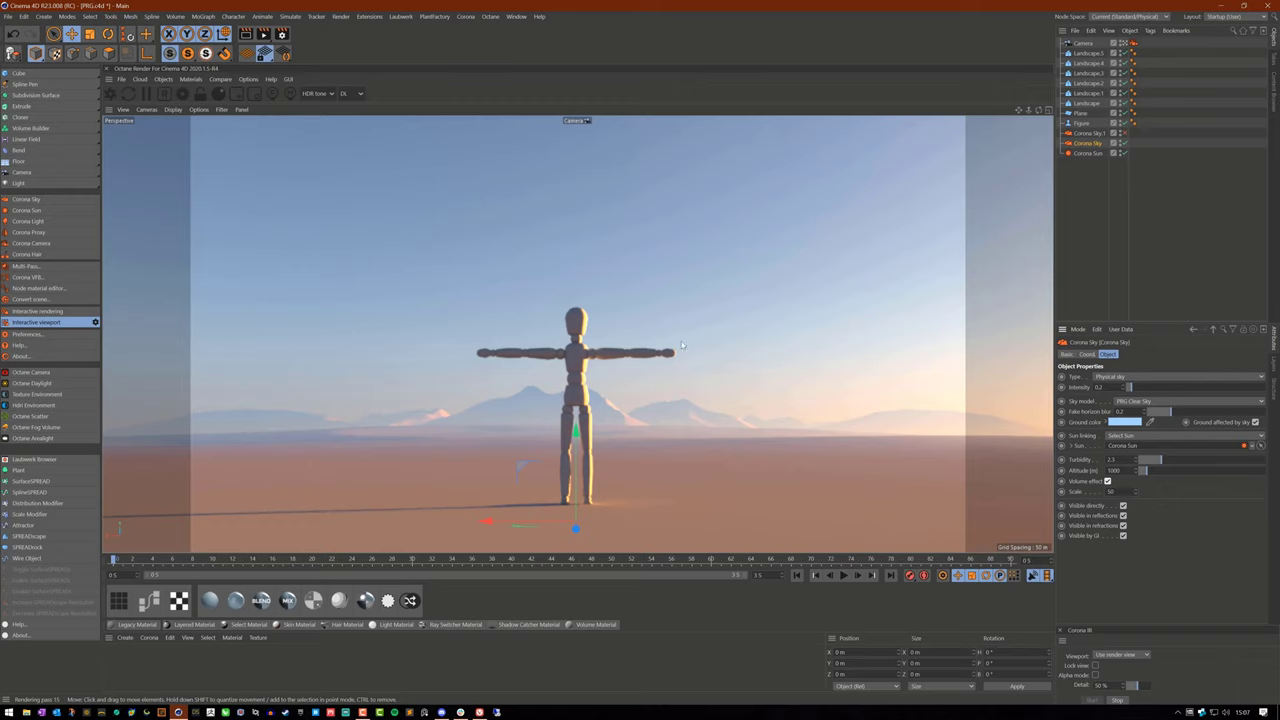
mouse_move(688, 342)
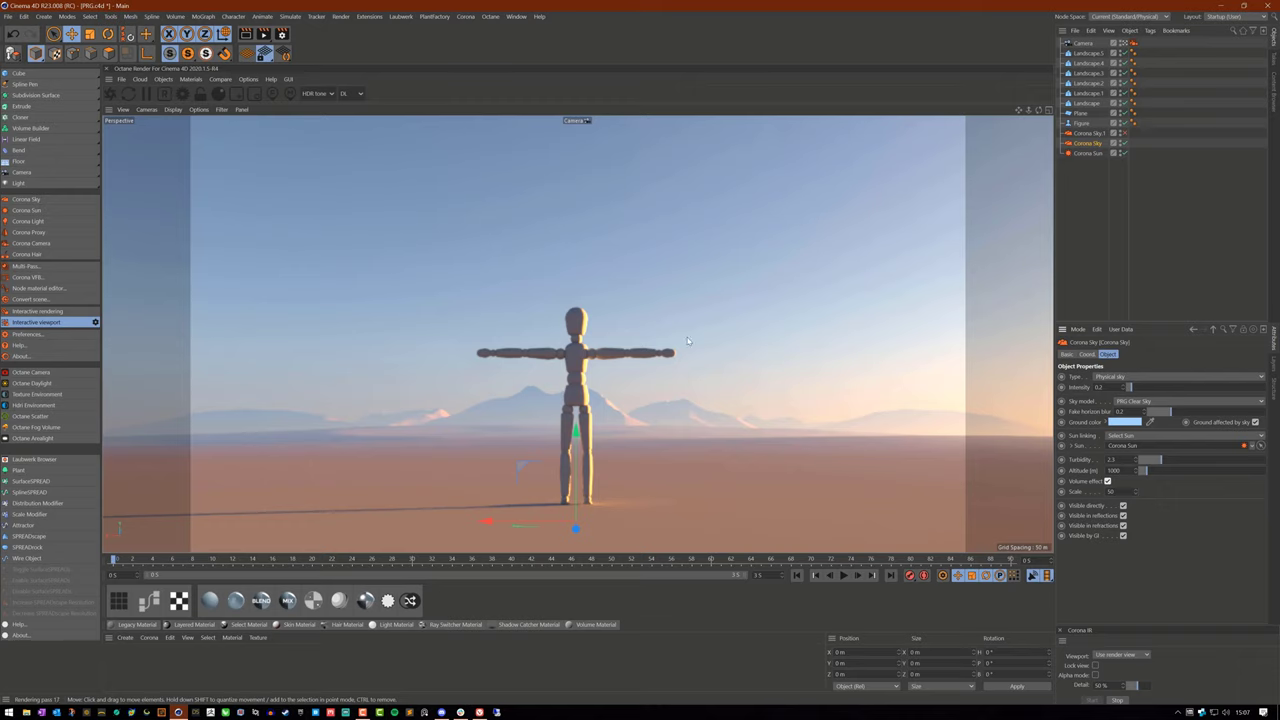
mouse_move(772, 396)
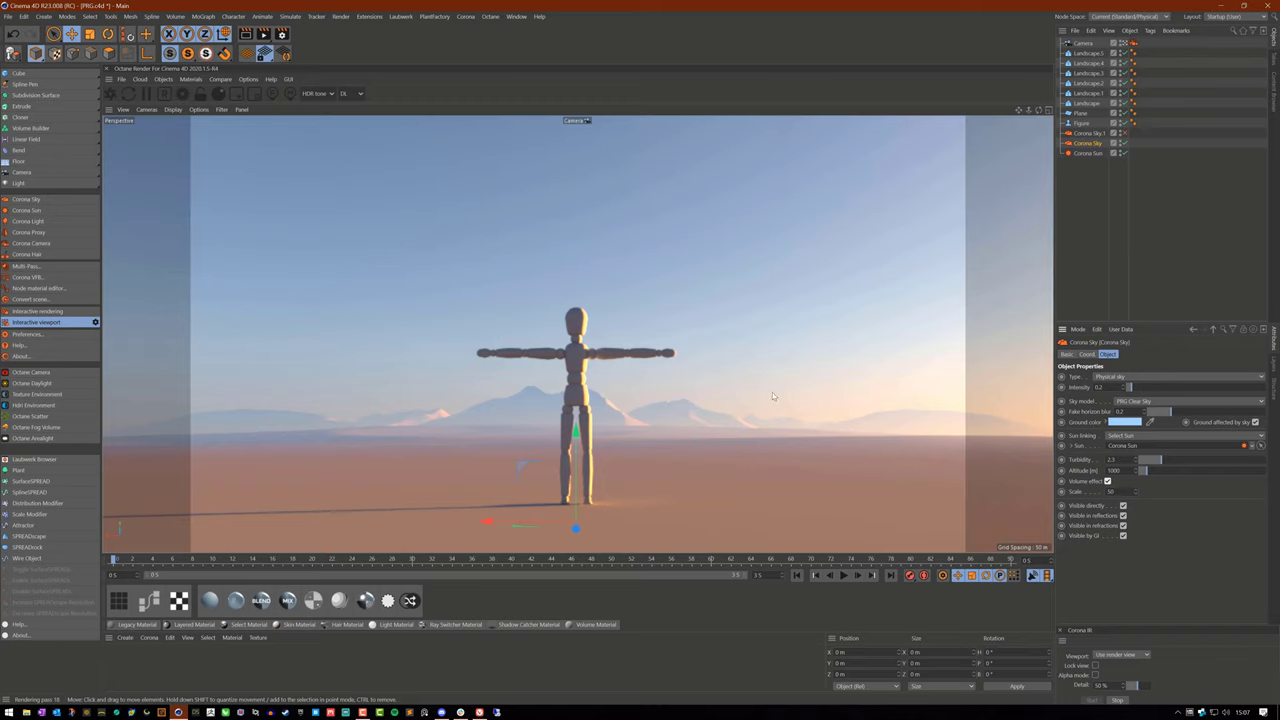
mouse_move(864, 440)
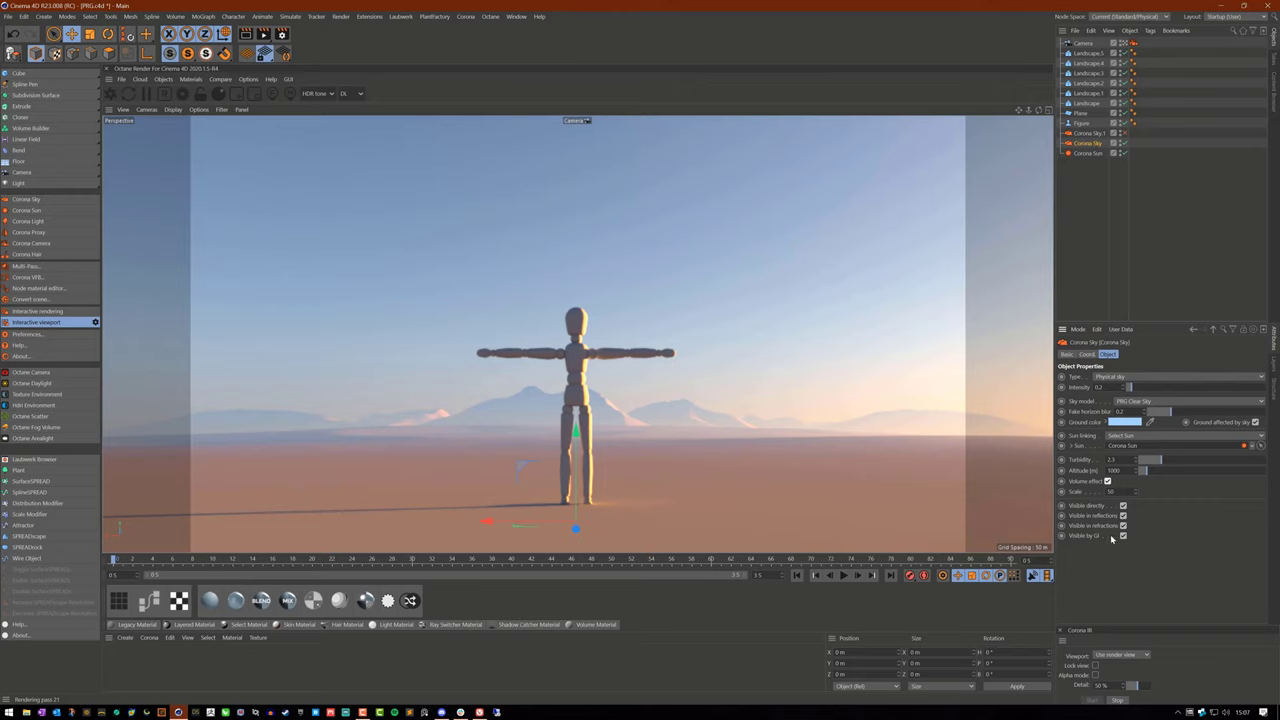
mouse_move(1148, 578)
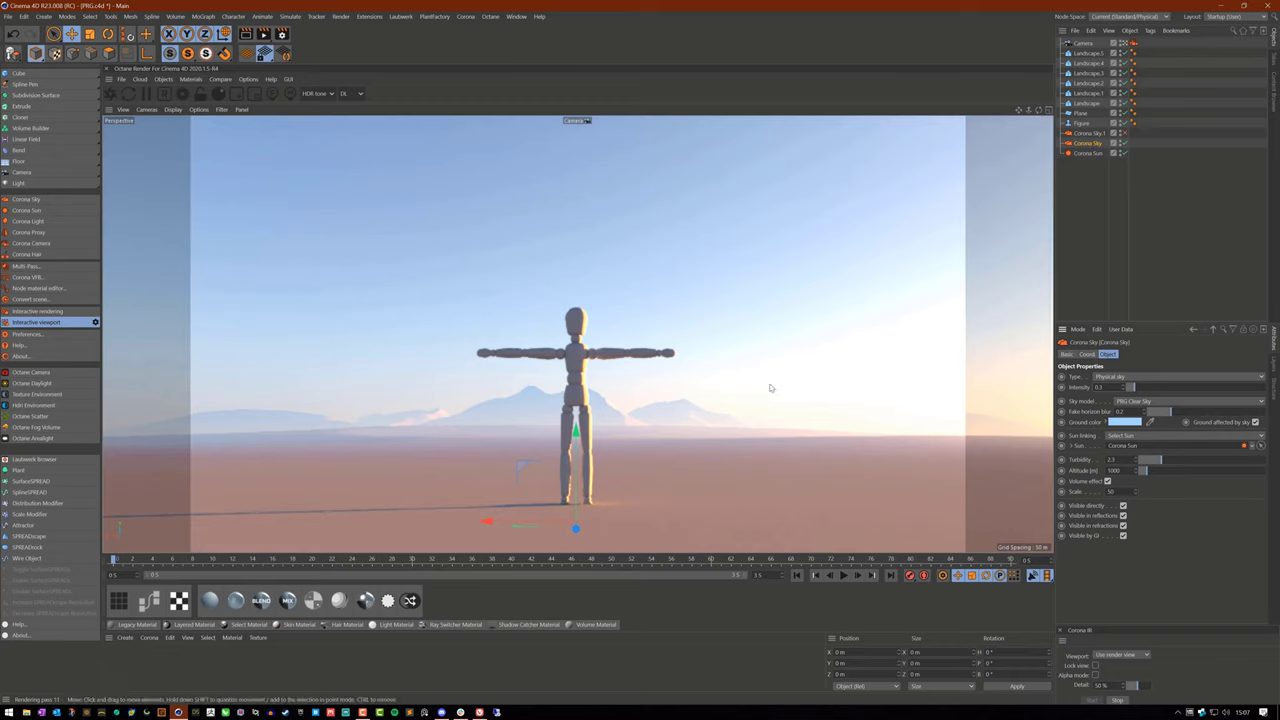
mouse_move(1164, 396)
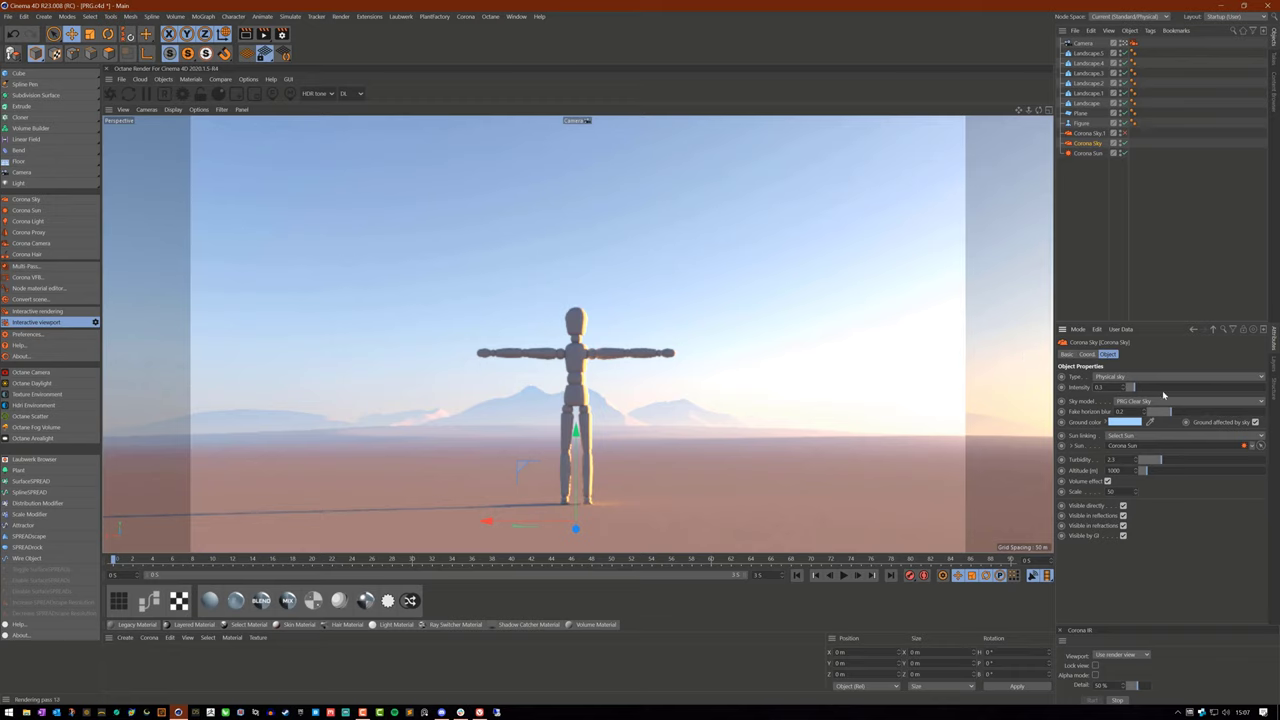
mouse_move(1190, 560)
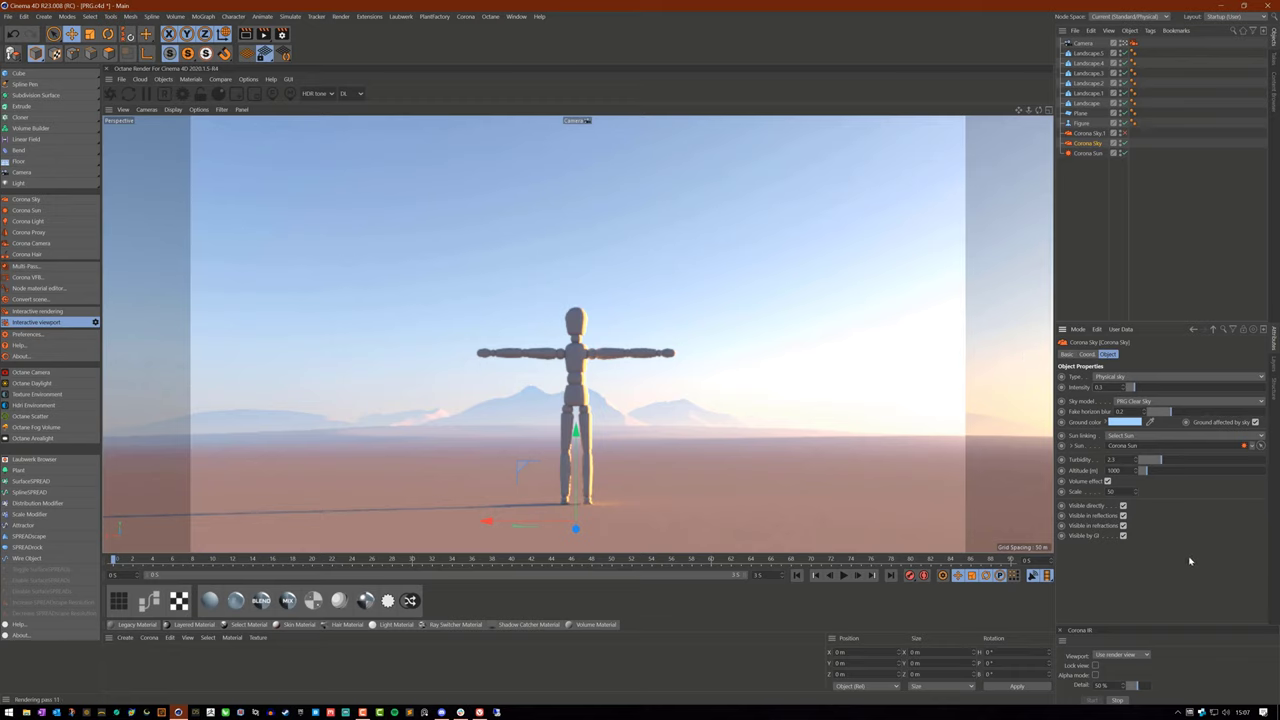
mouse_move(1132, 548)
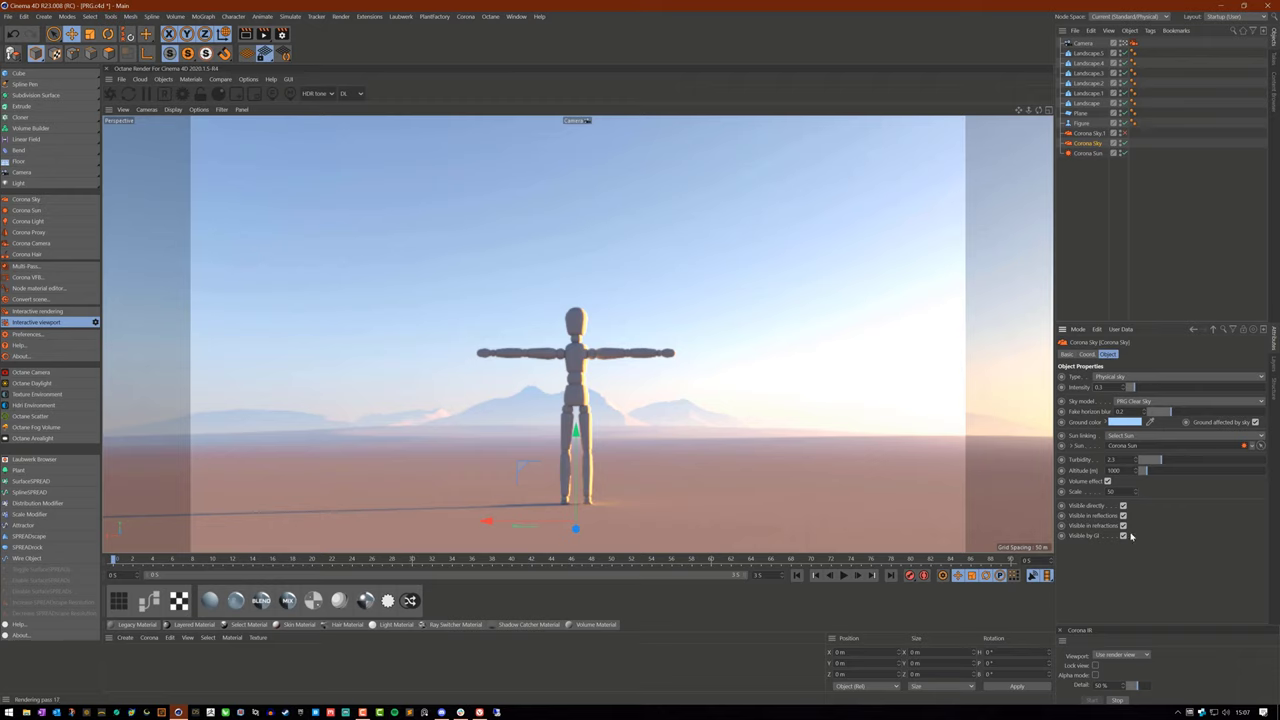
mouse_move(1100, 460)
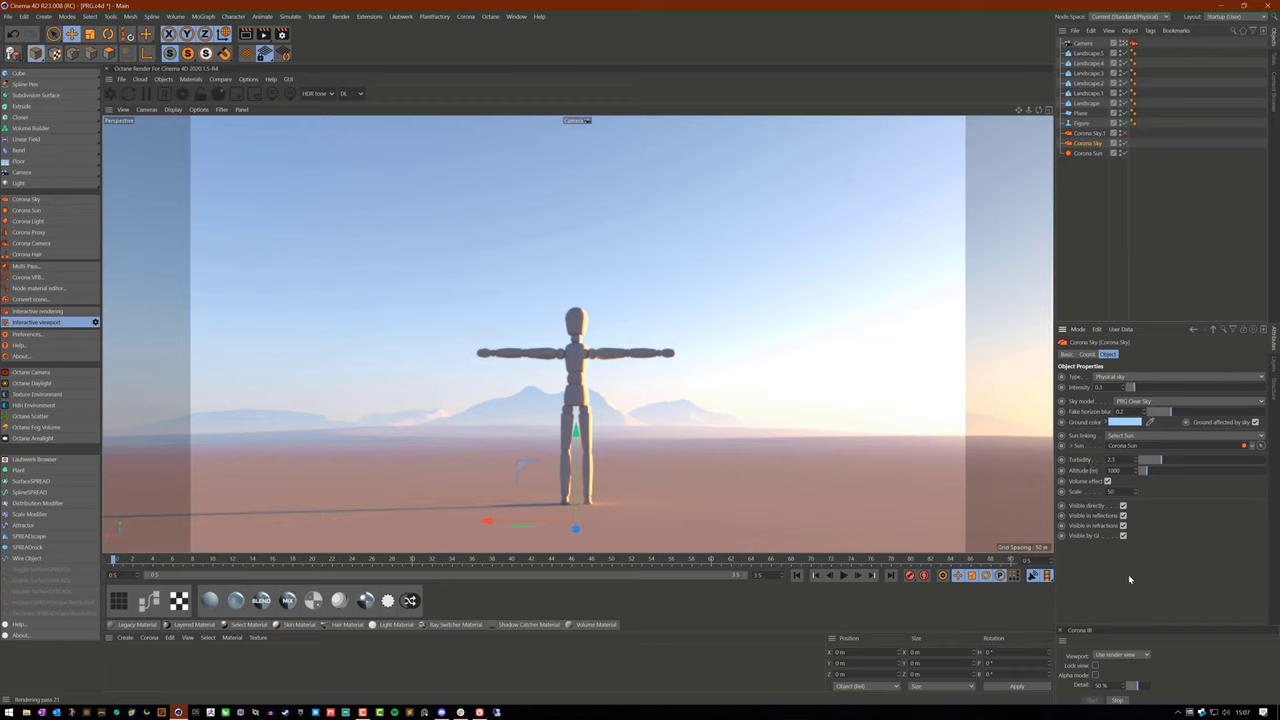
mouse_move(1146, 586)
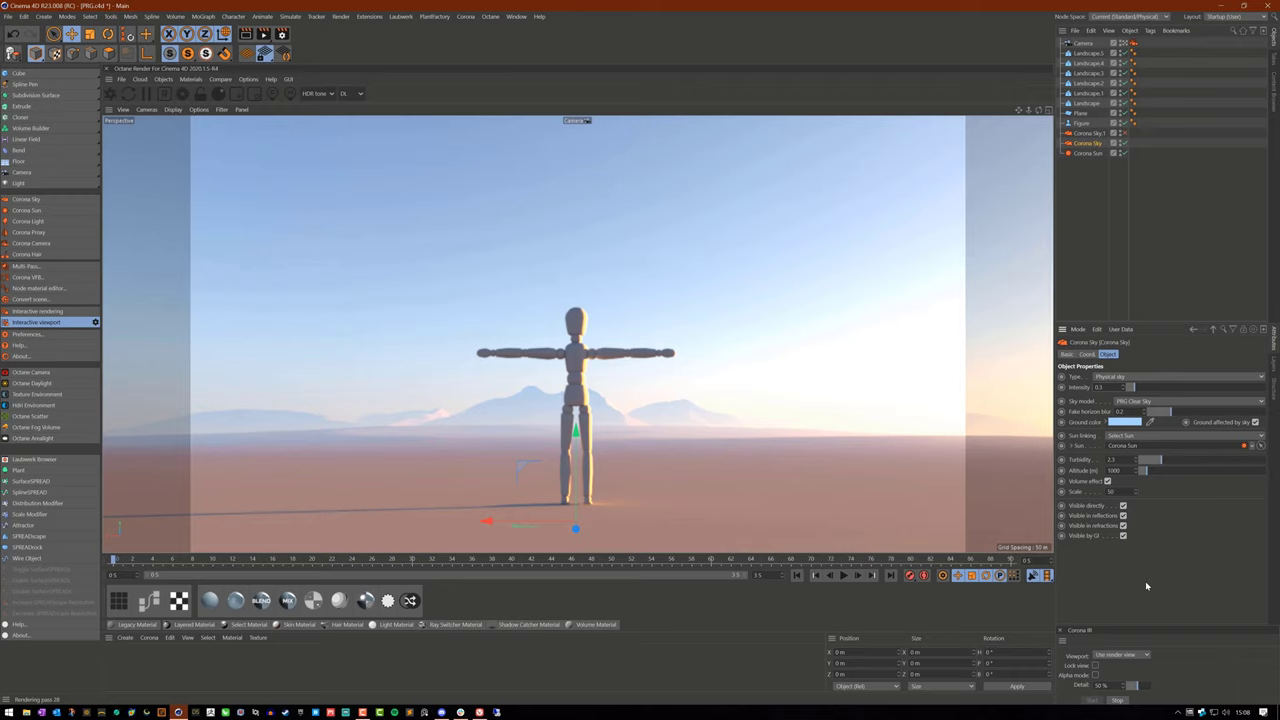
mouse_move(1156, 568)
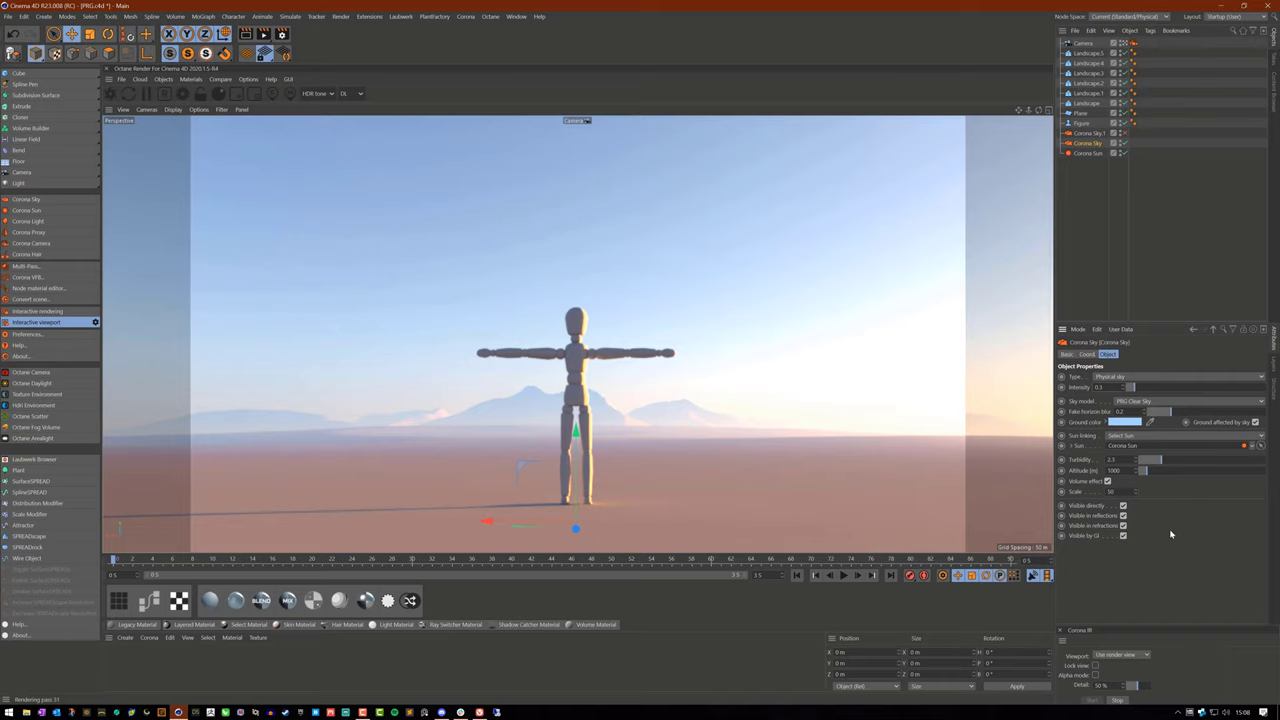
mouse_move(1168, 464)
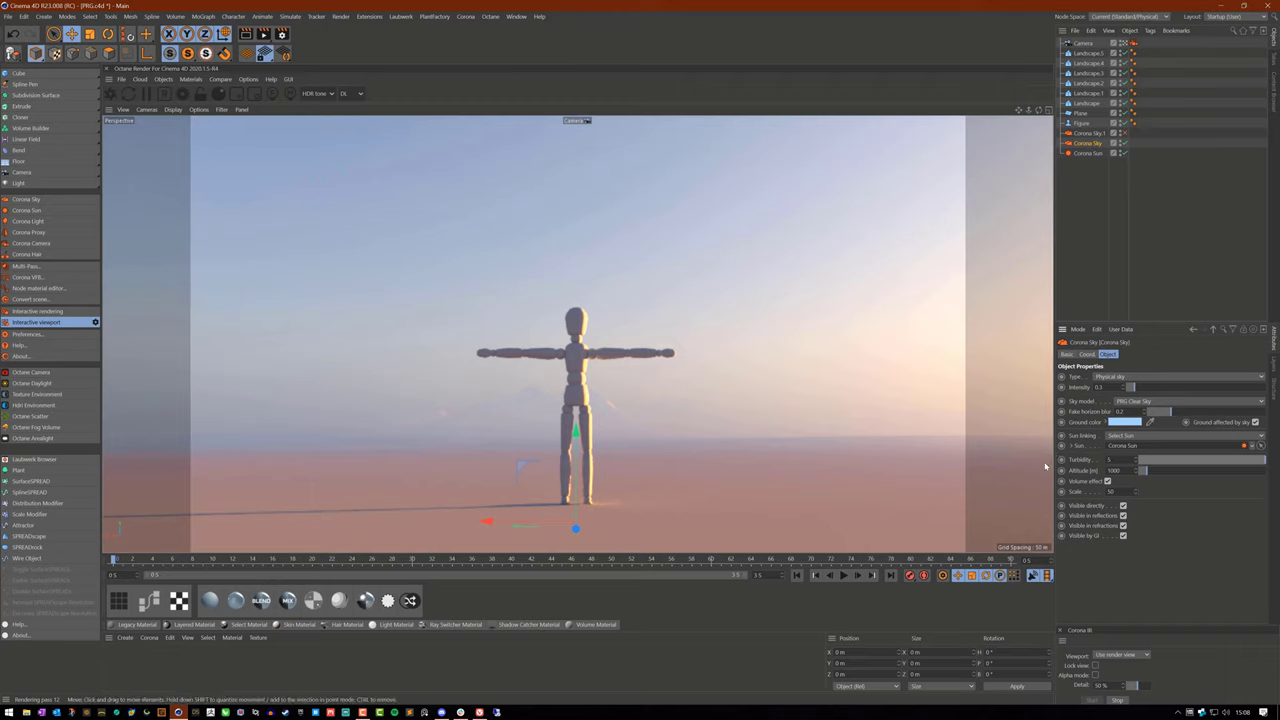
mouse_move(612, 416)
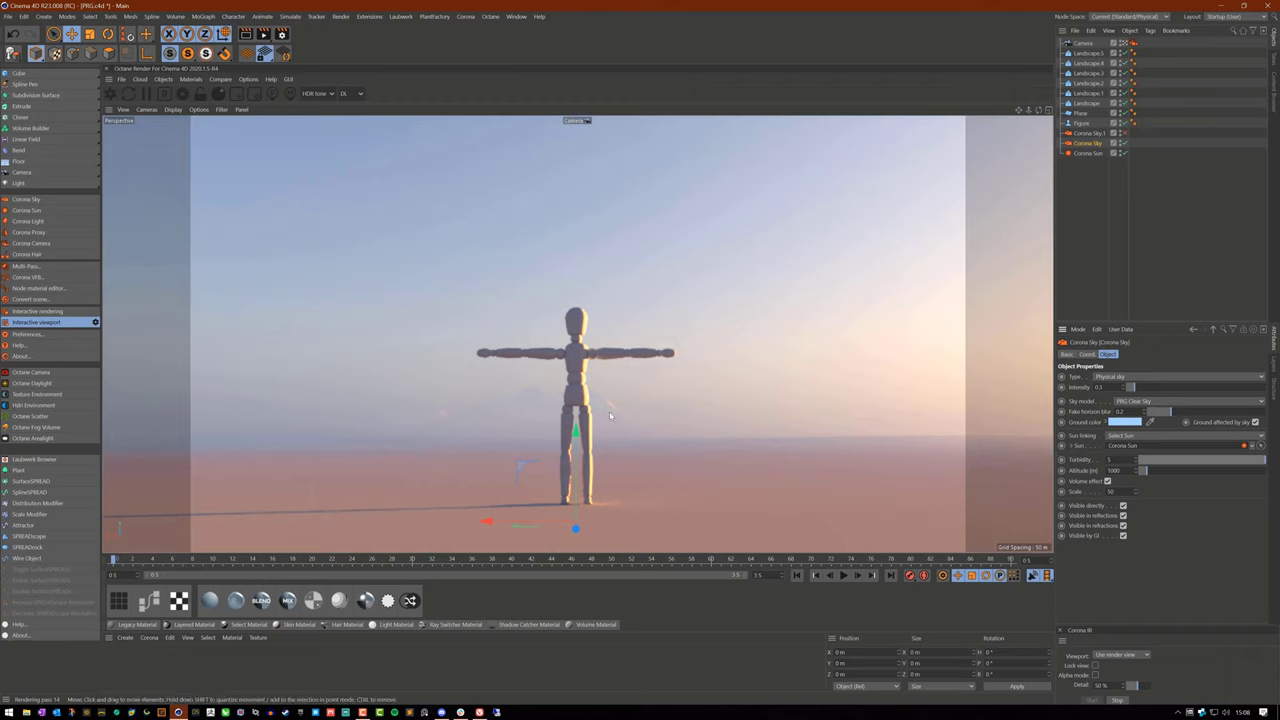
mouse_move(796, 410)
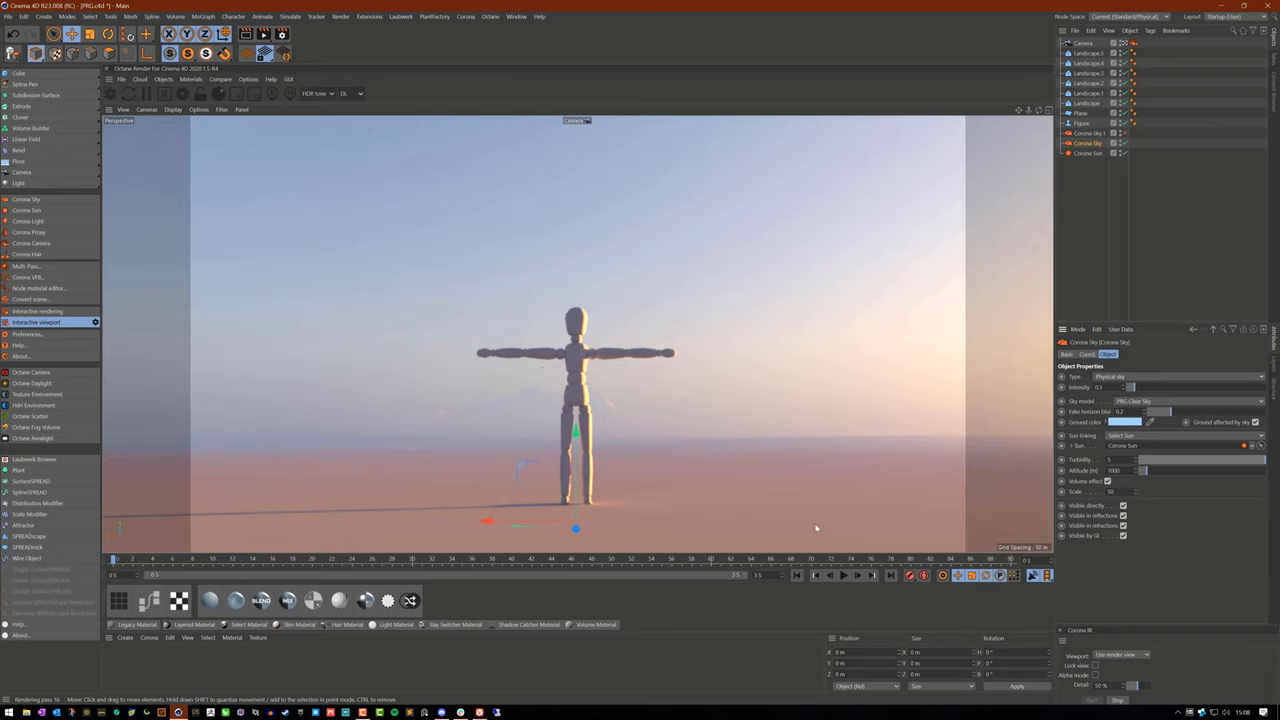
mouse_move(816, 528)
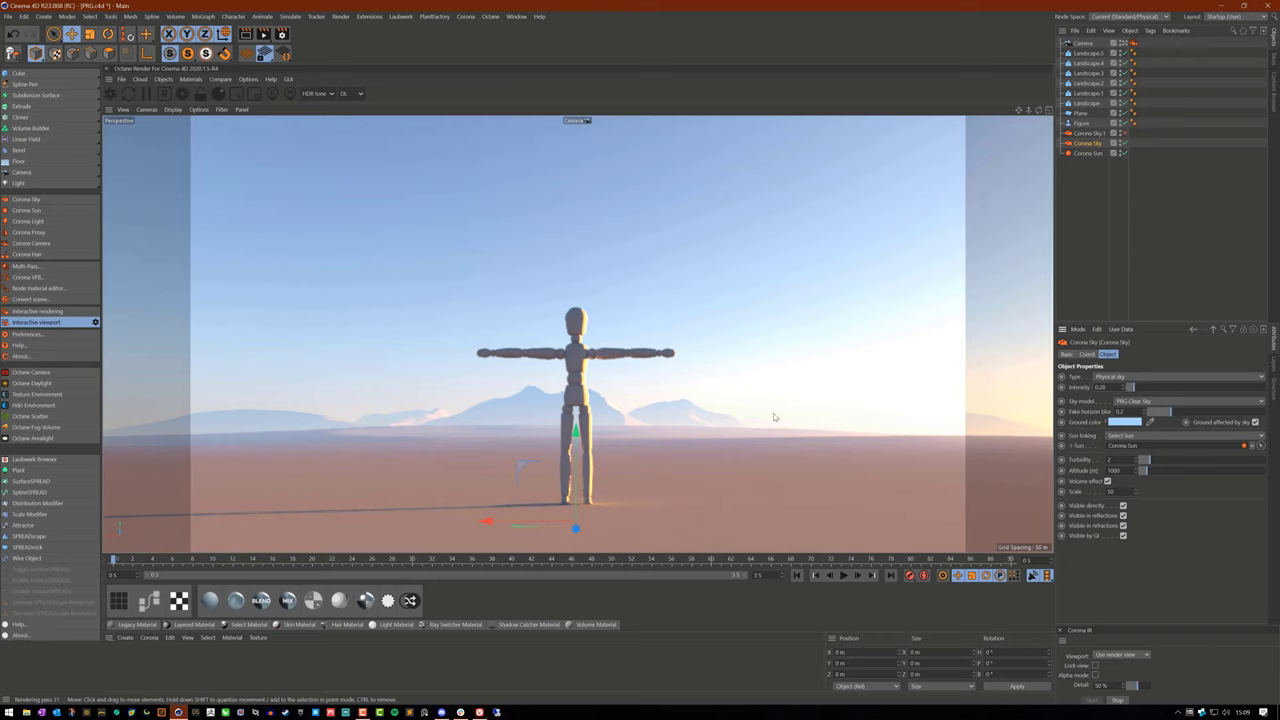
mouse_move(776, 420)
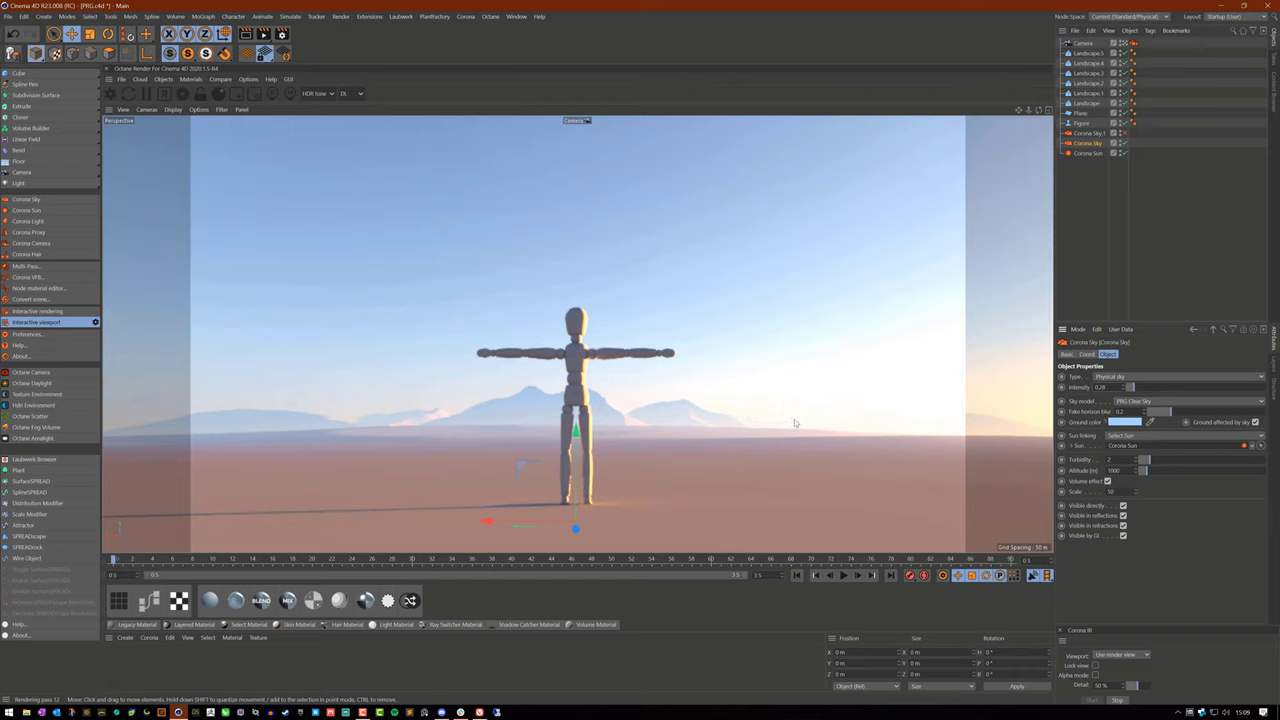
mouse_move(1088, 564)
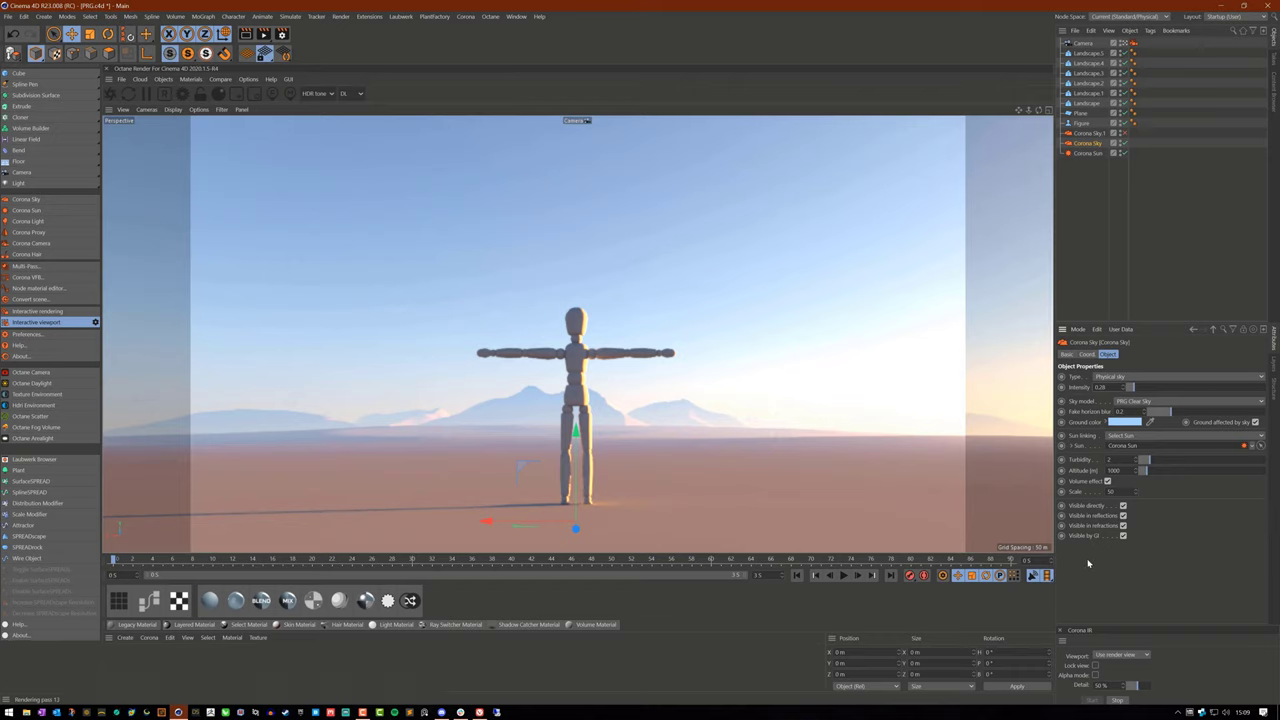
mouse_move(1140, 596)
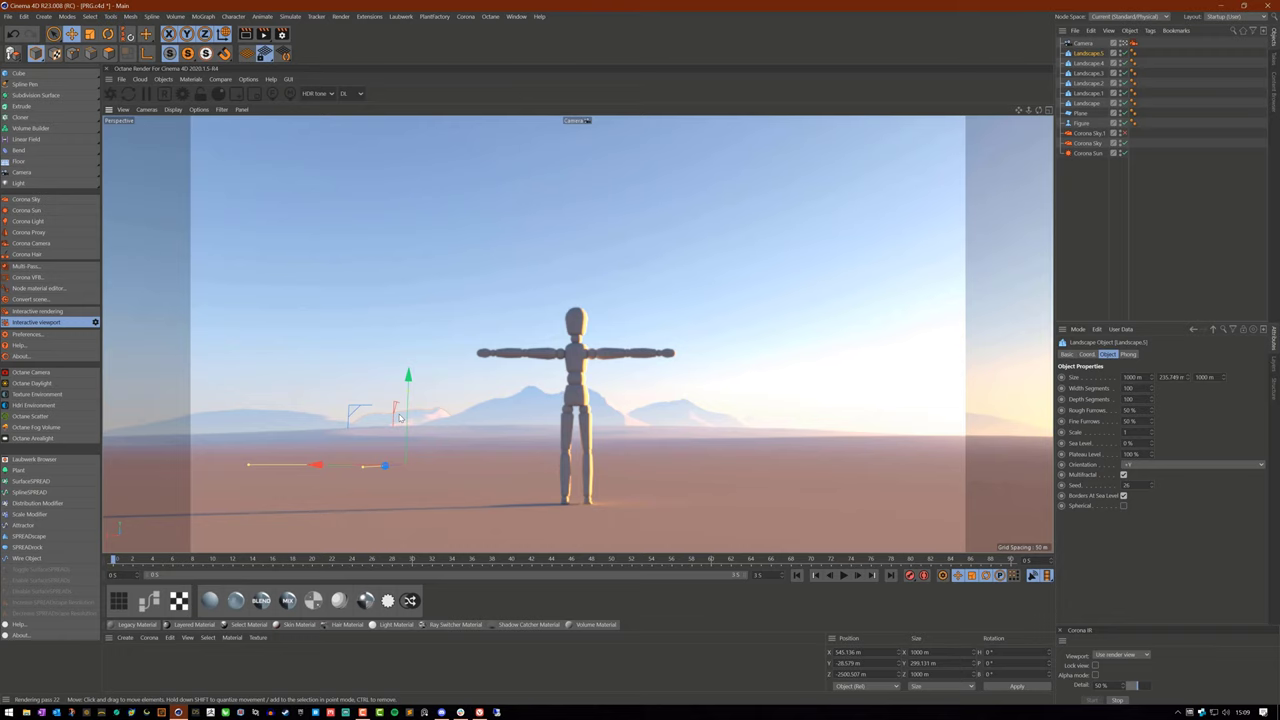
mouse_move(764, 428)
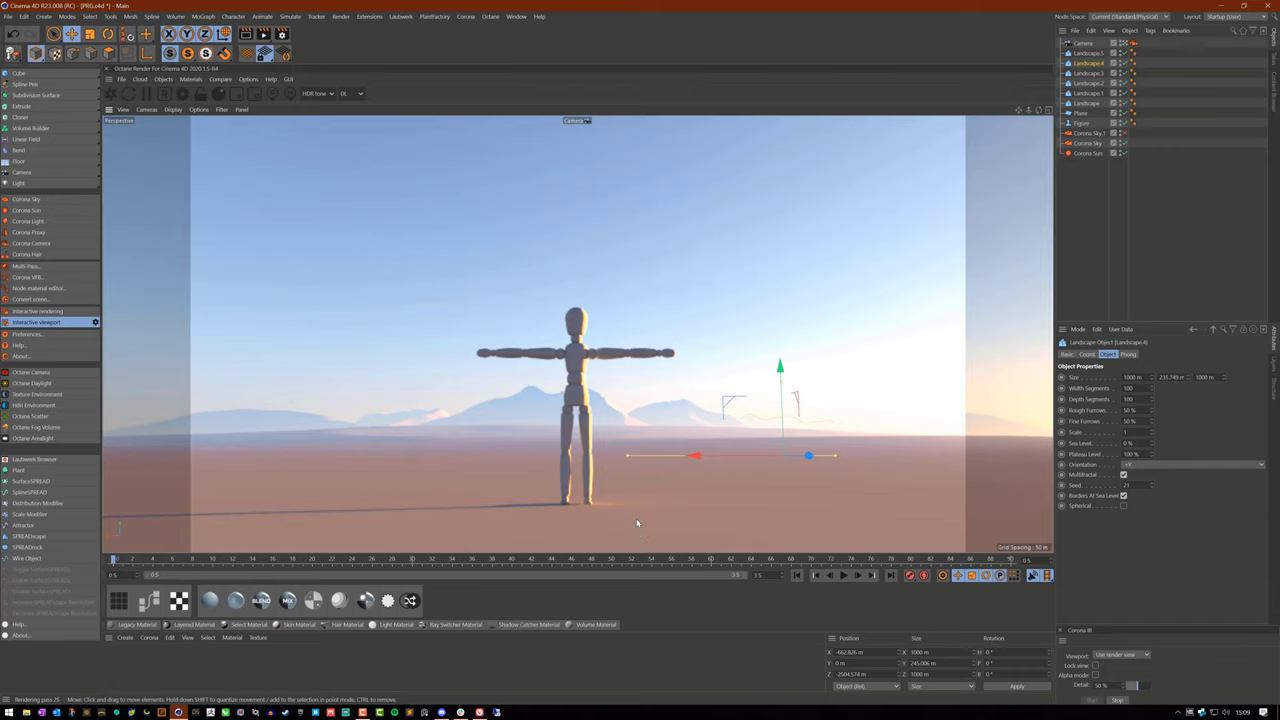
mouse_move(632, 512)
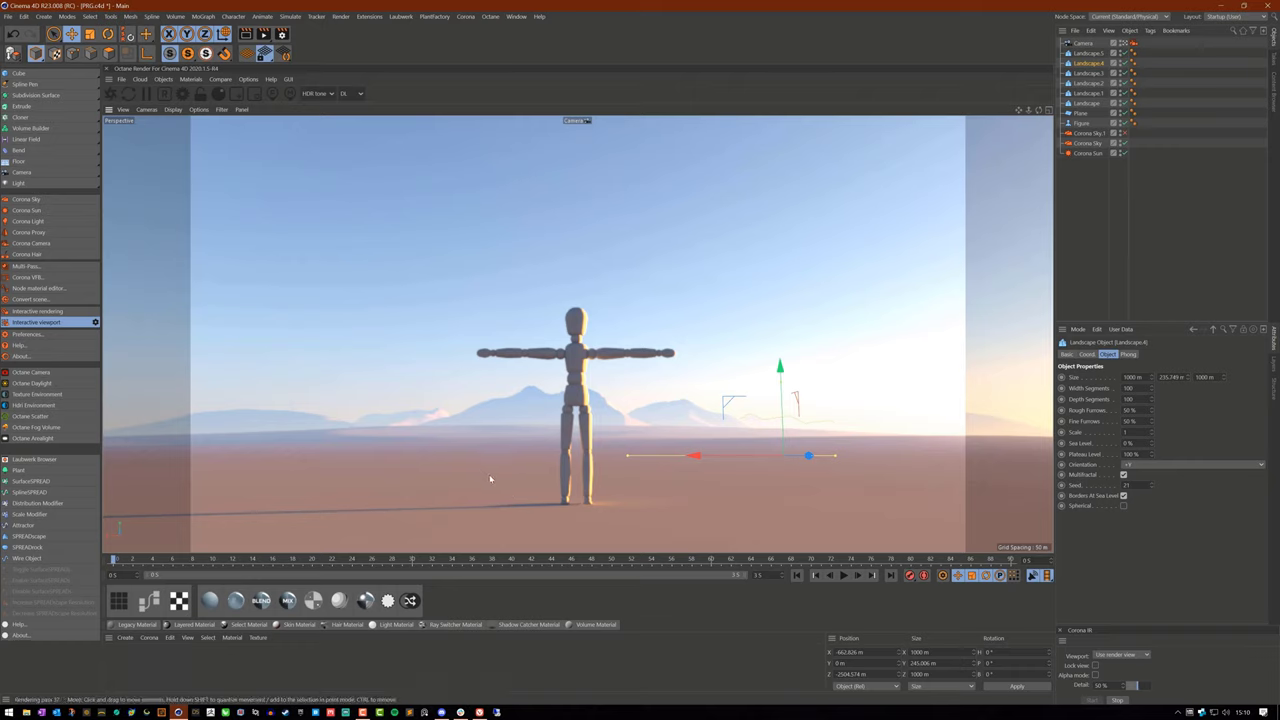
mouse_move(508, 470)
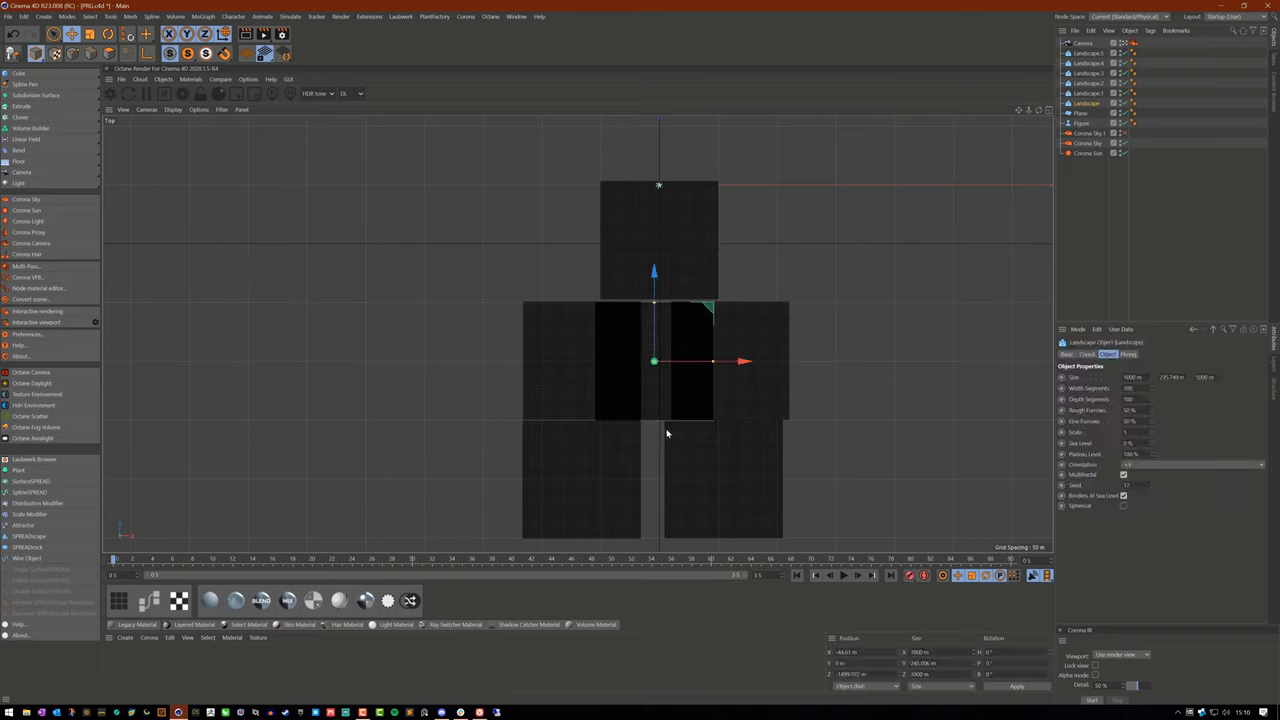
Drag two landscape tiles sideways in Top view to tighten the grid around the centre.
drag(652, 360, 730, 360)
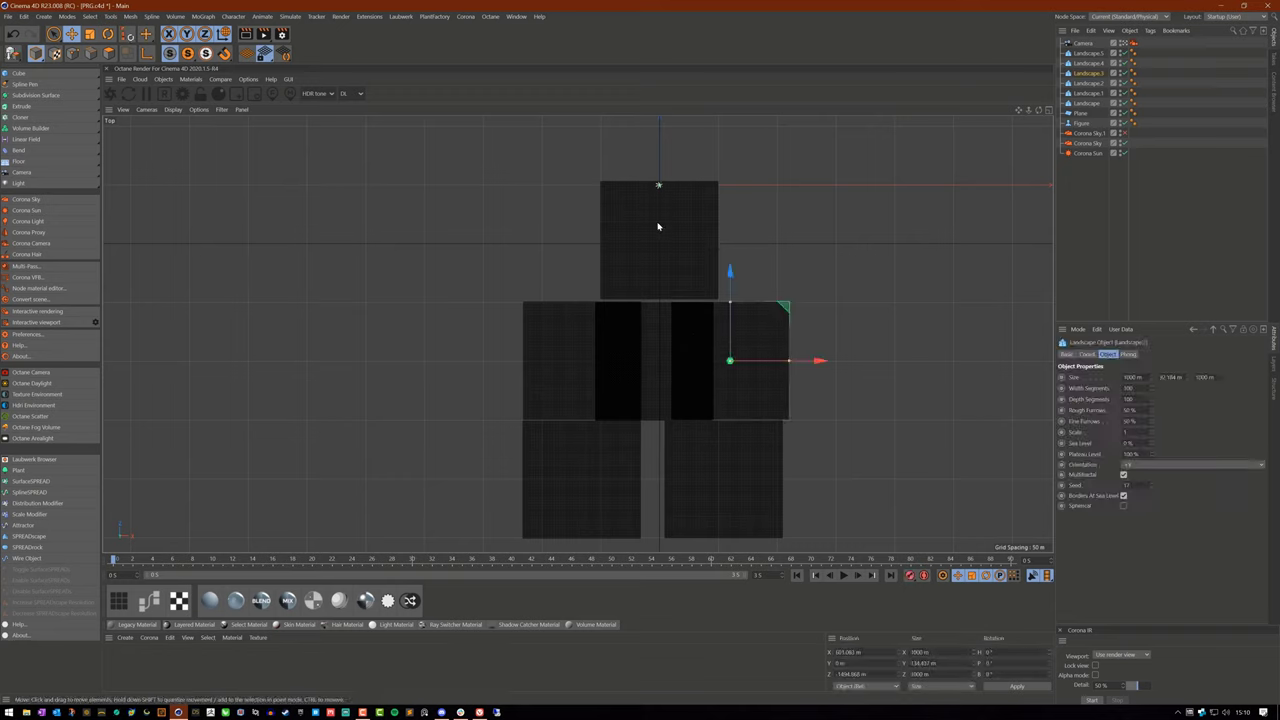
drag(730, 360, 652, 360)
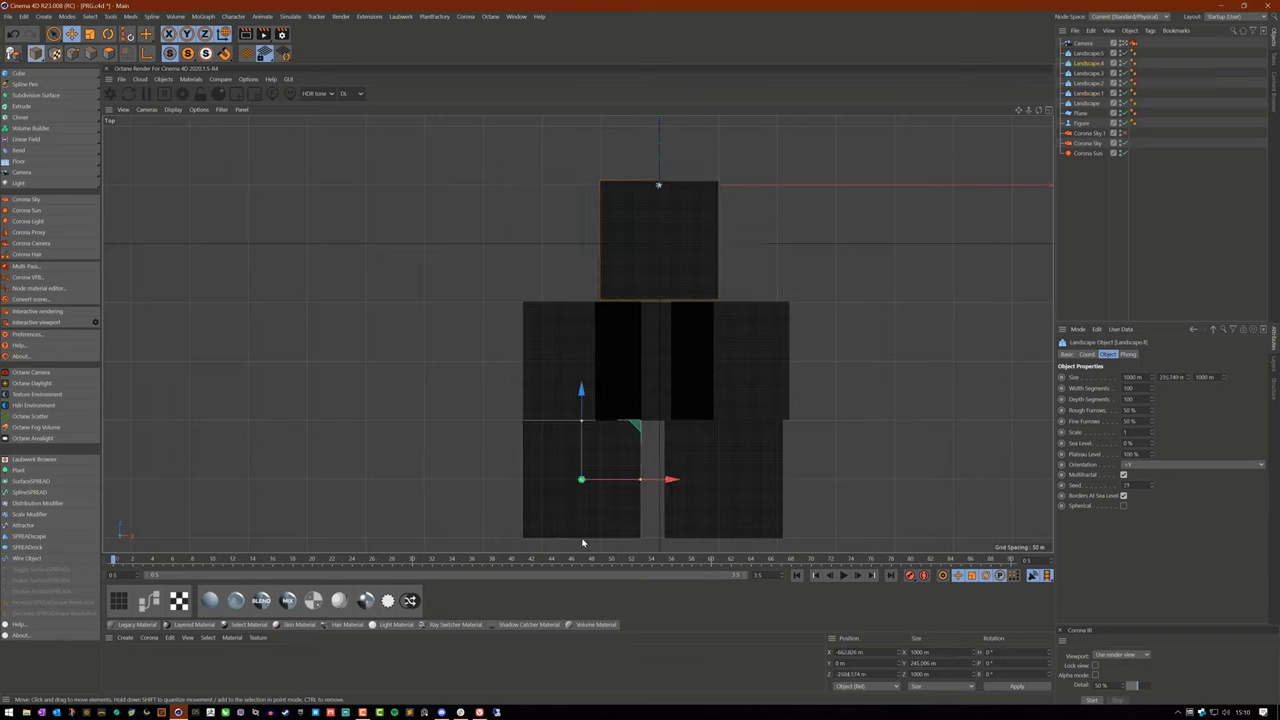
mouse_move(692, 532)
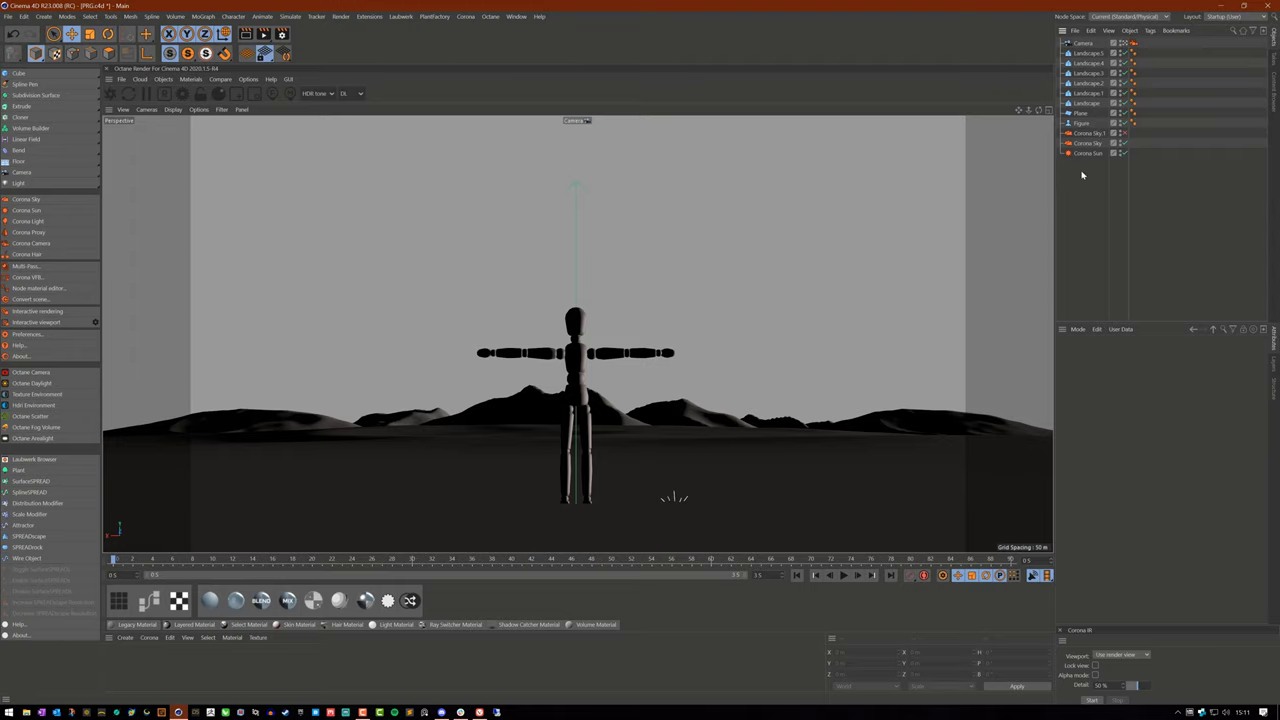
Stop the interactive render and select Corona Sky in the Object Manager.
click(1088, 144)
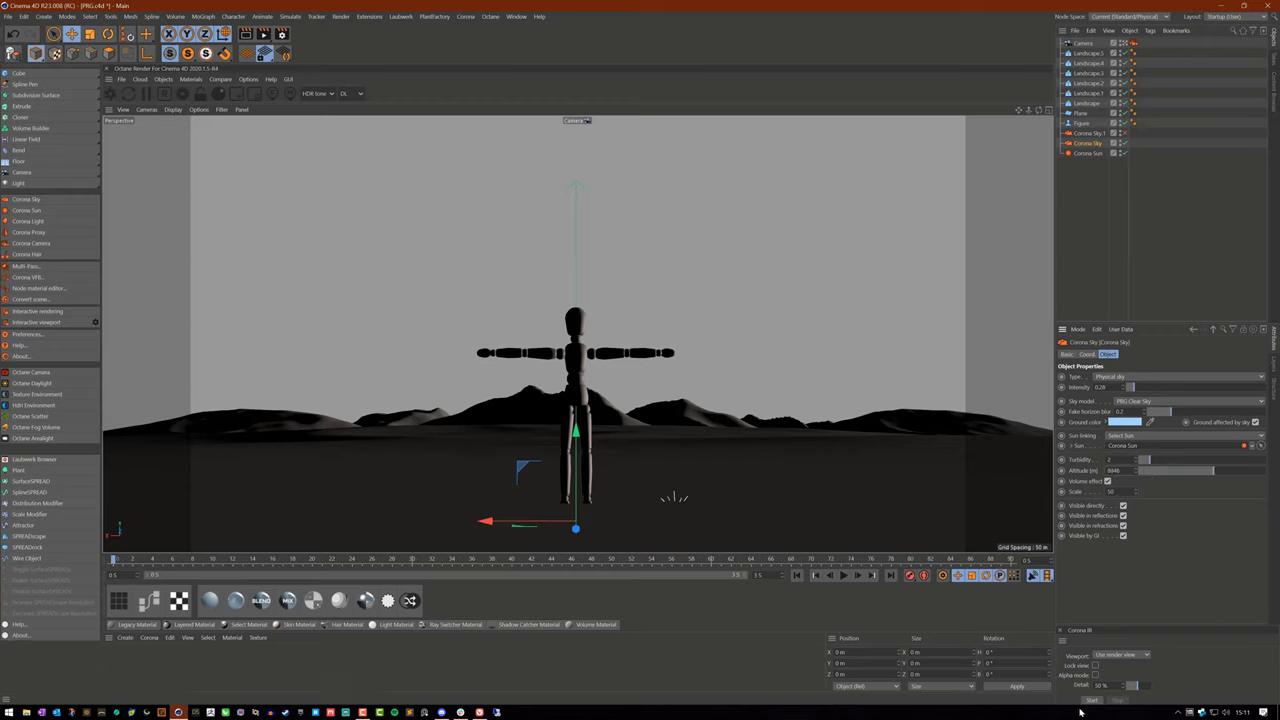
click(36, 320)
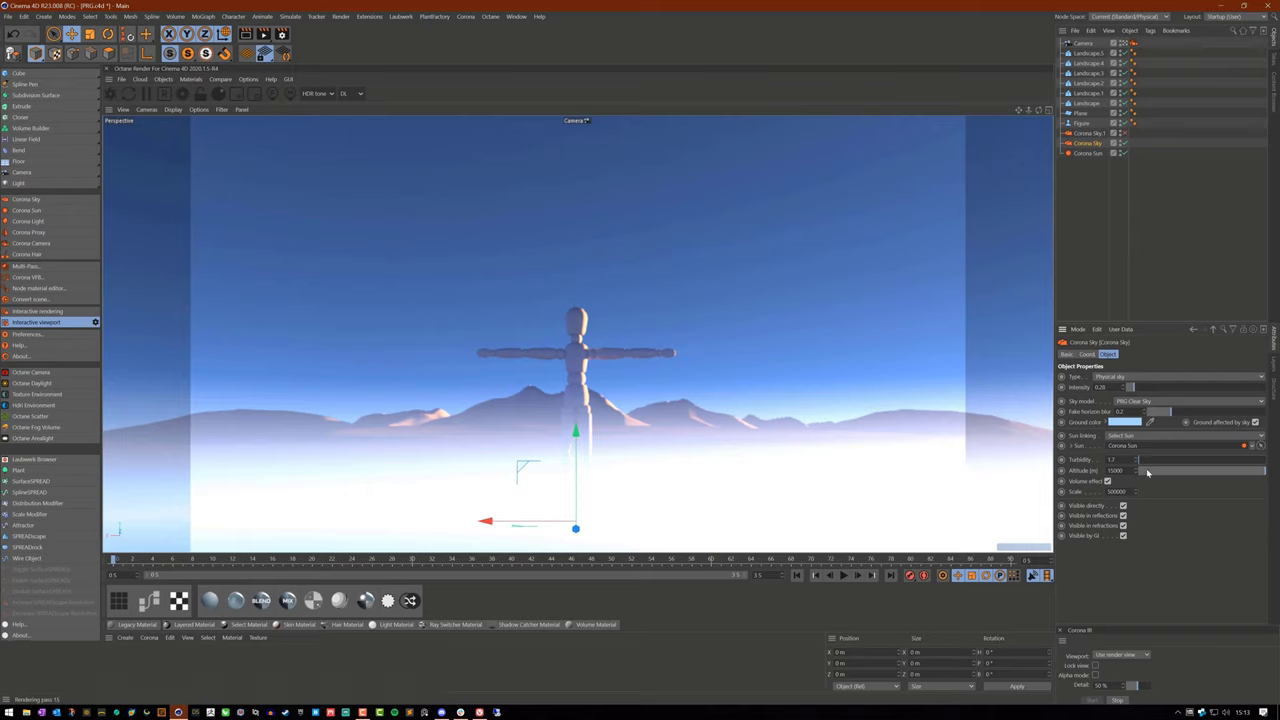
mouse_move(1140, 472)
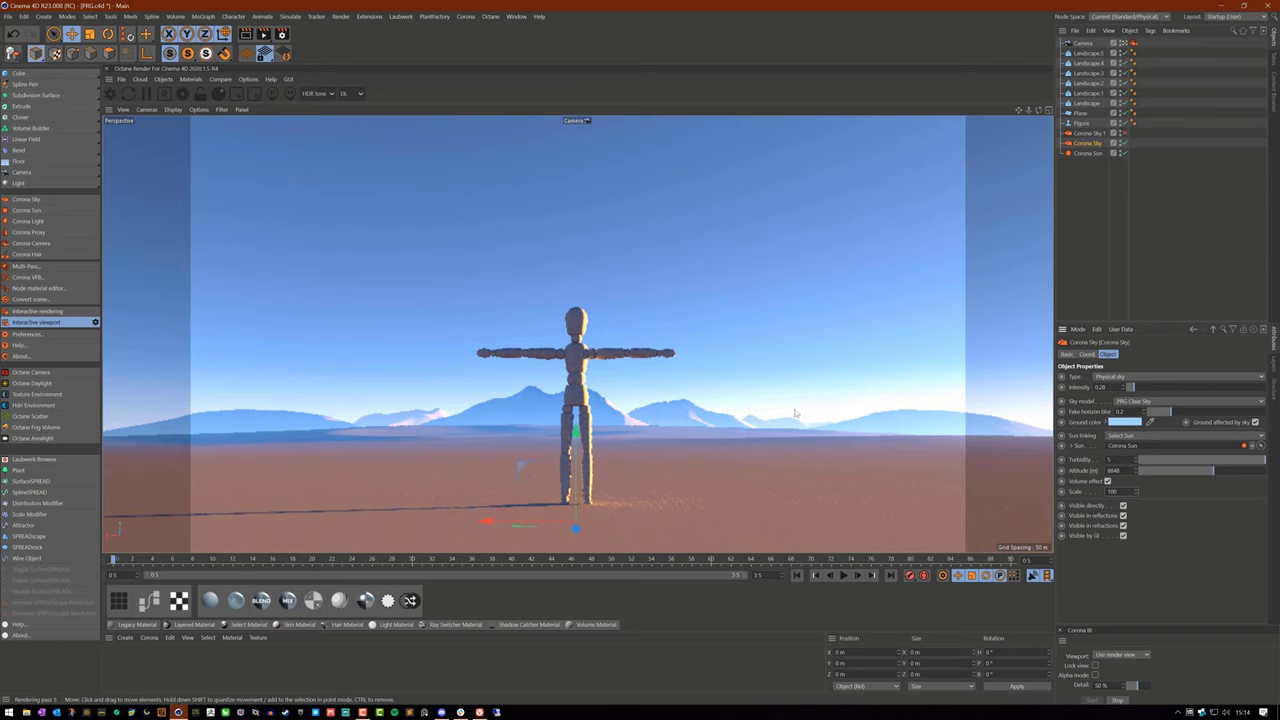
mouse_move(792, 552)
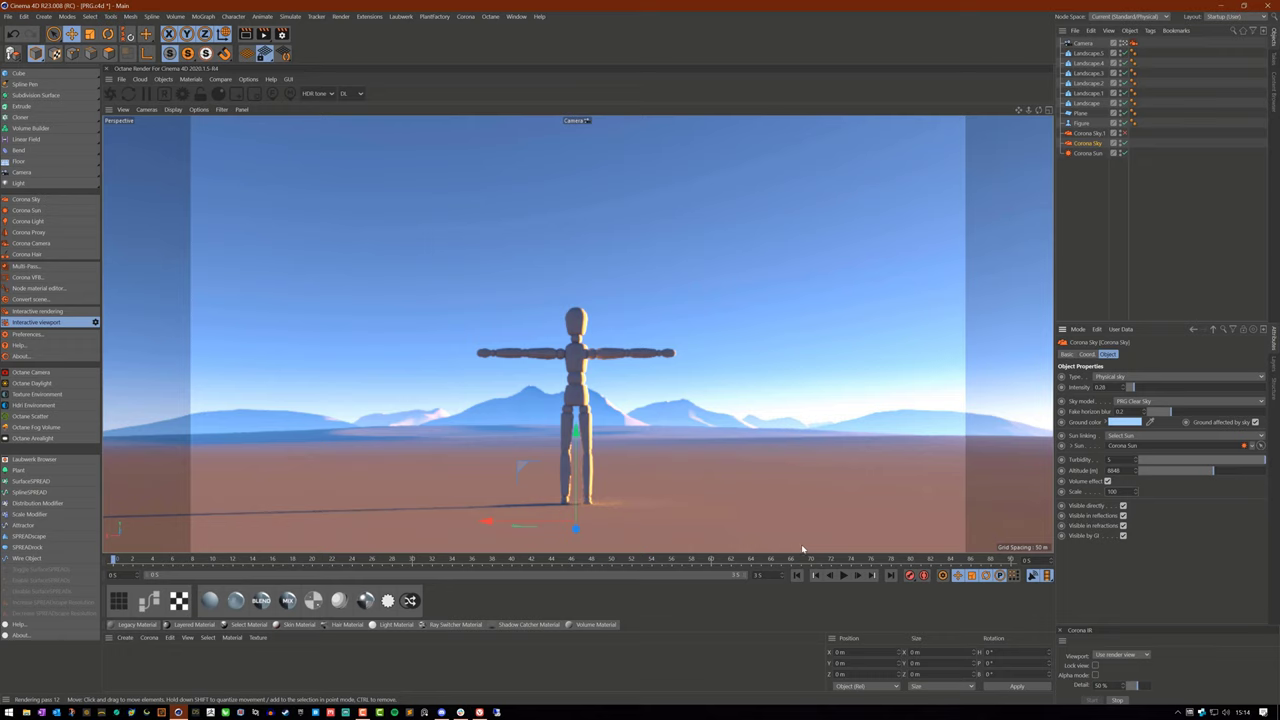
mouse_move(810, 442)
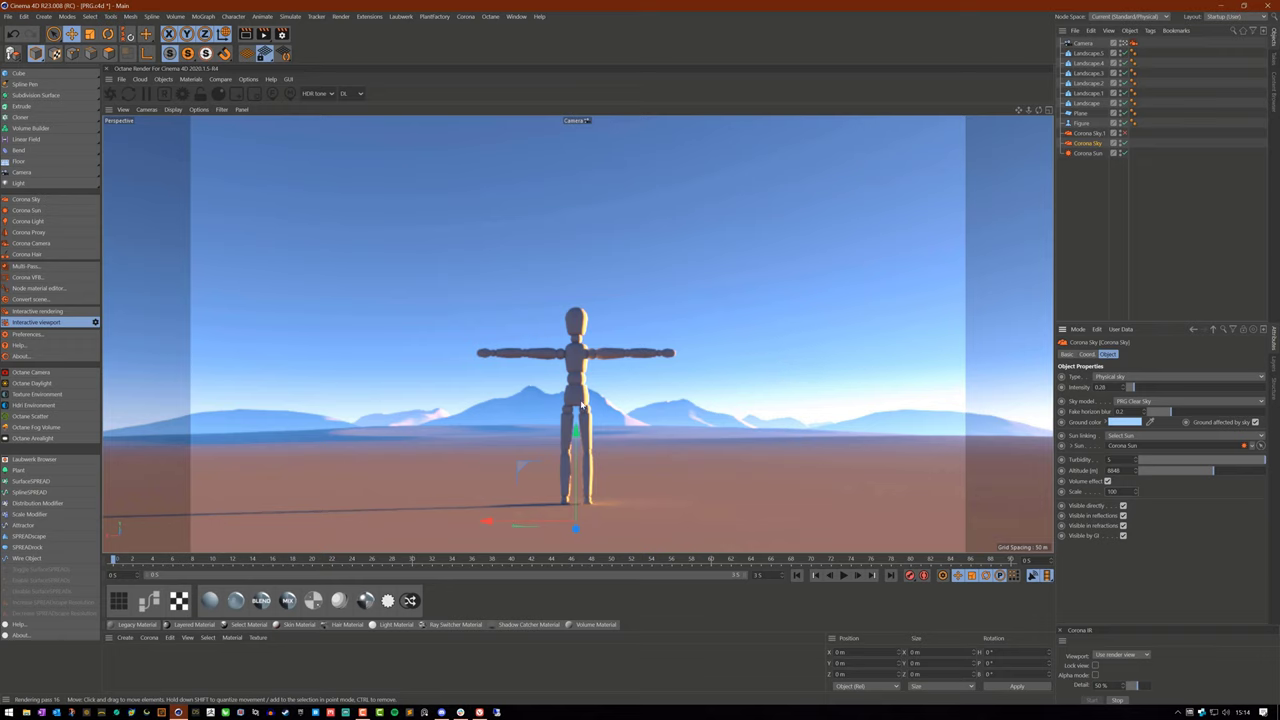
mouse_move(404, 384)
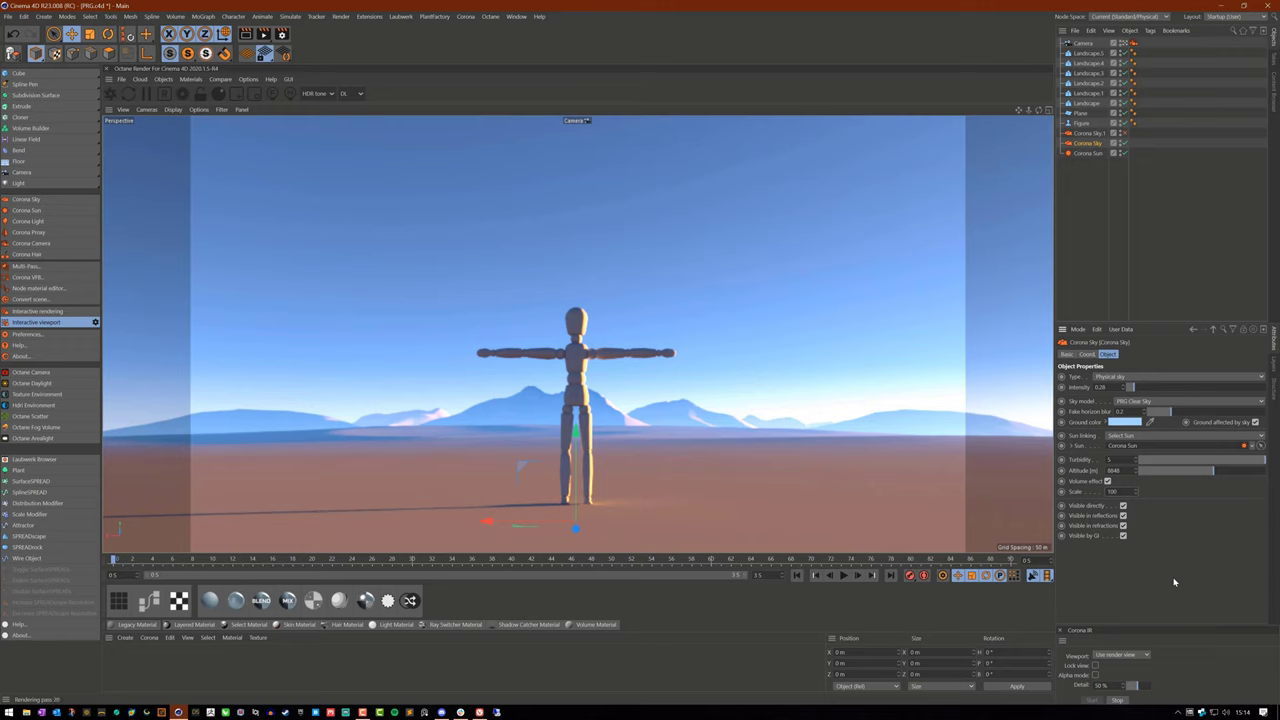
Enable the Corona Sky volume effect so pinkish haze fills the desert render.
click(1112, 470)
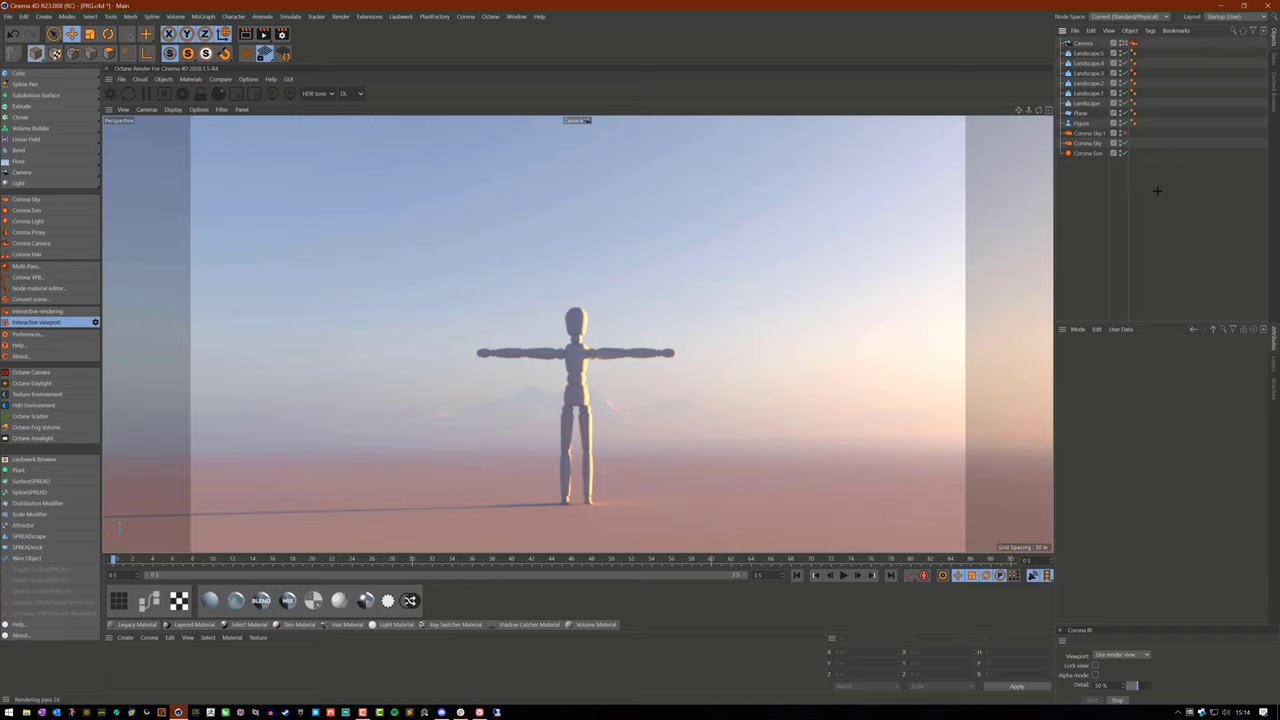
mouse_move(764, 428)
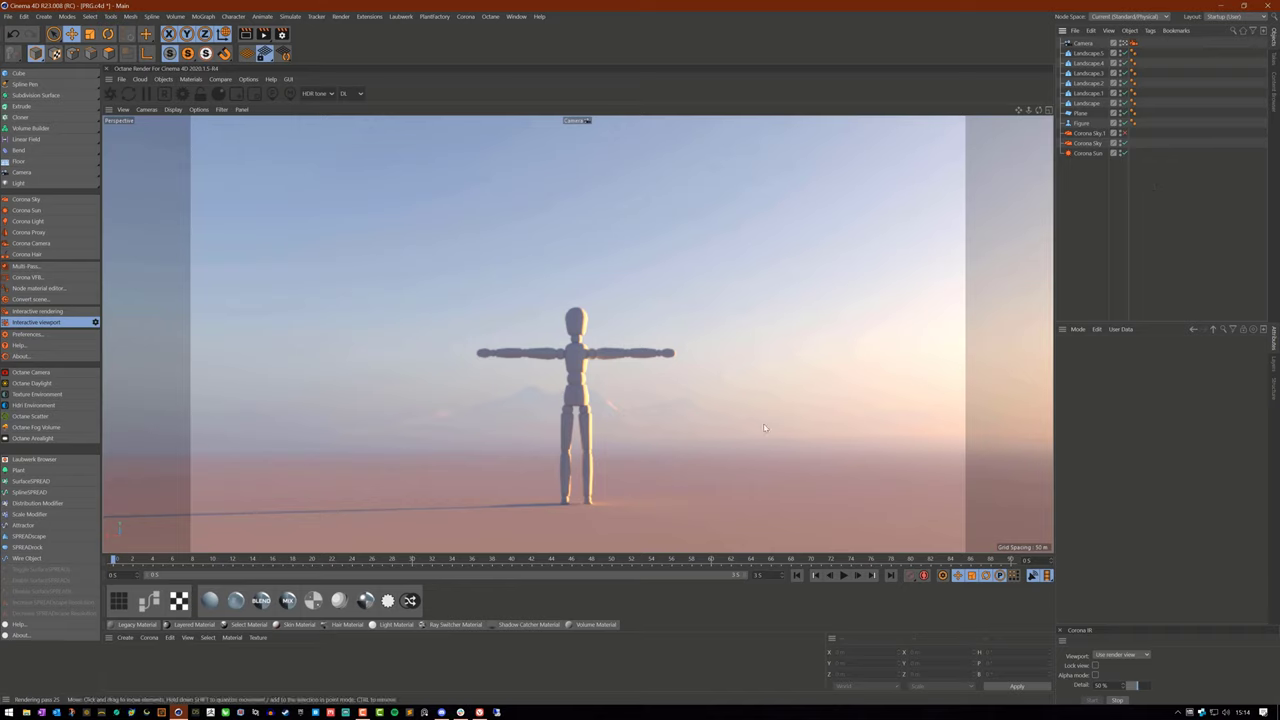
mouse_move(428, 420)
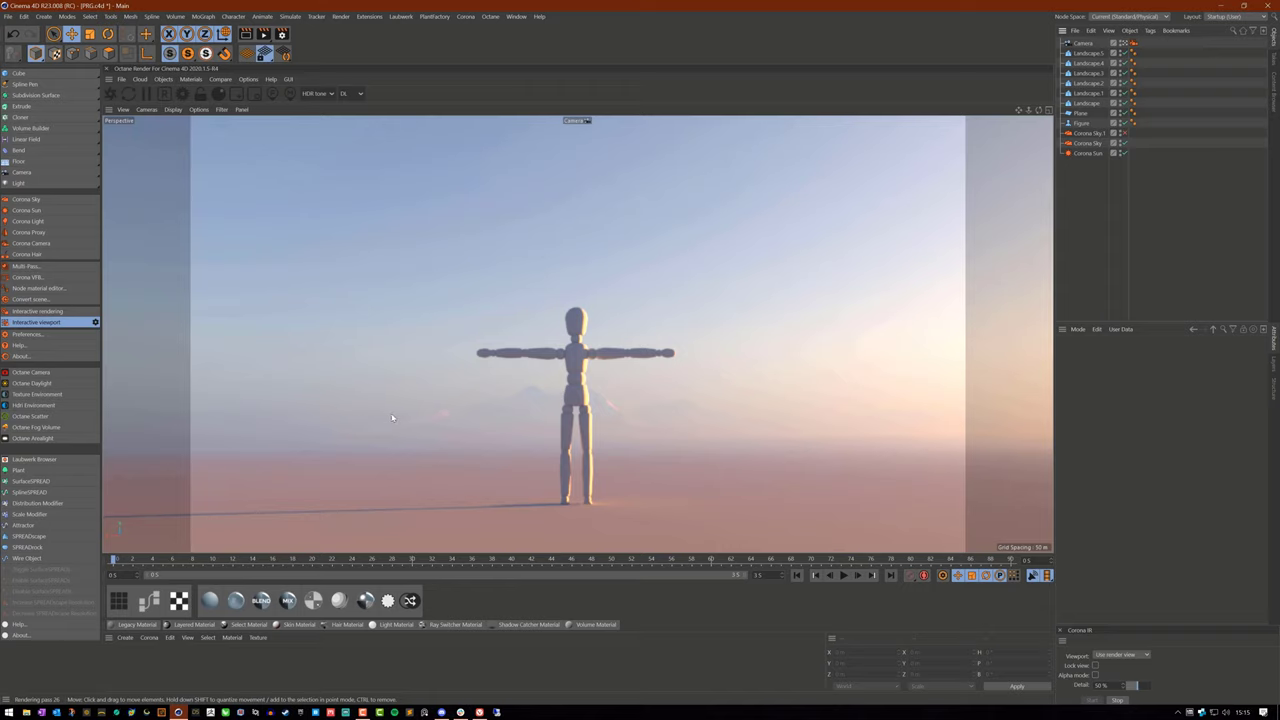
mouse_move(752, 416)
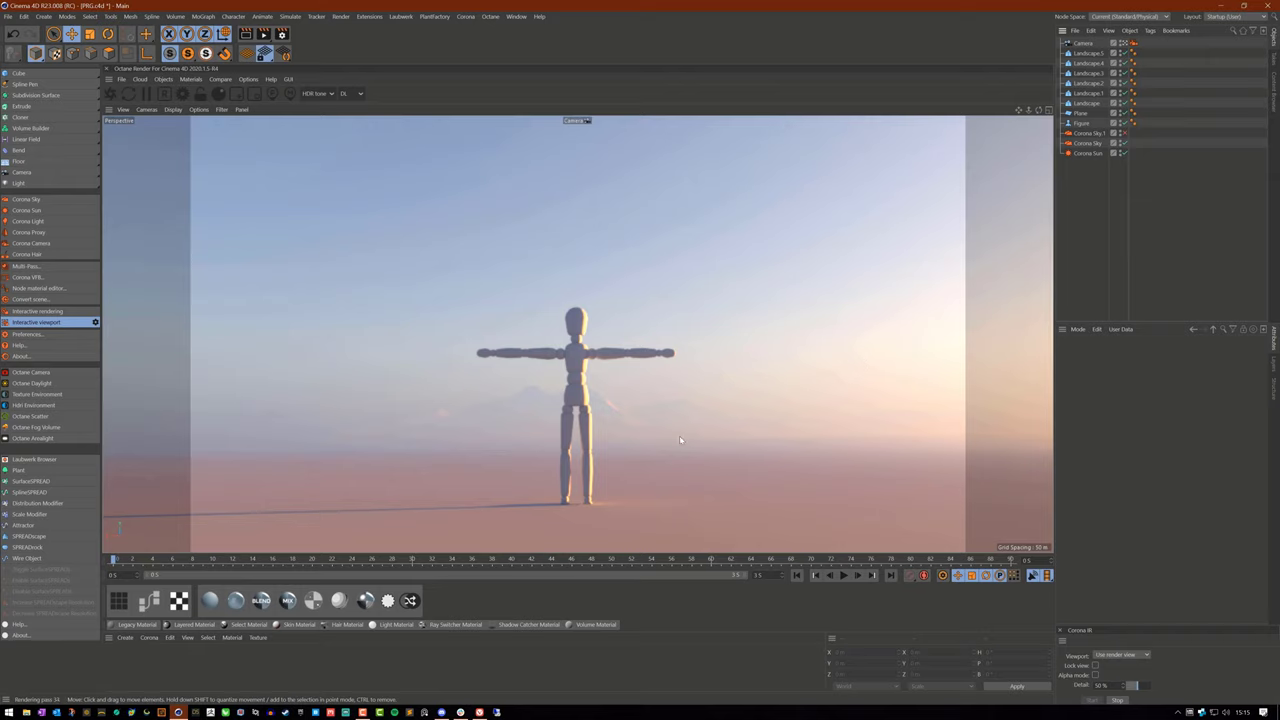
mouse_move(680, 432)
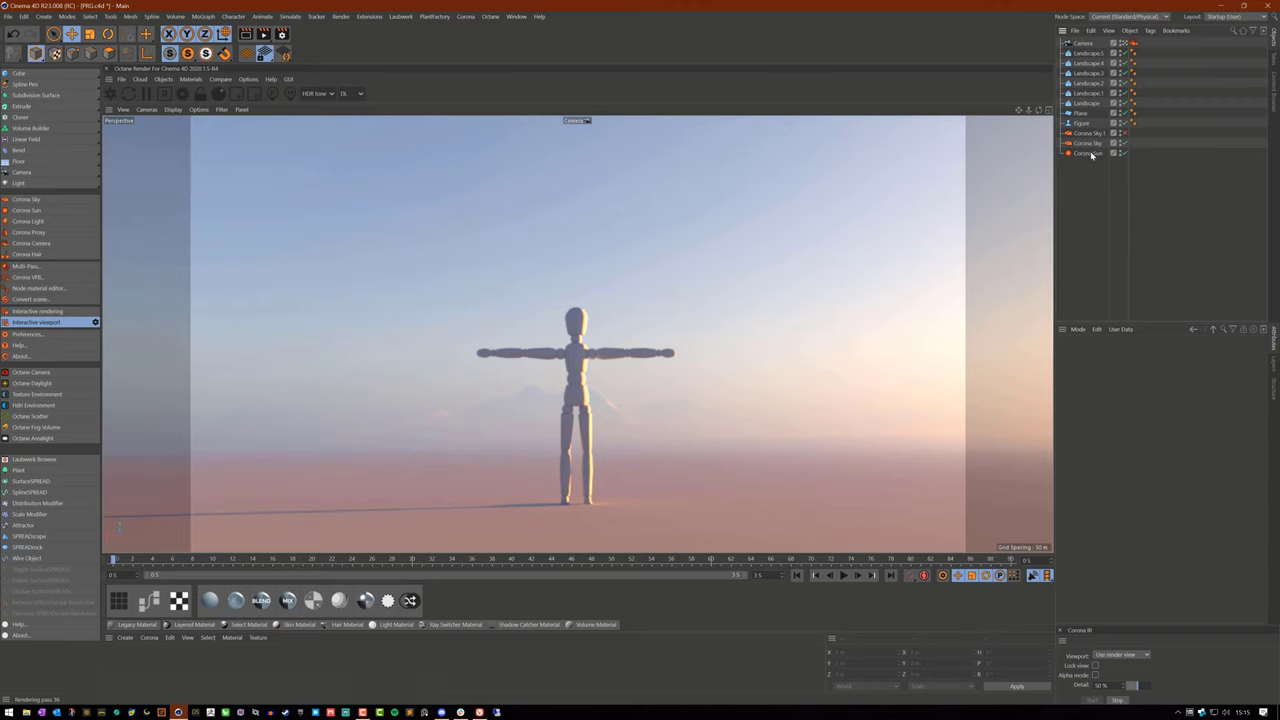
Lower the Corona Sky haze slider until the horizon and mountains show clearly.
click(1088, 144)
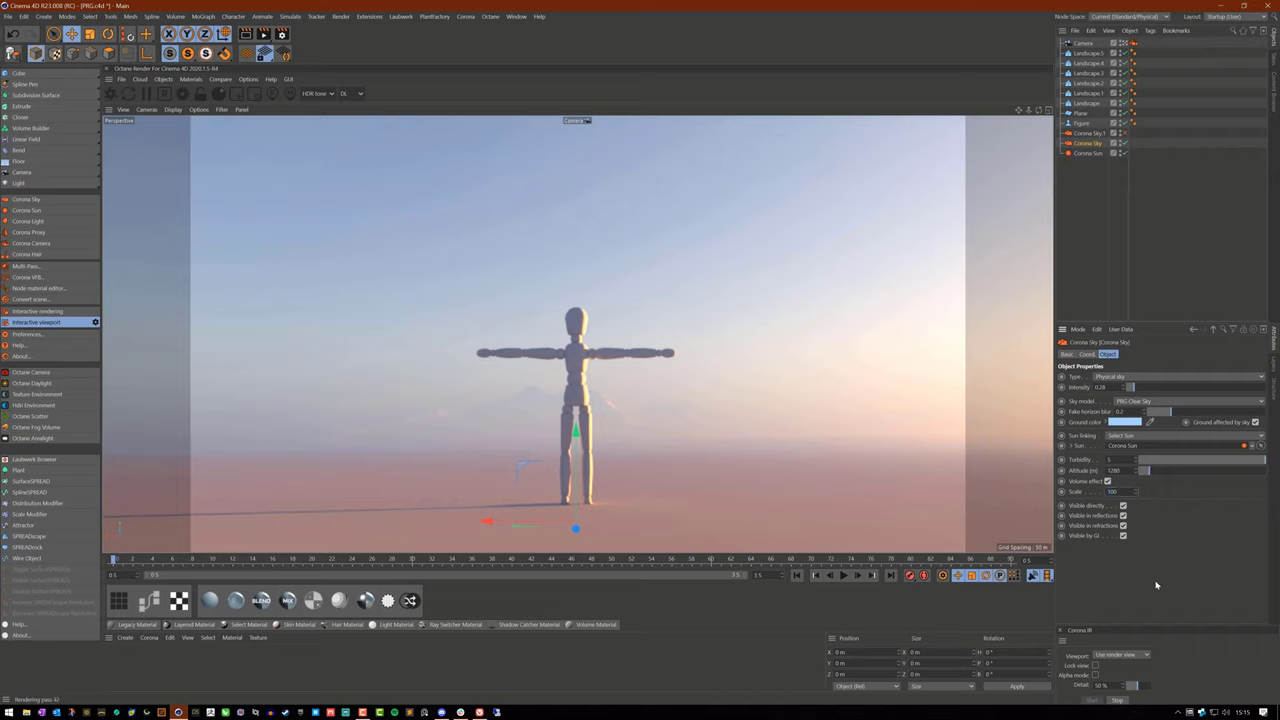
mouse_move(896, 438)
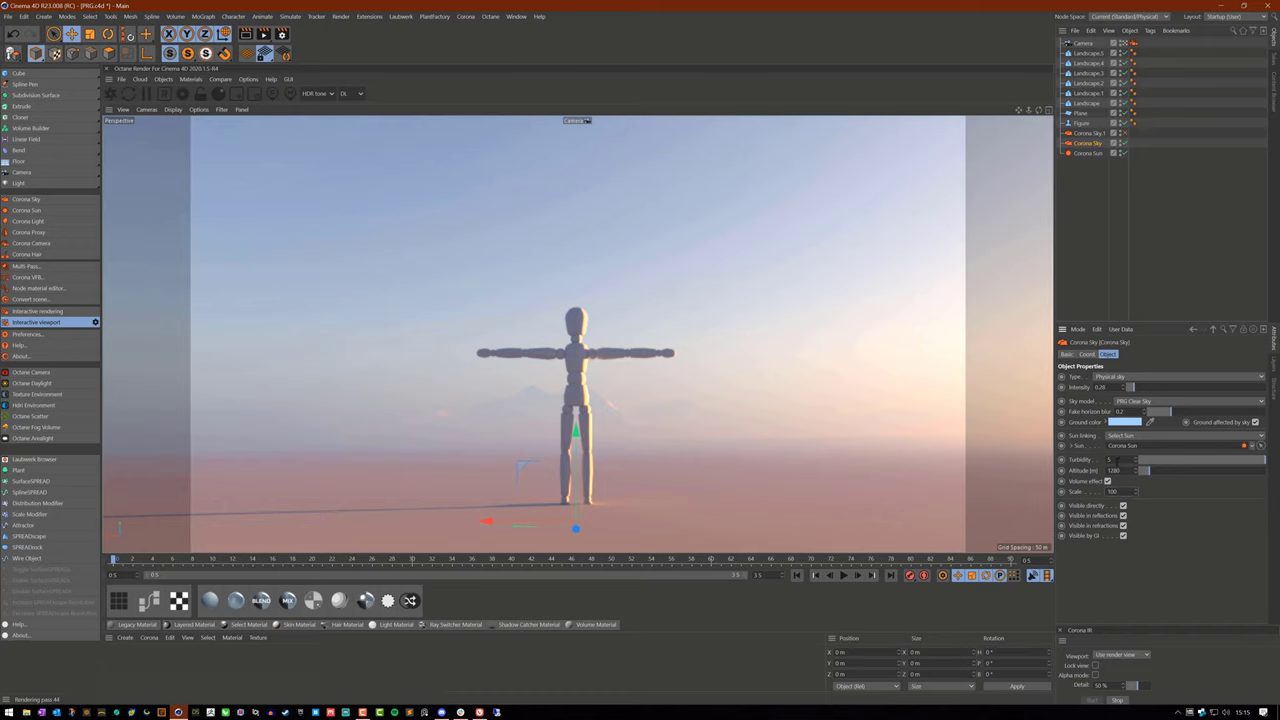
mouse_move(1124, 504)
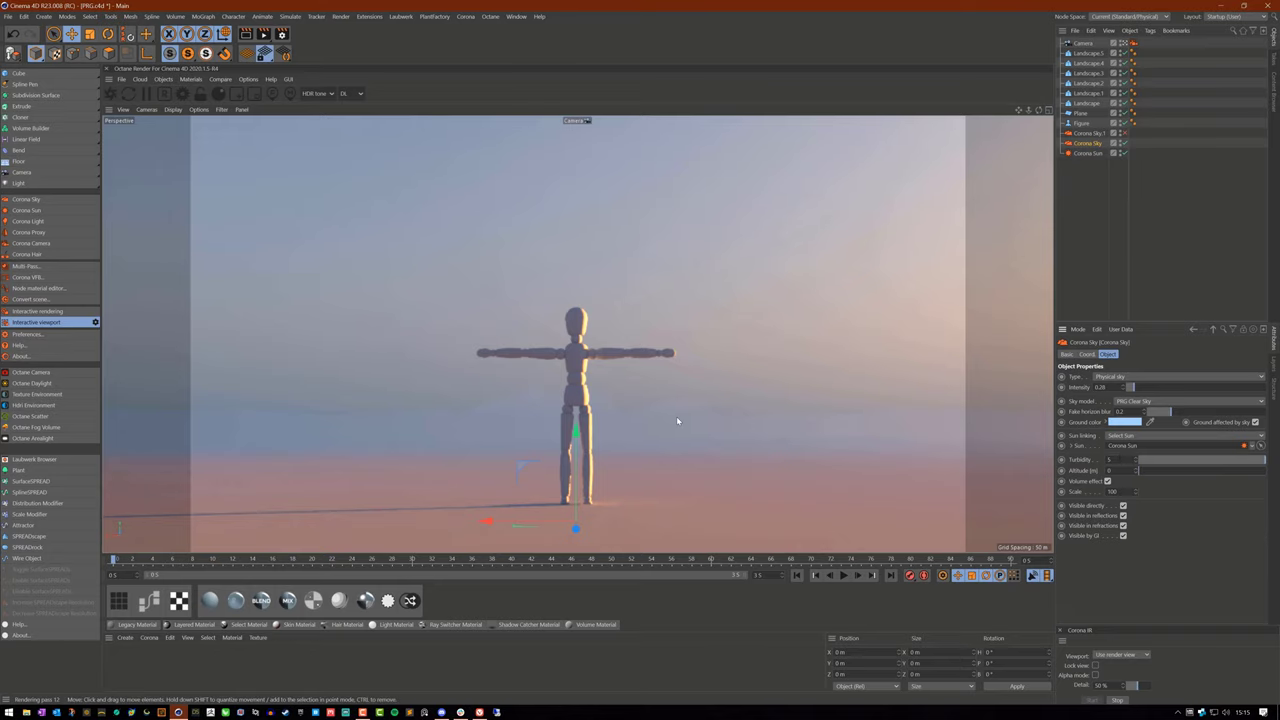
mouse_move(616, 428)
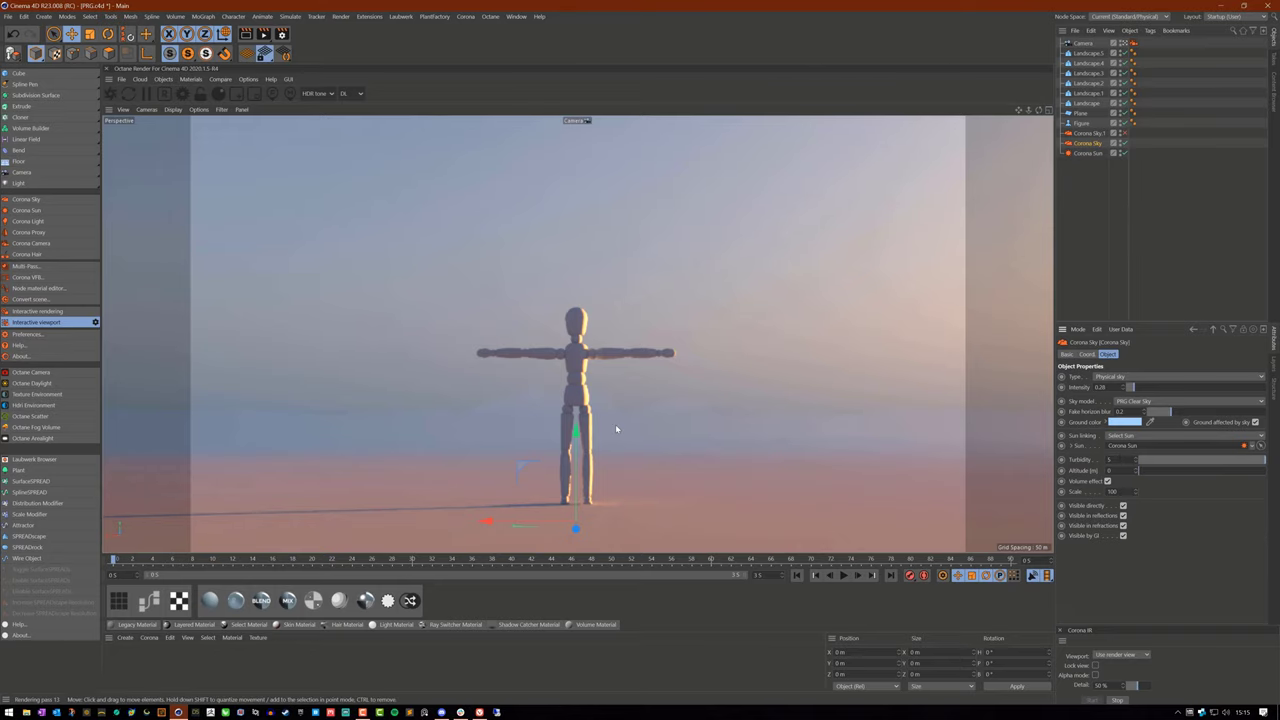
drag(1150, 460, 1222, 460)
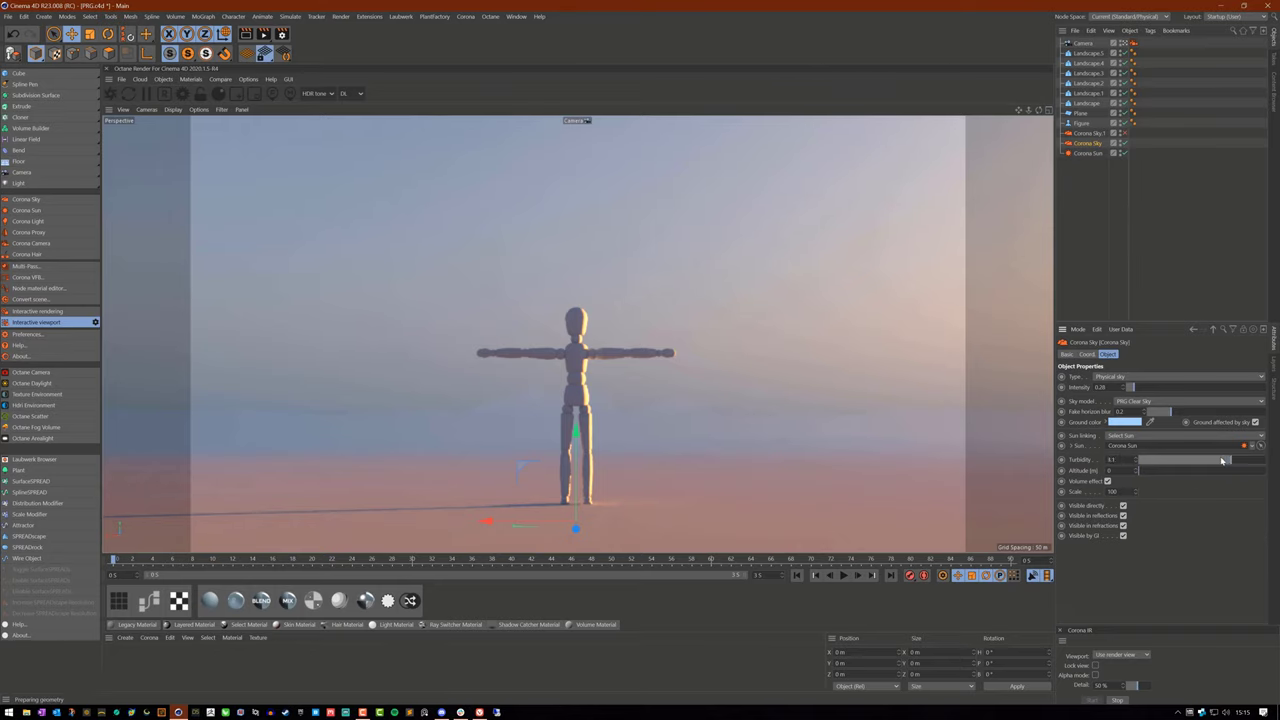
drag(1130, 458, 1160, 458)
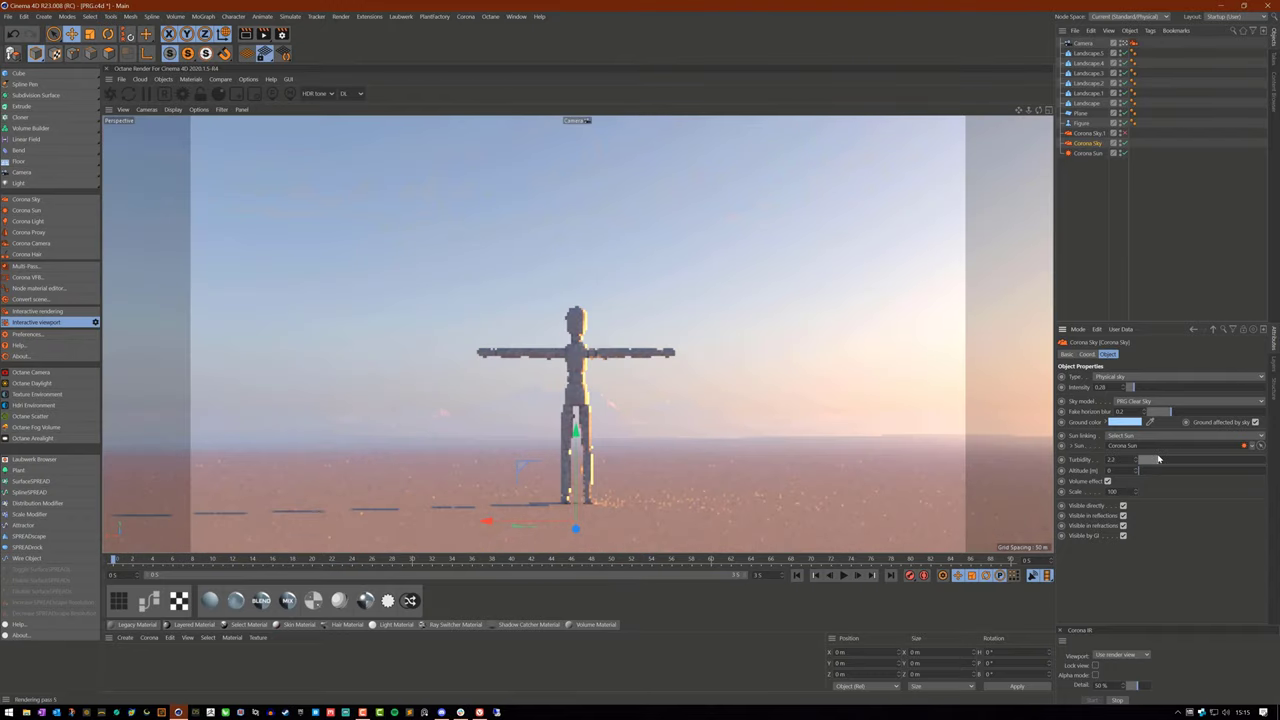
drag(1140, 460, 1120, 460)
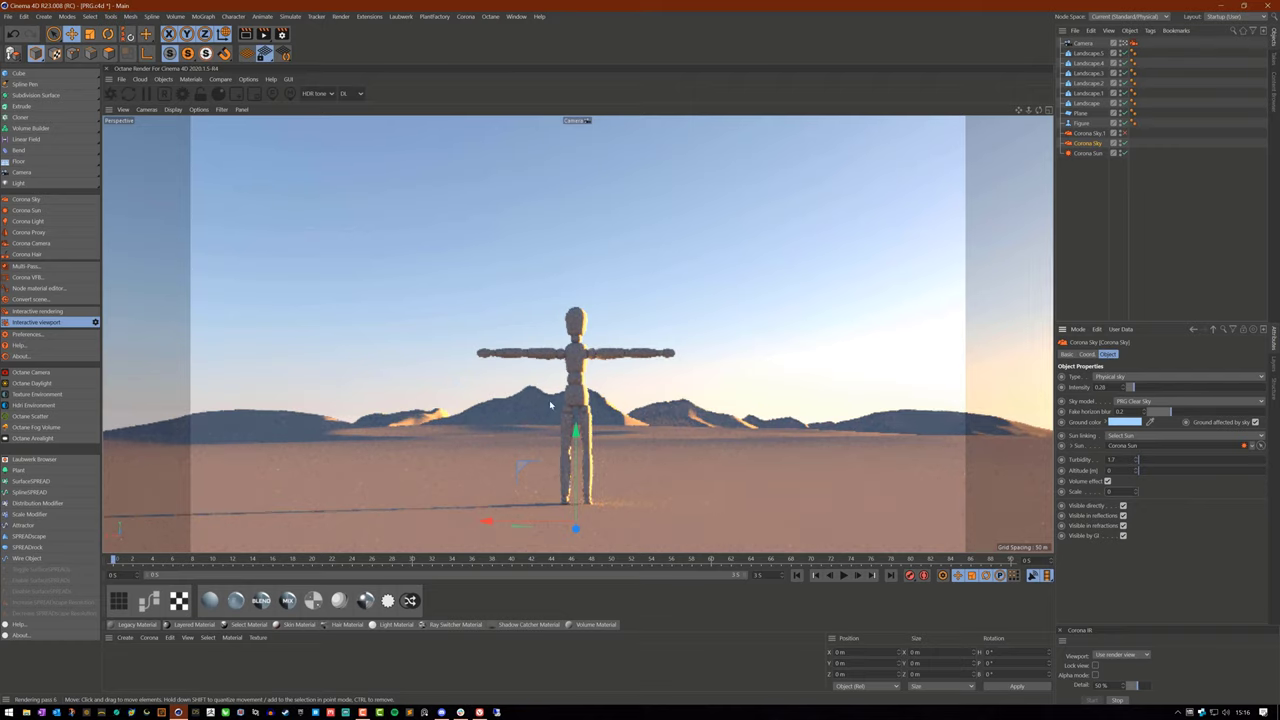
mouse_move(864, 432)
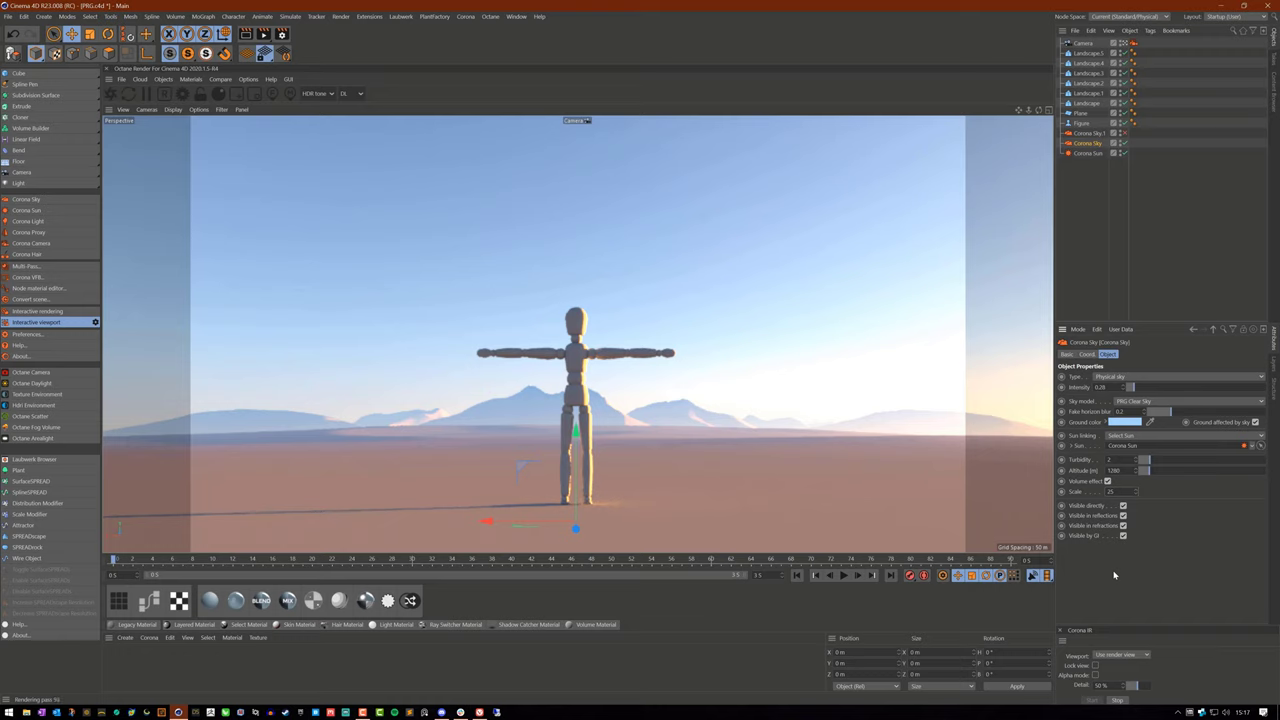
mouse_move(662, 496)
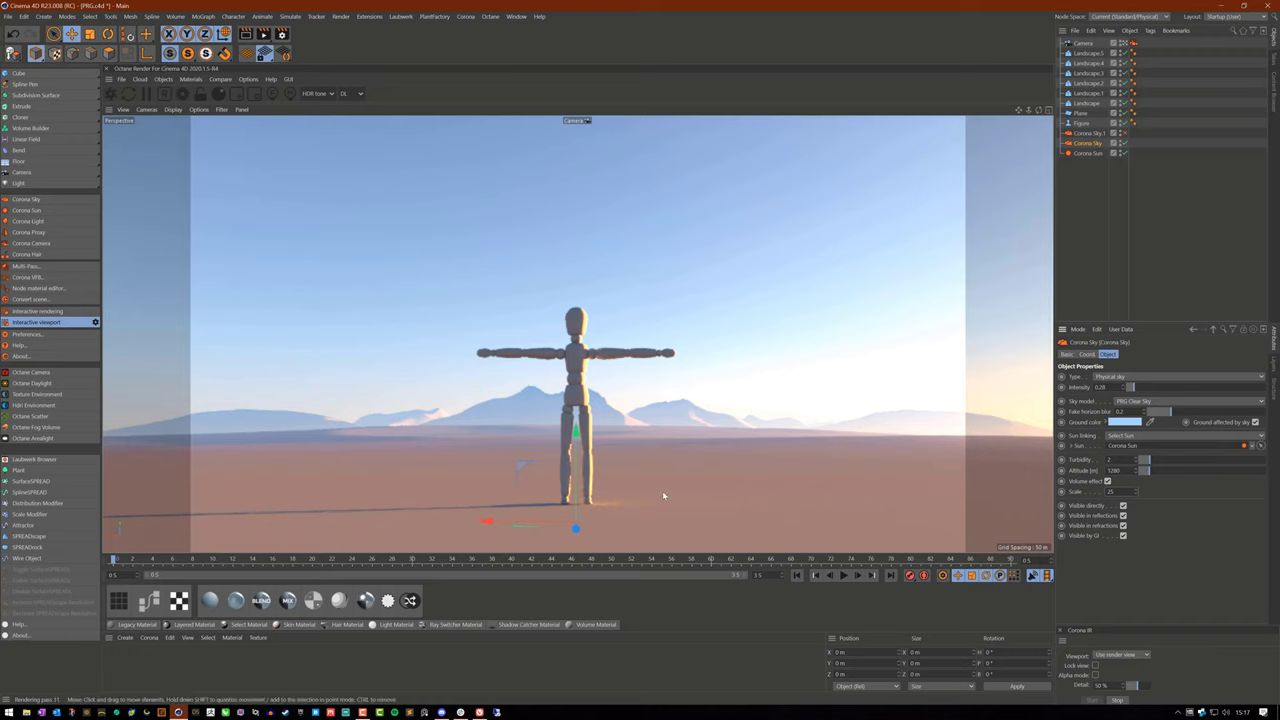
mouse_move(636, 456)
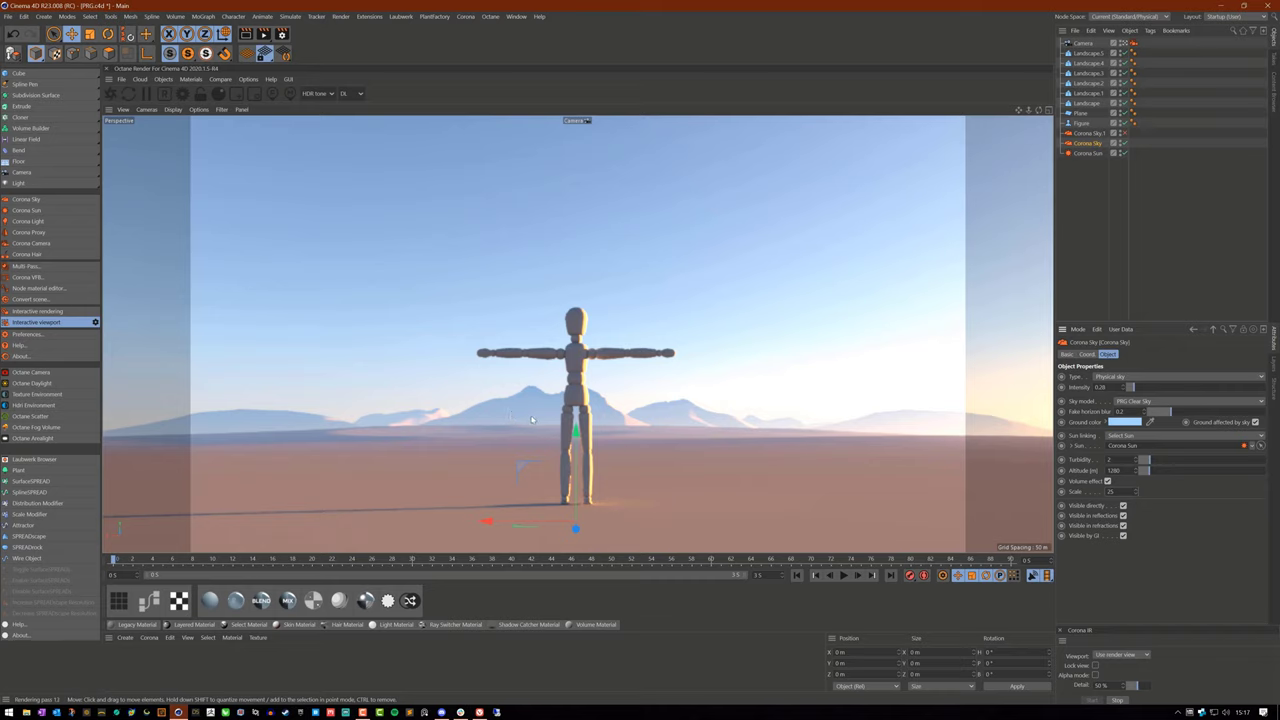
mouse_move(562, 398)
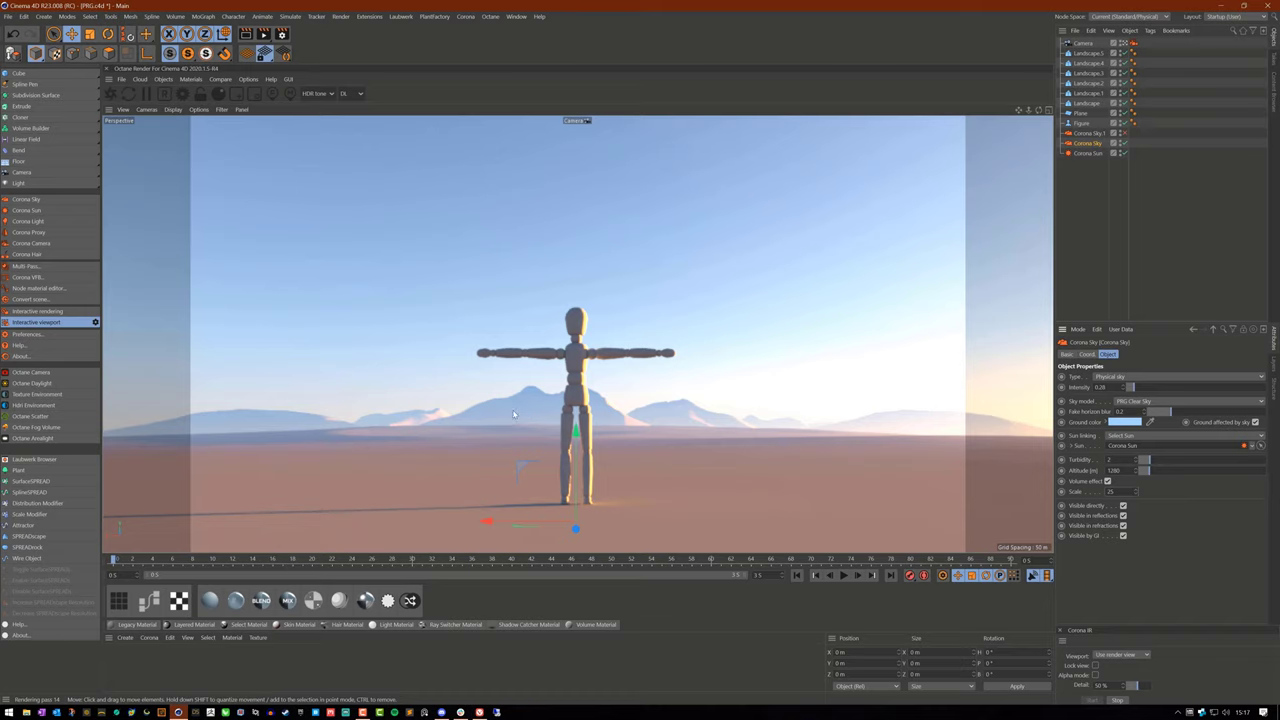
mouse_move(704, 468)
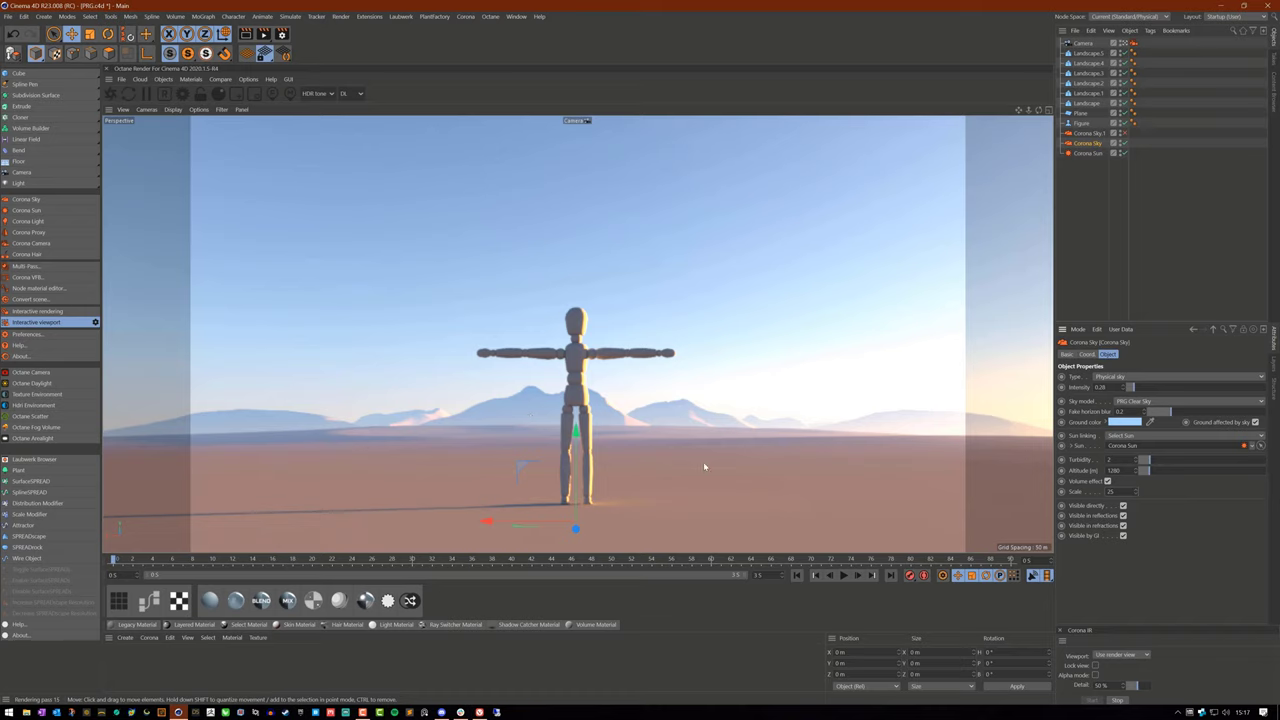
mouse_move(586, 452)
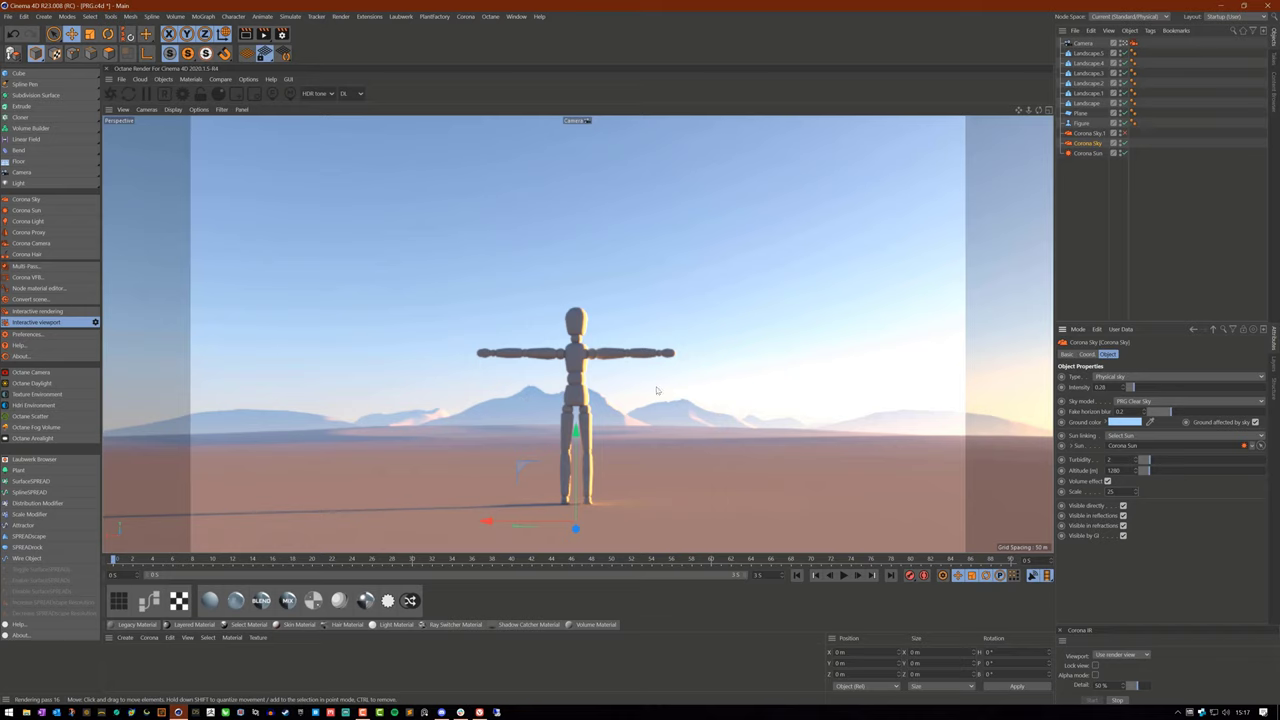
mouse_move(600, 420)
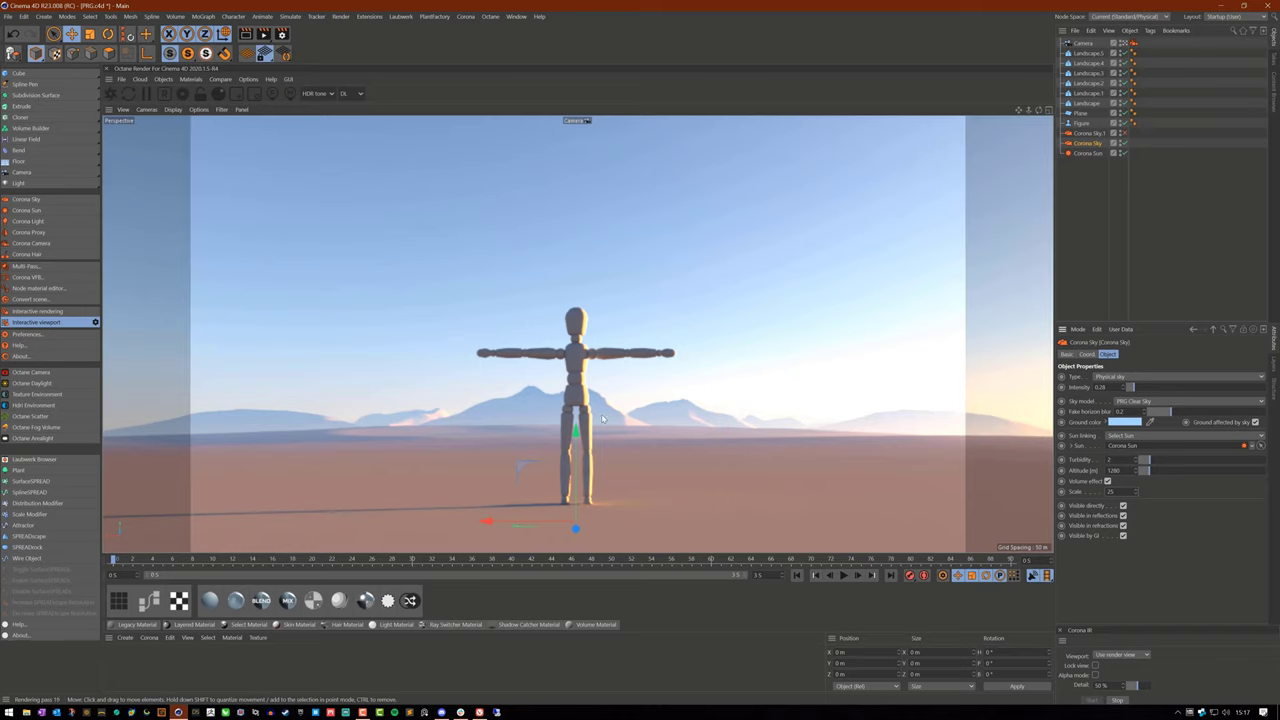
mouse_move(986, 458)
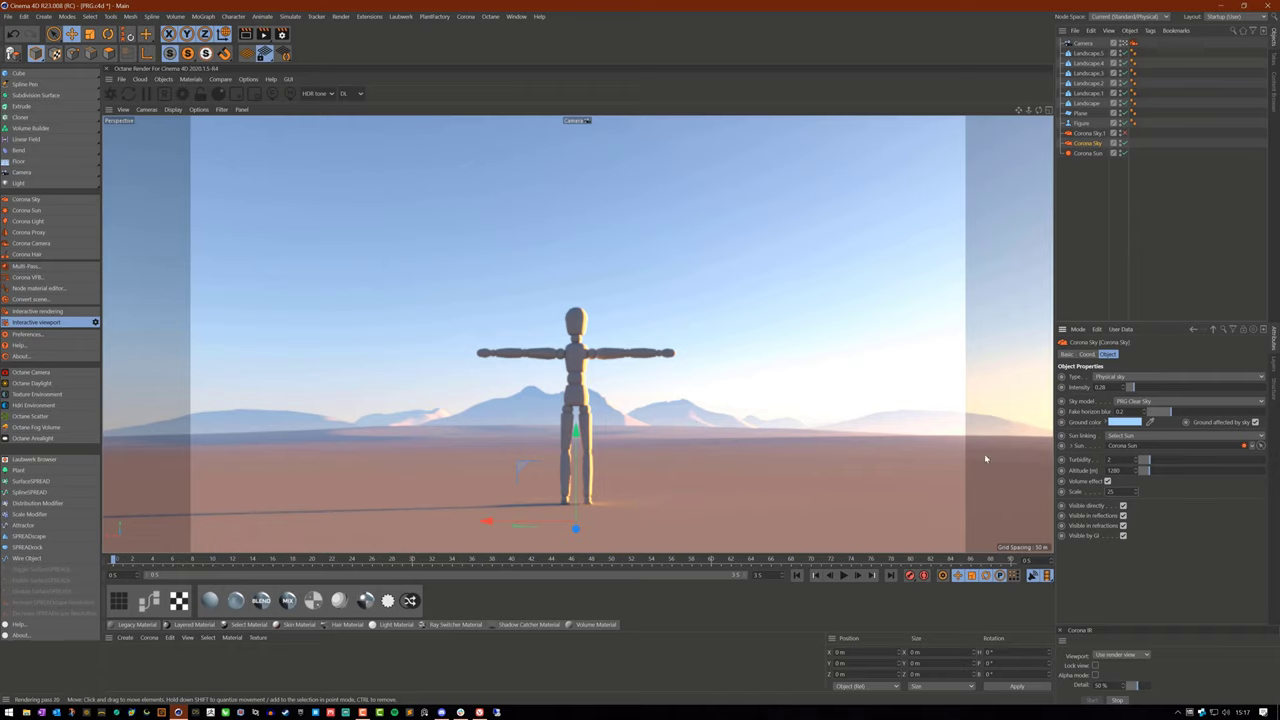
mouse_move(568, 584)
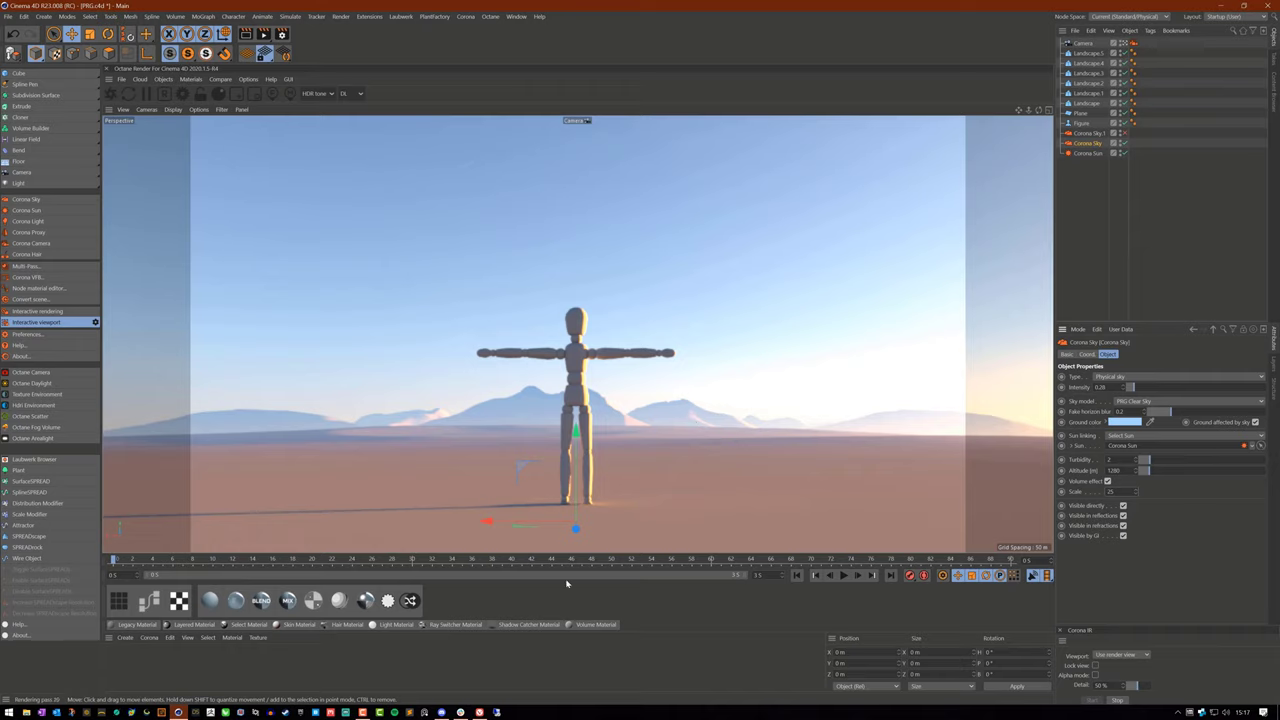
mouse_move(780, 620)
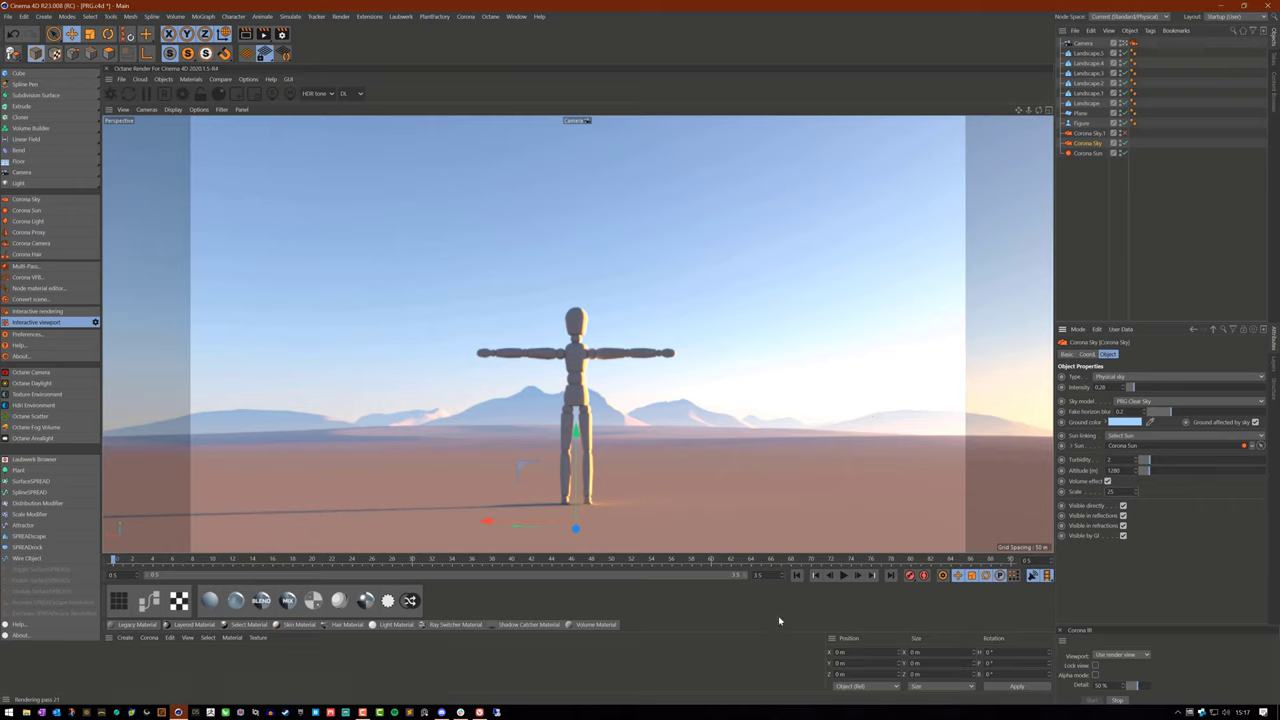
mouse_move(1168, 600)
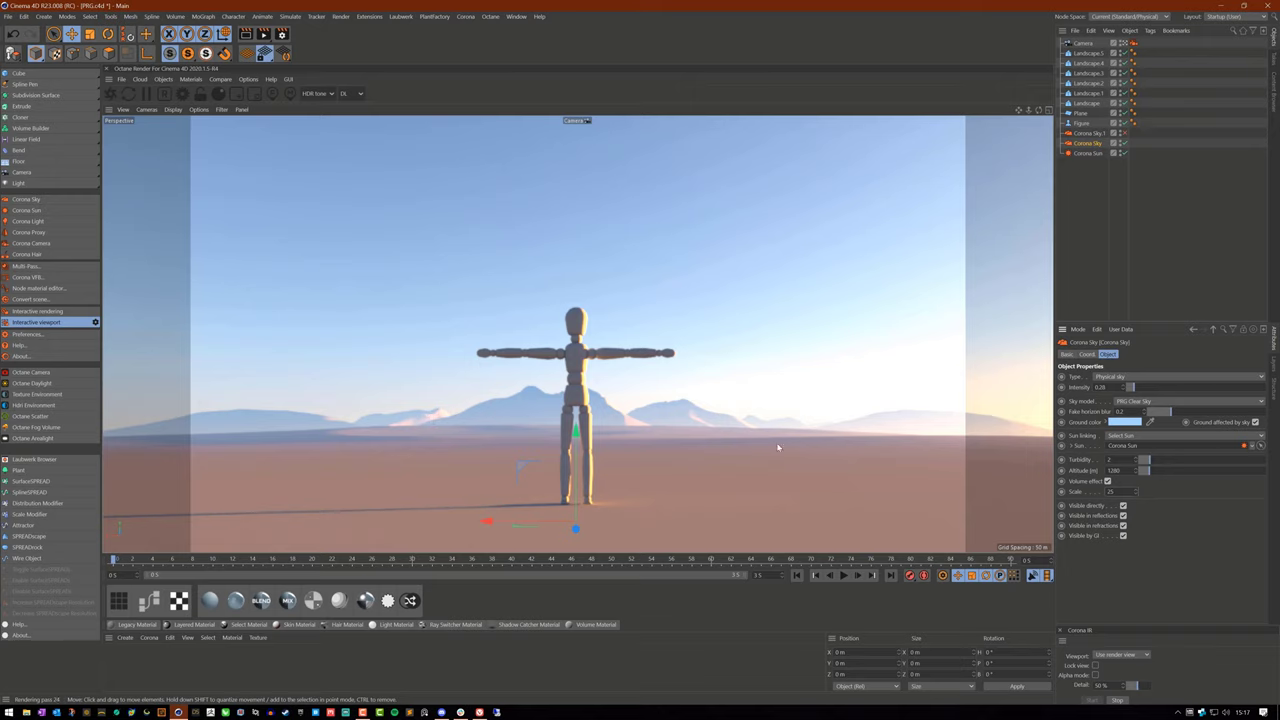
mouse_move(840, 492)
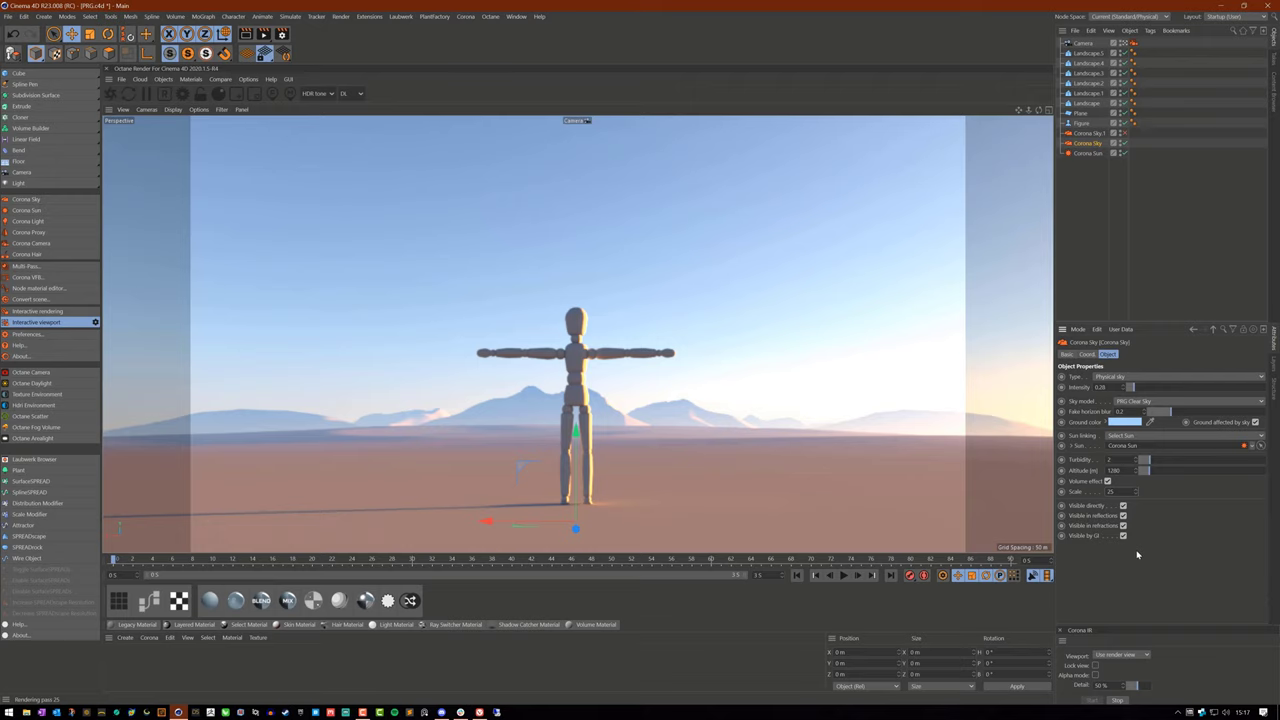
mouse_move(1136, 556)
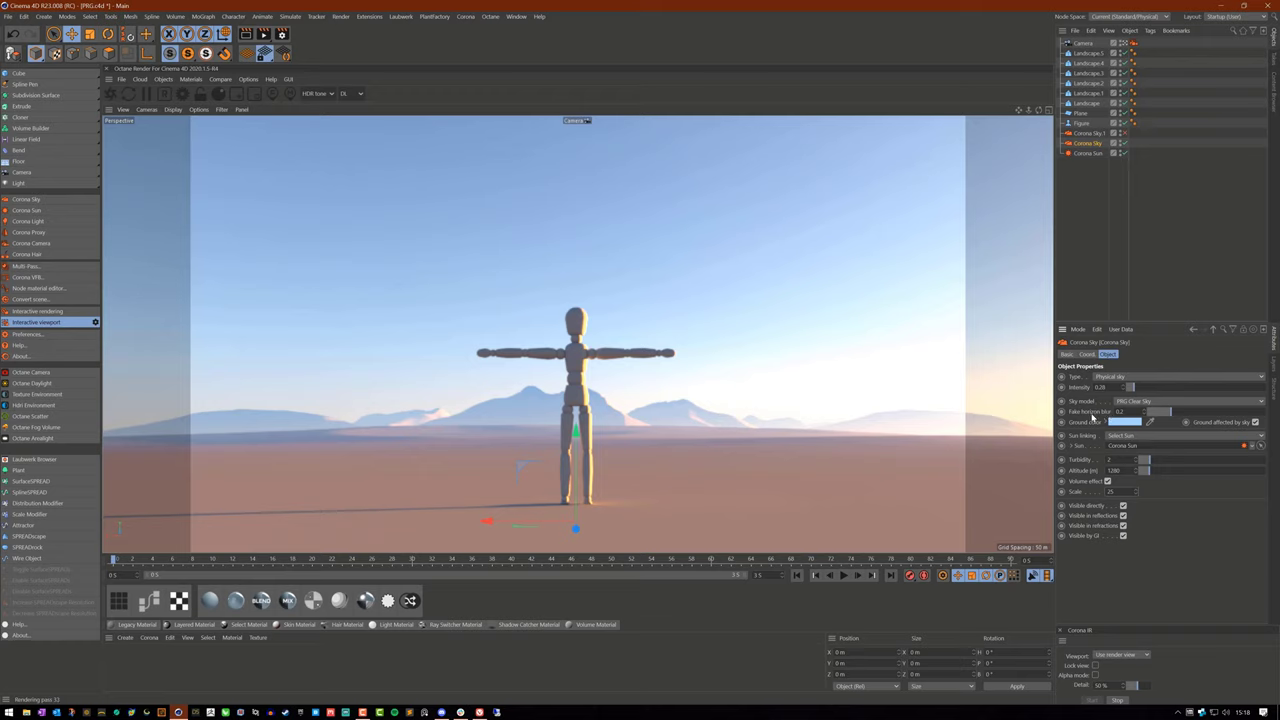
mouse_move(1080, 414)
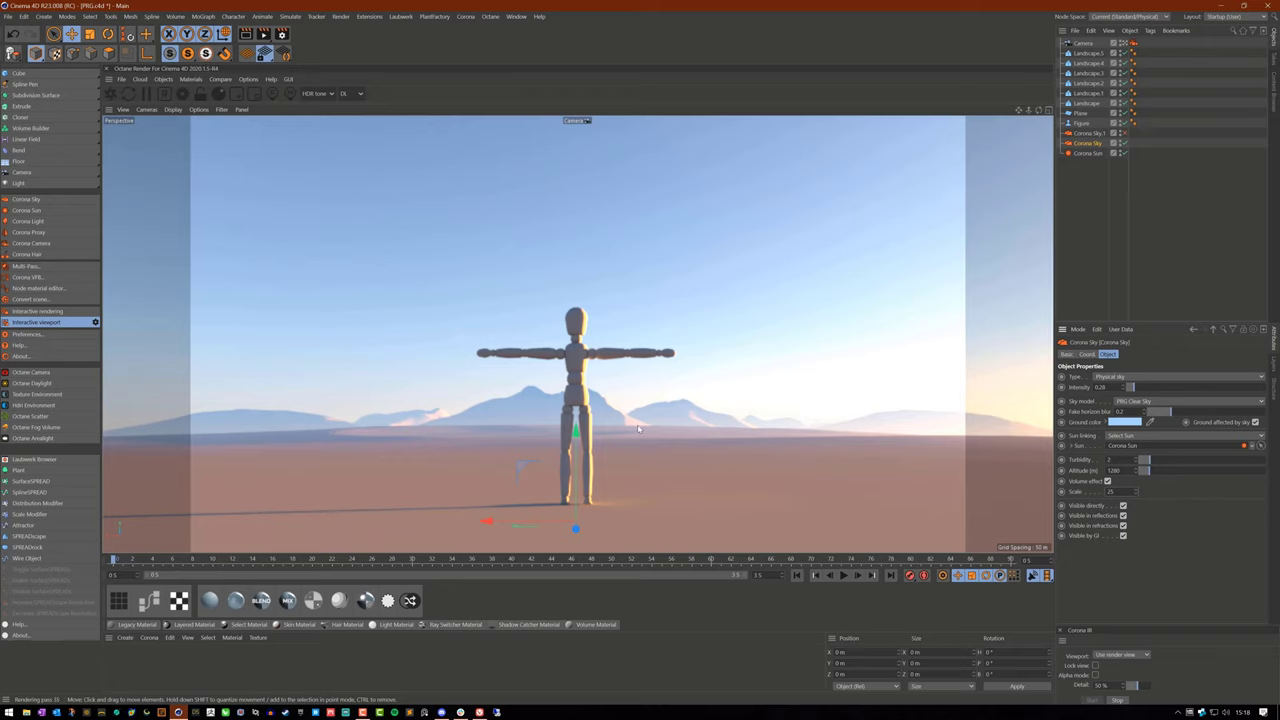
mouse_move(296, 432)
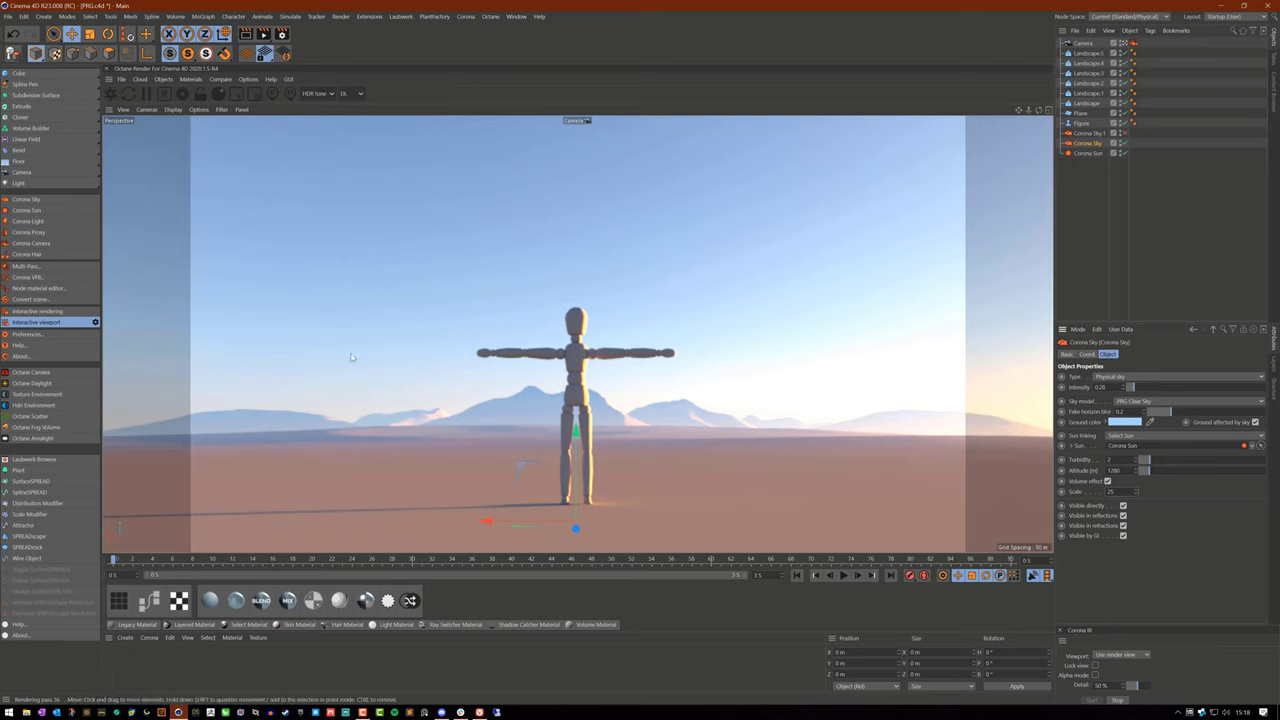
mouse_move(716, 438)
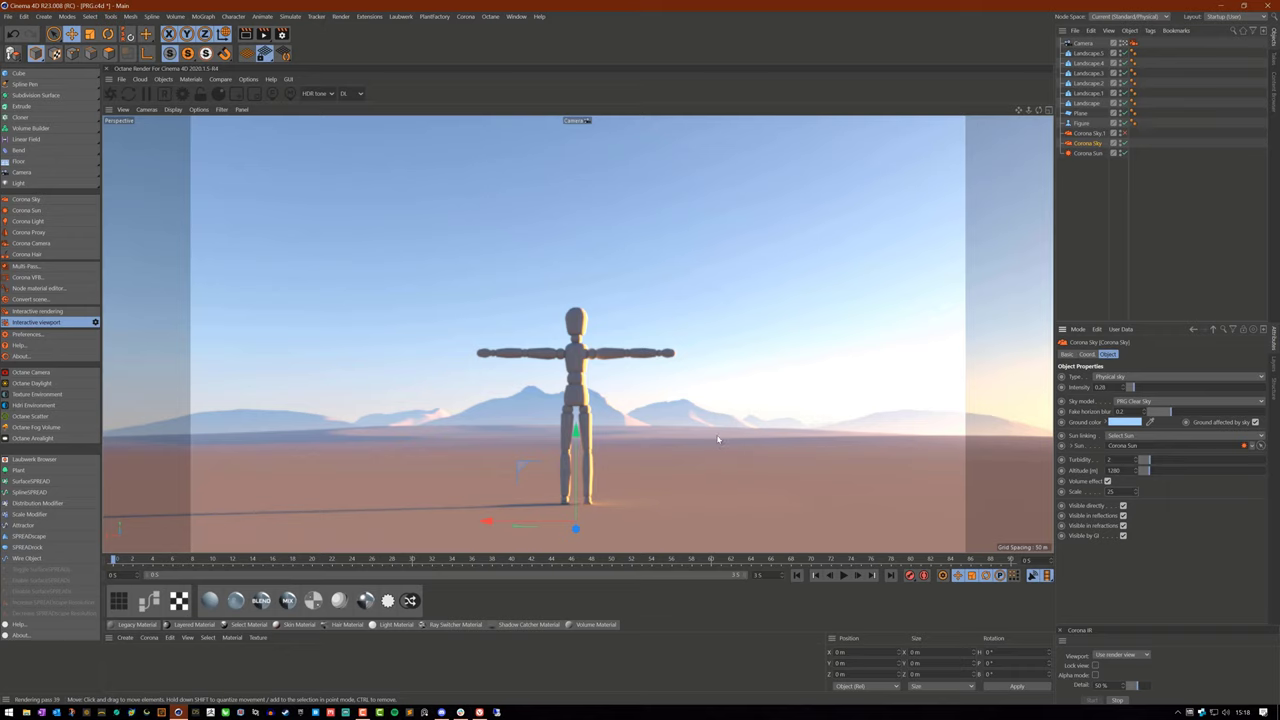
mouse_move(1170, 424)
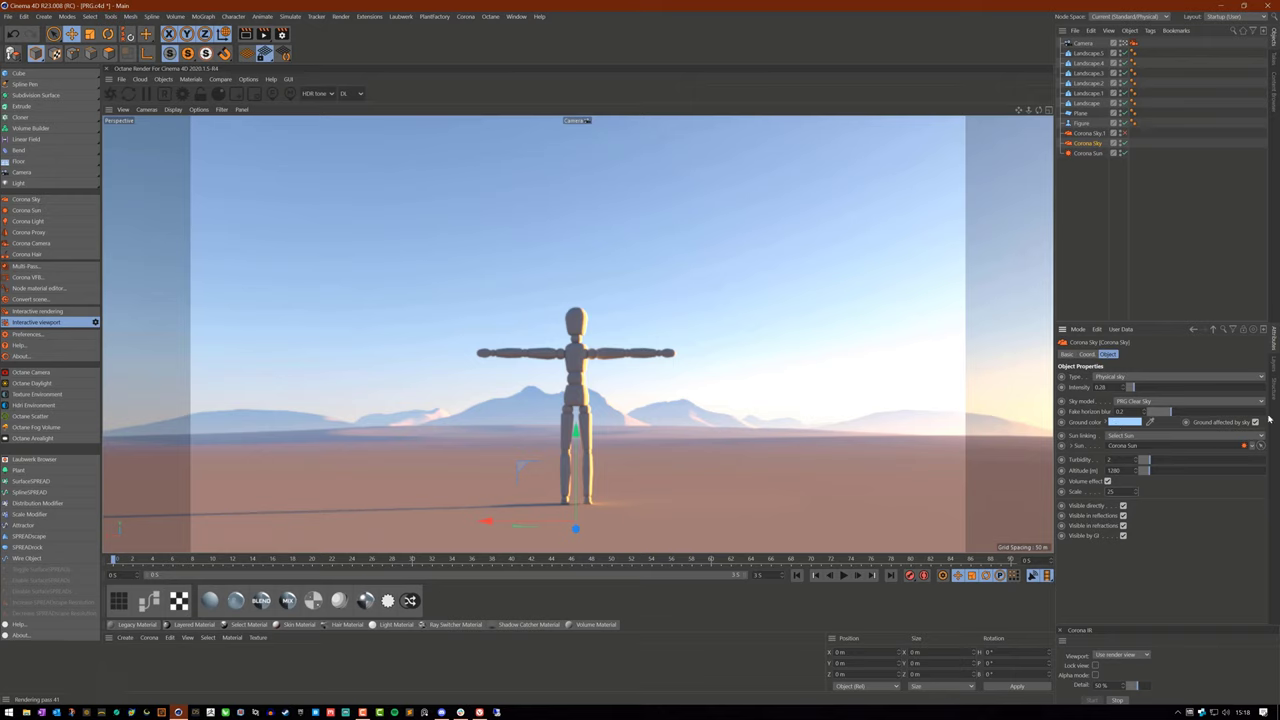
mouse_move(880, 432)
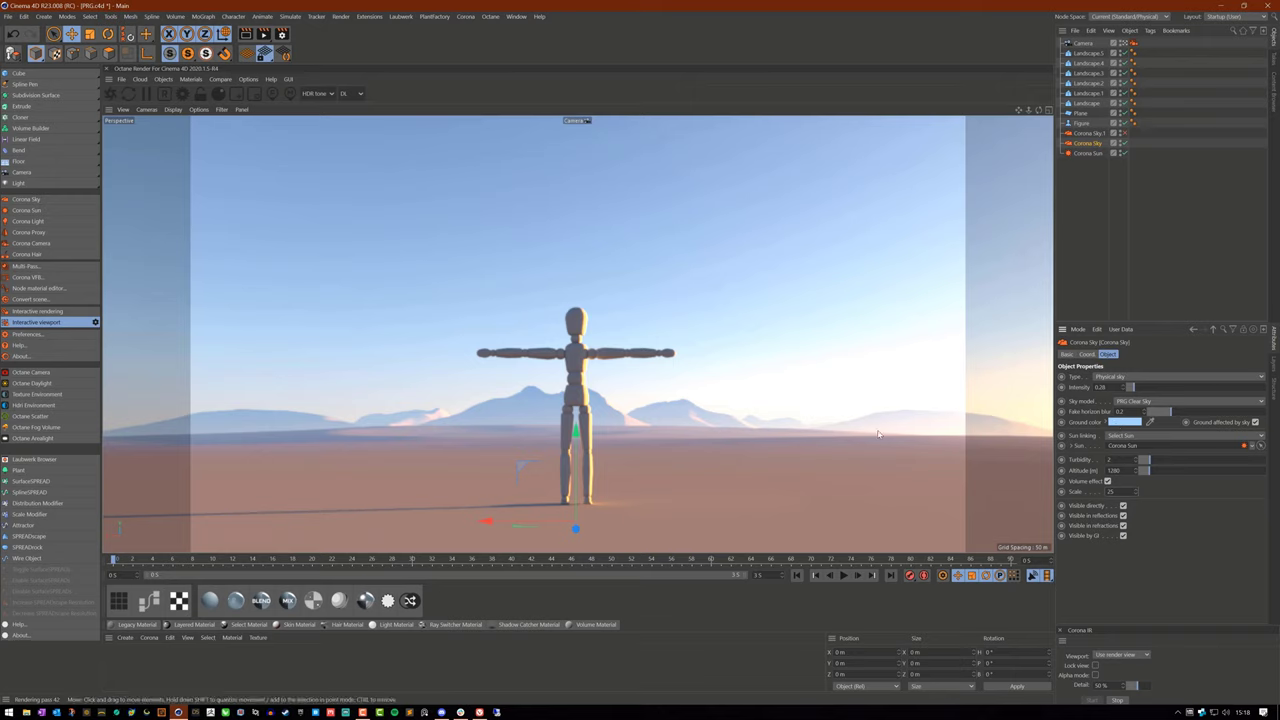
mouse_move(928, 400)
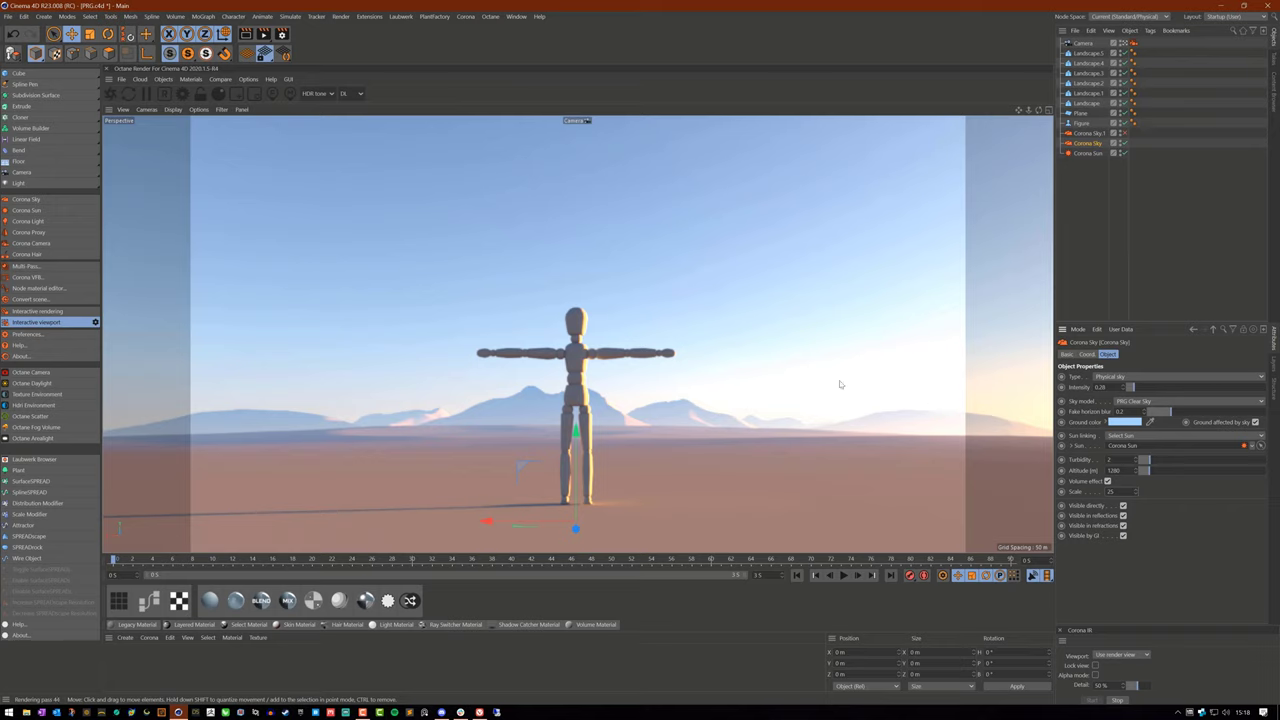
mouse_move(896, 396)
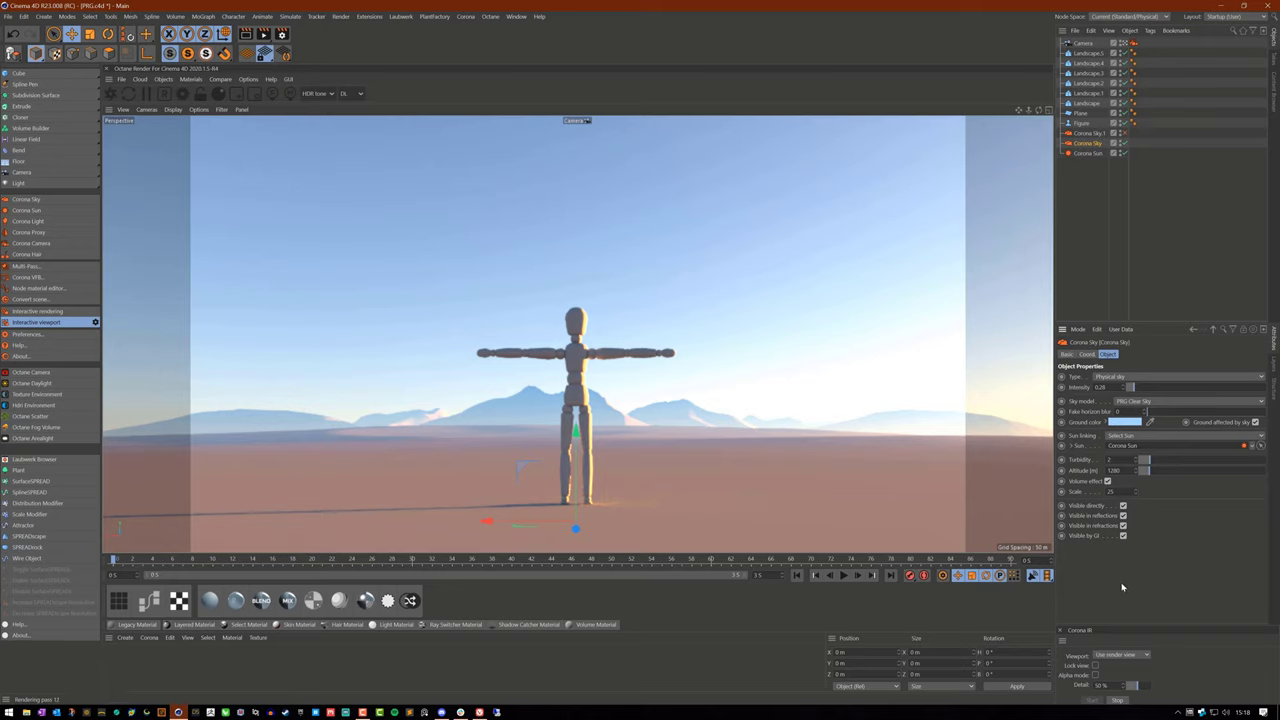
mouse_move(344, 414)
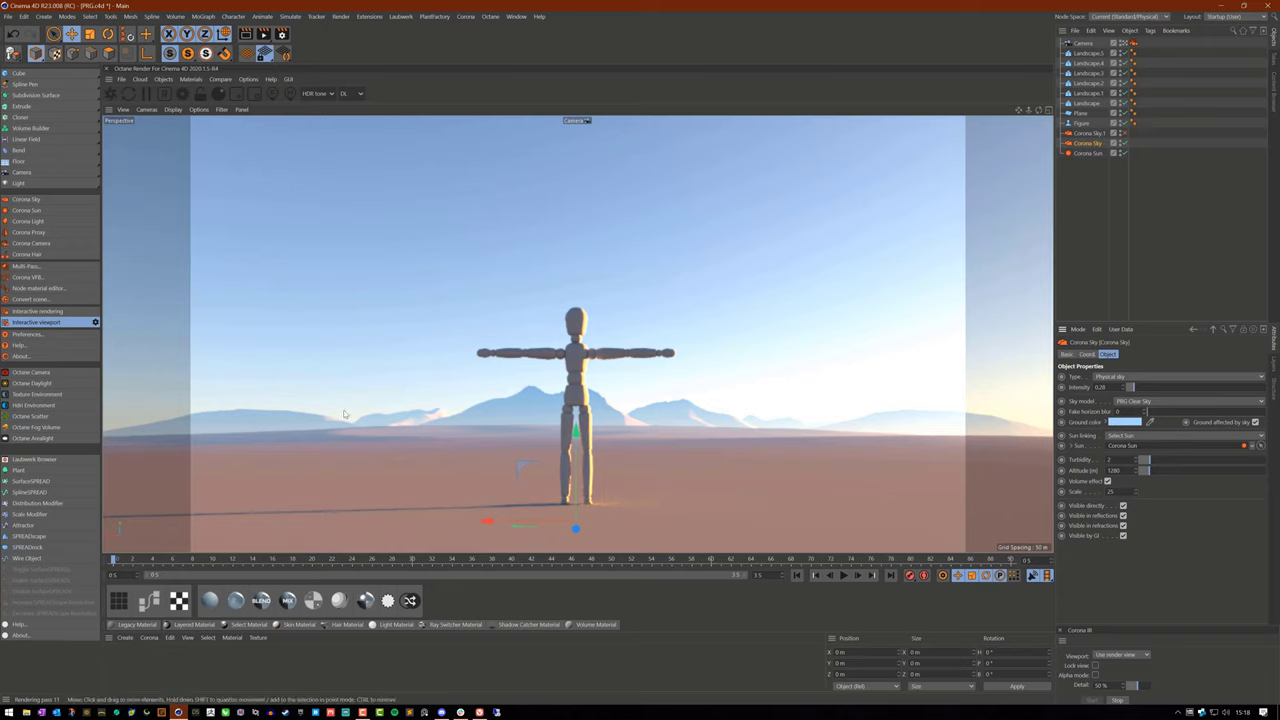
mouse_move(826, 504)
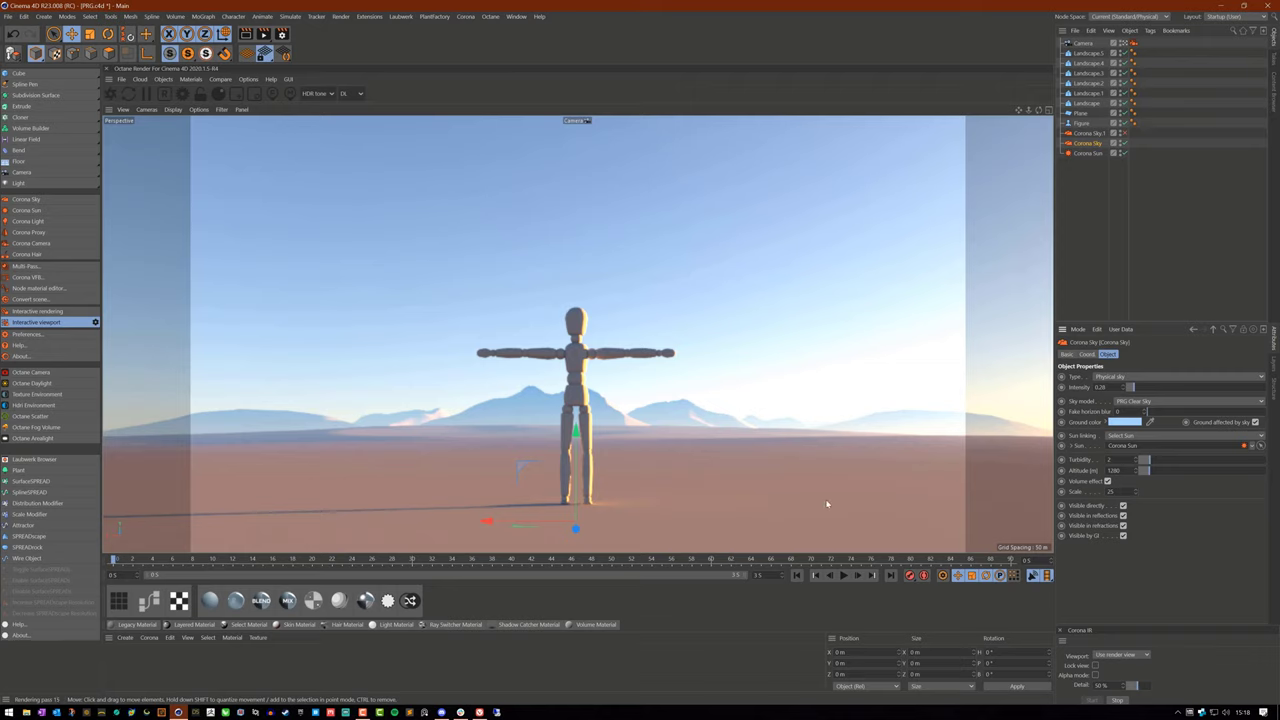
mouse_move(784, 424)
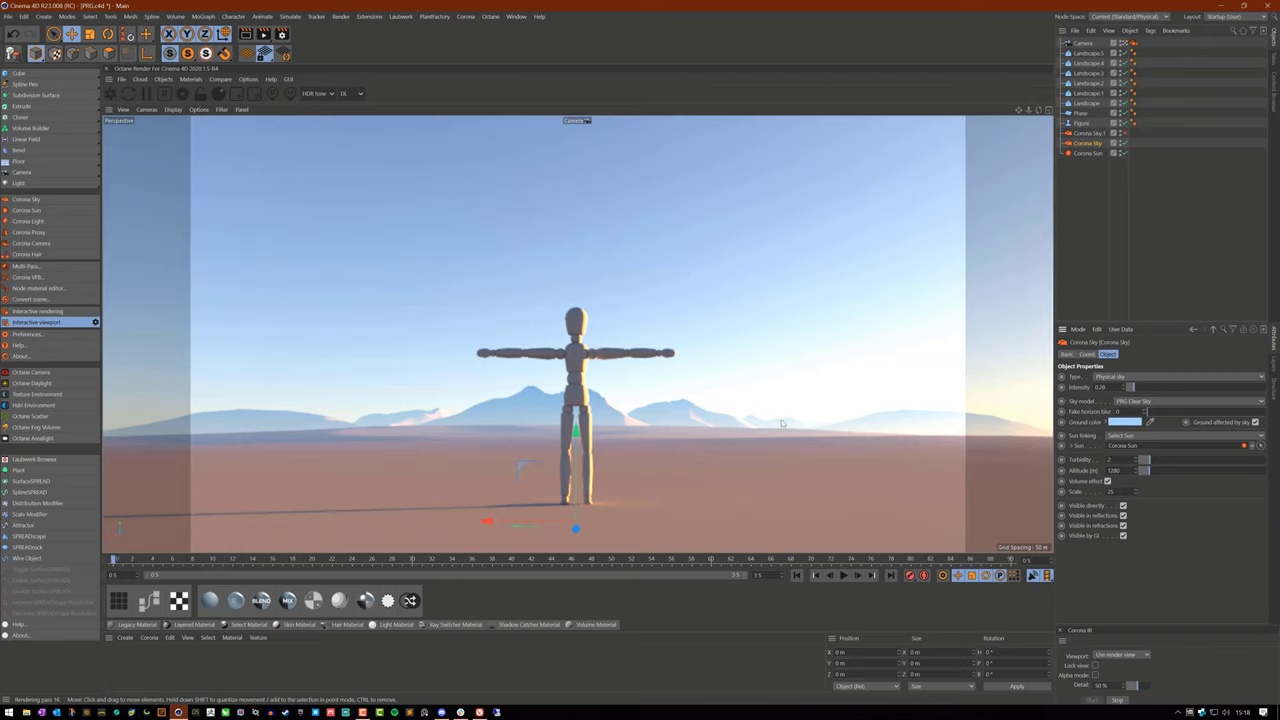
mouse_move(808, 436)
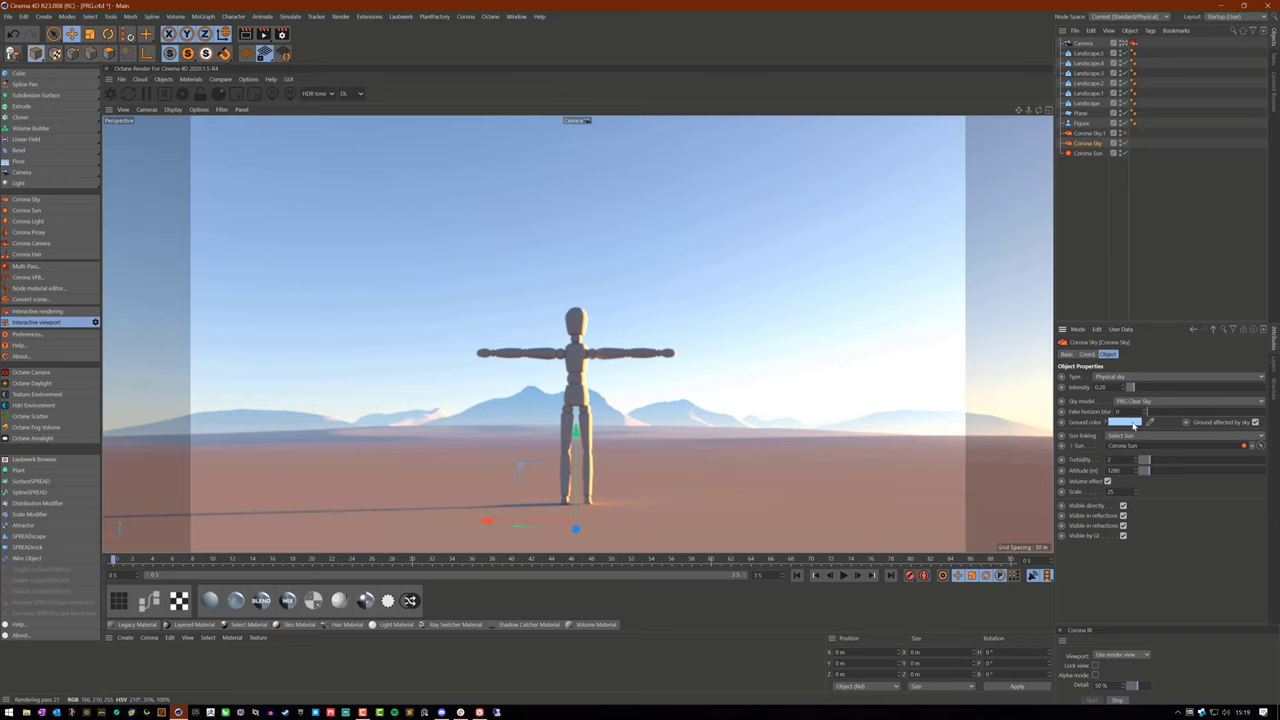
click(1122, 422)
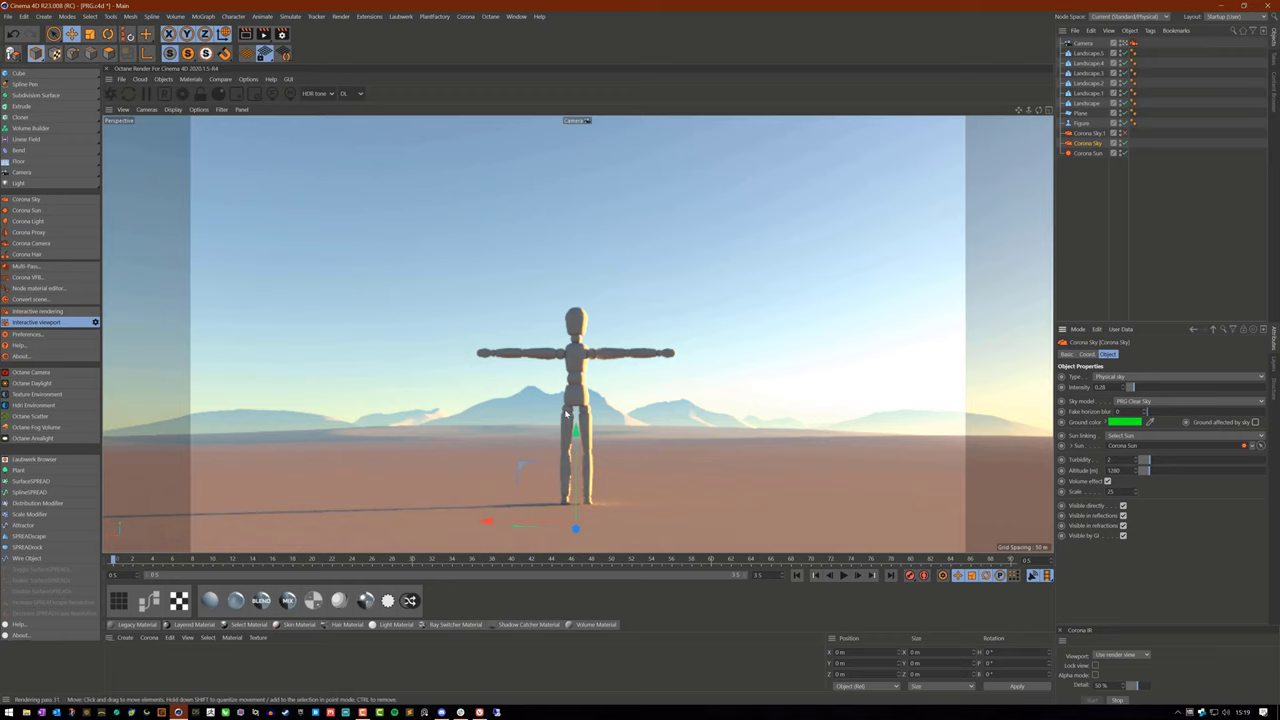
mouse_move(460, 400)
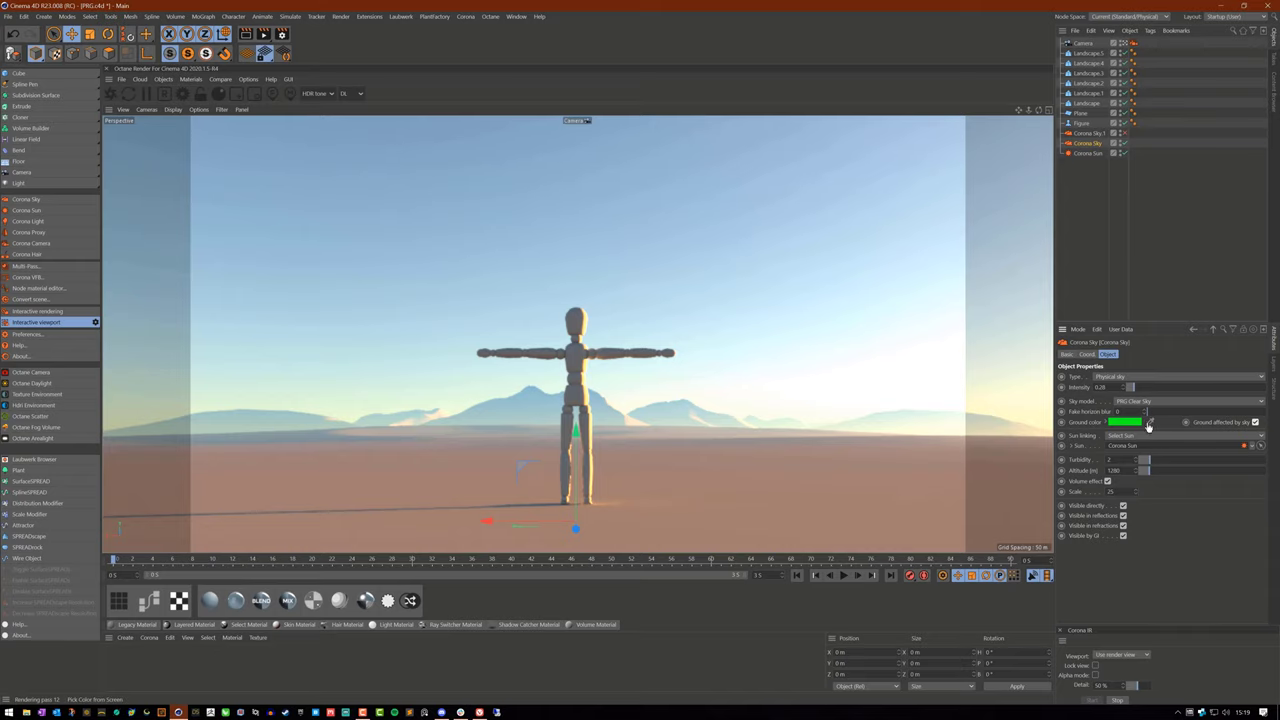
click(1150, 420)
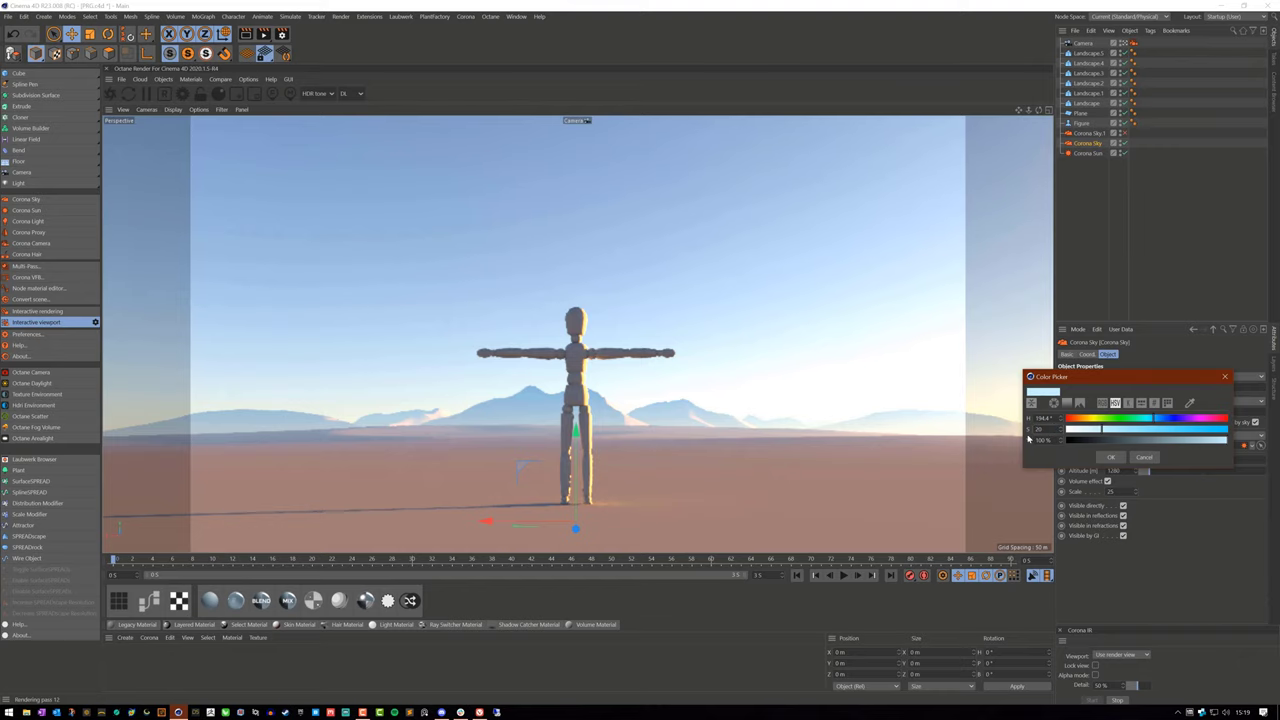
click(1144, 456)
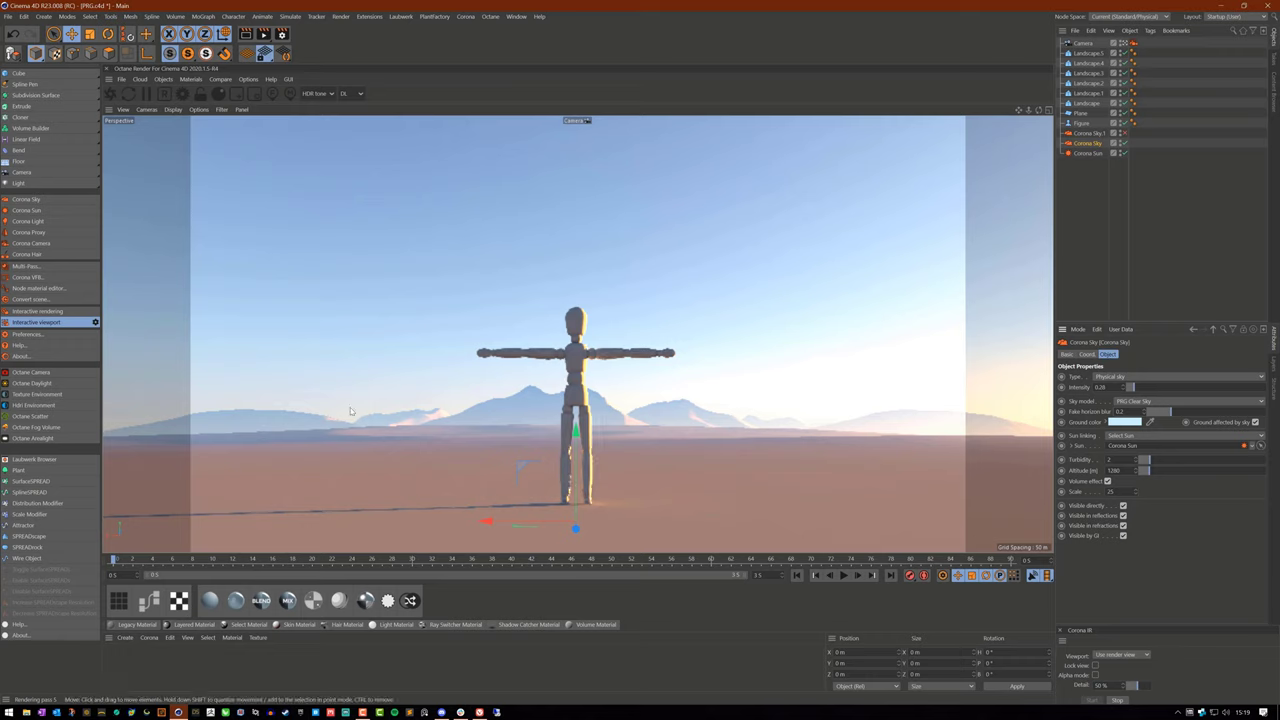
mouse_move(348, 404)
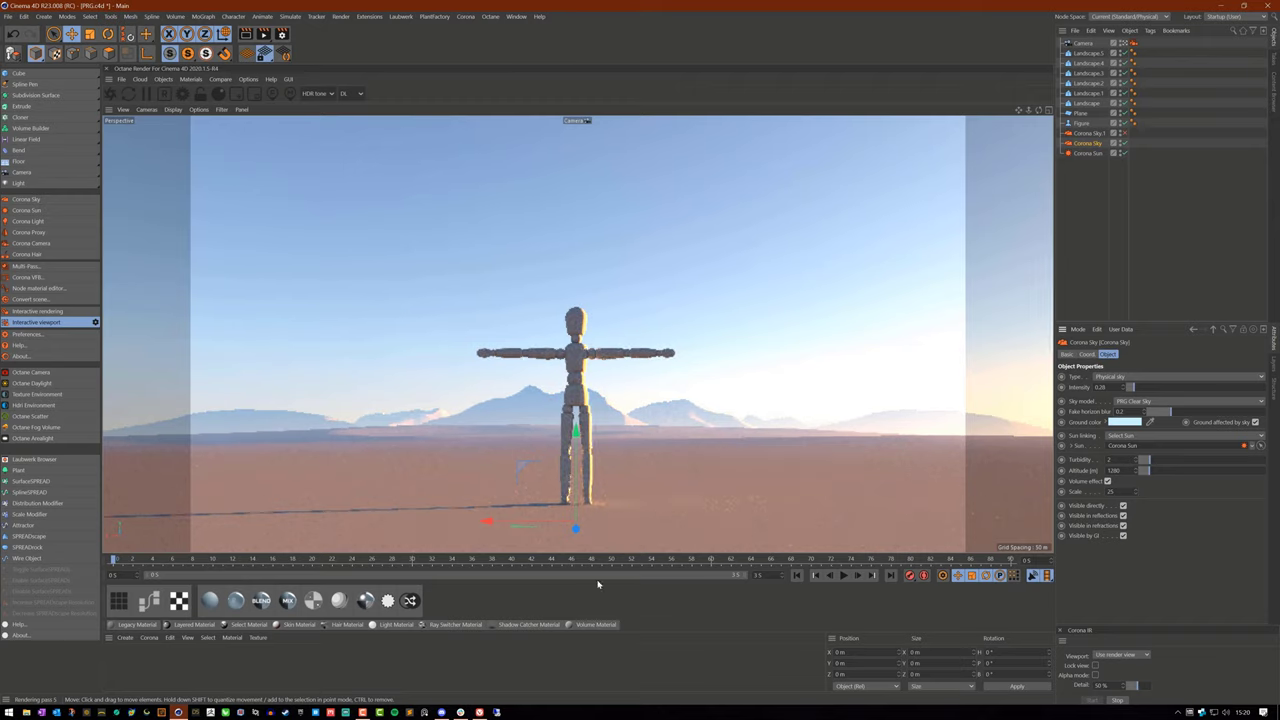
mouse_move(1196, 604)
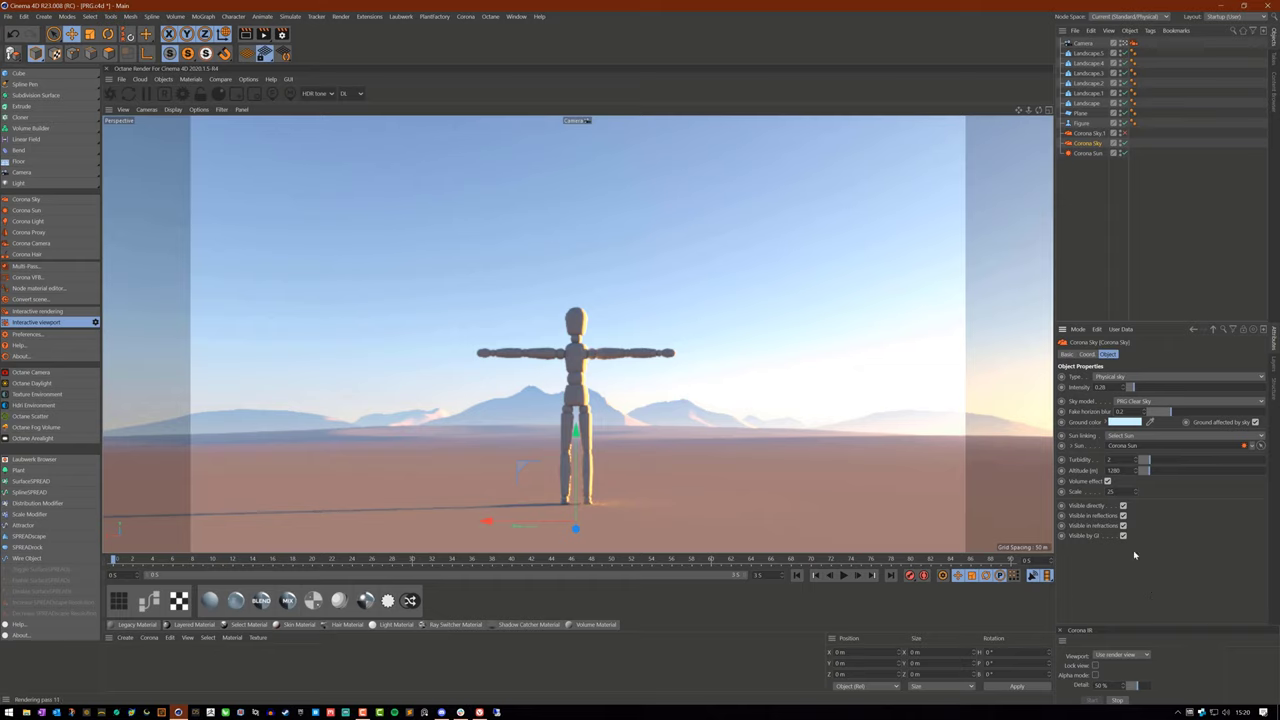
mouse_move(1120, 592)
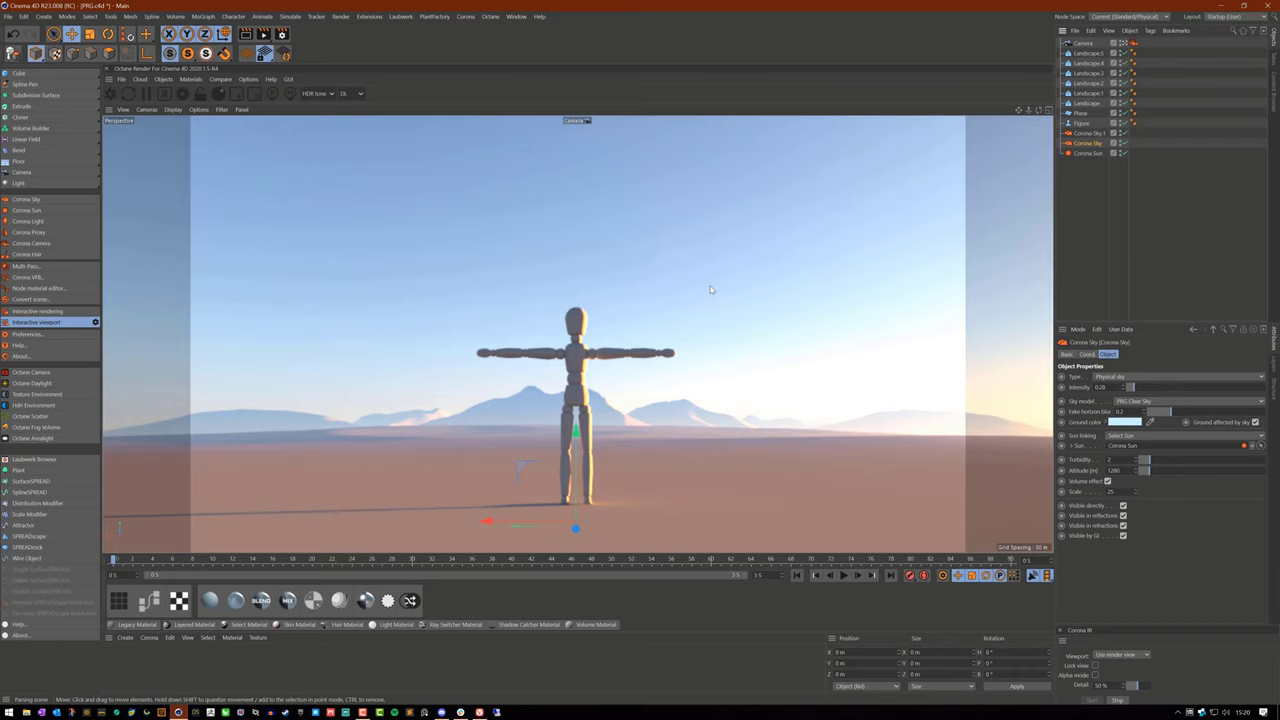
mouse_move(730, 332)
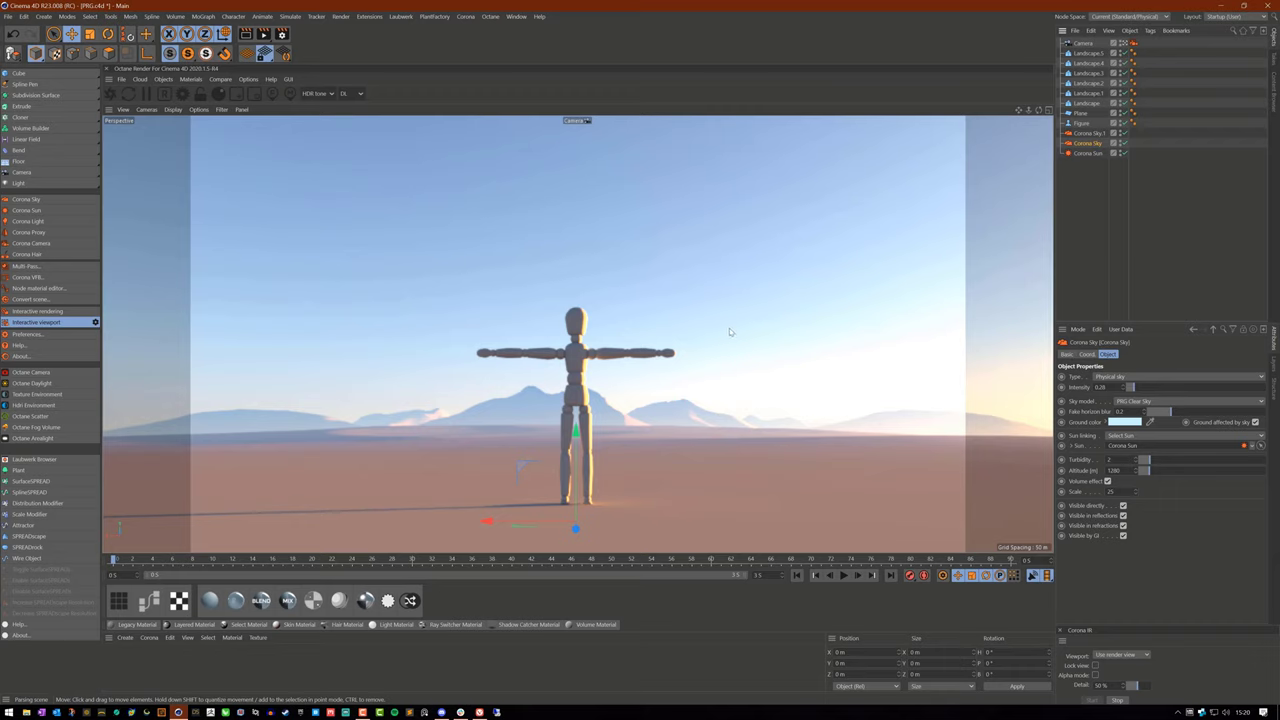
mouse_move(744, 332)
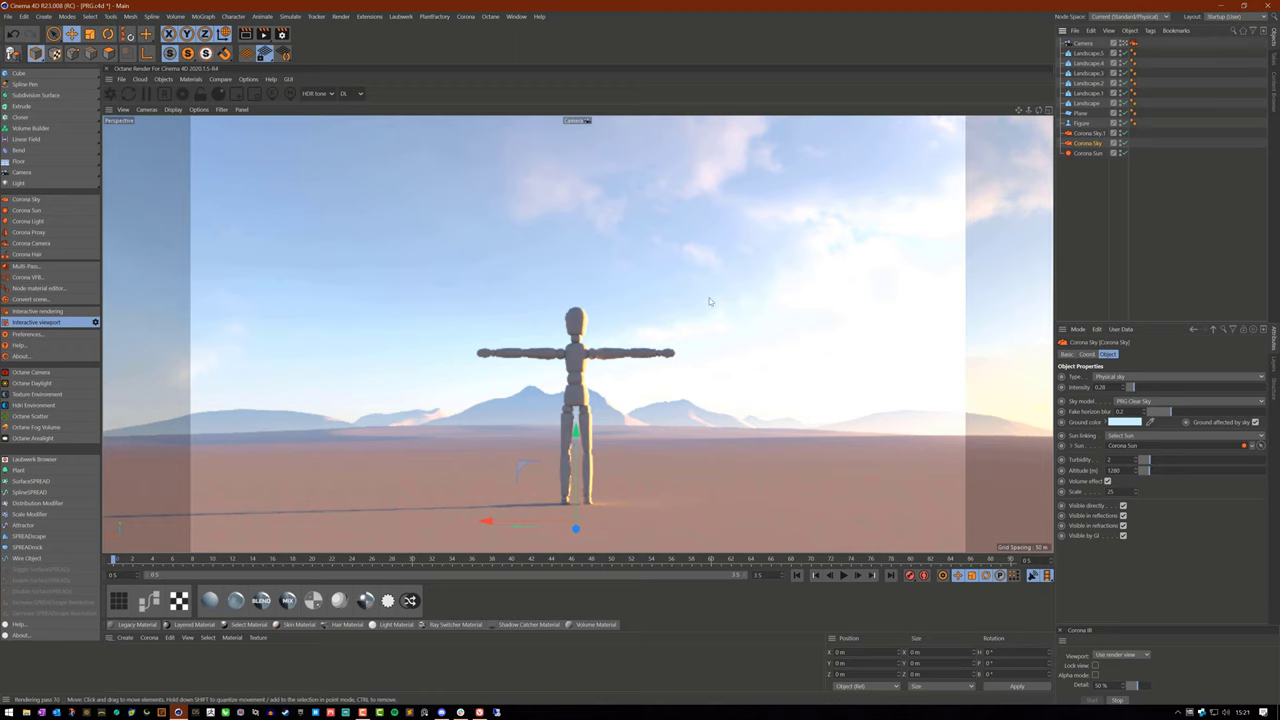
mouse_move(1172, 502)
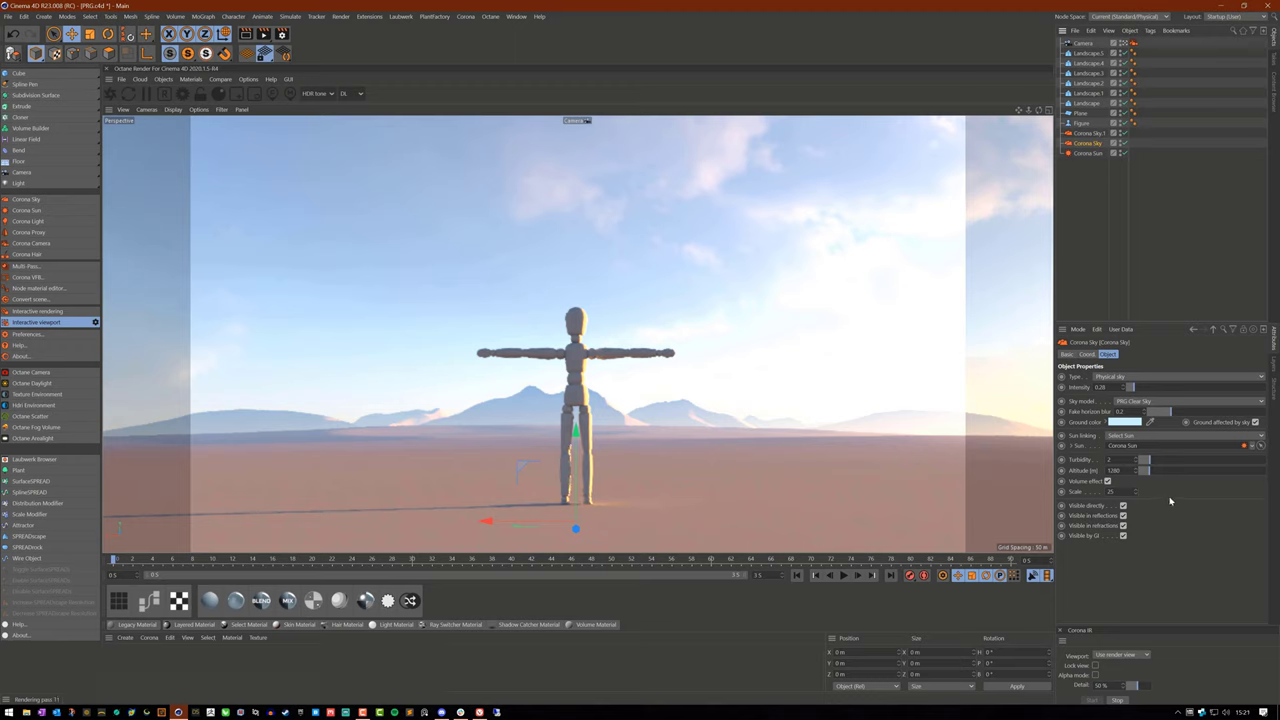
Toggle the Corona Sky volume off and back on to compare haze over the HDRI clouds.
click(1108, 480)
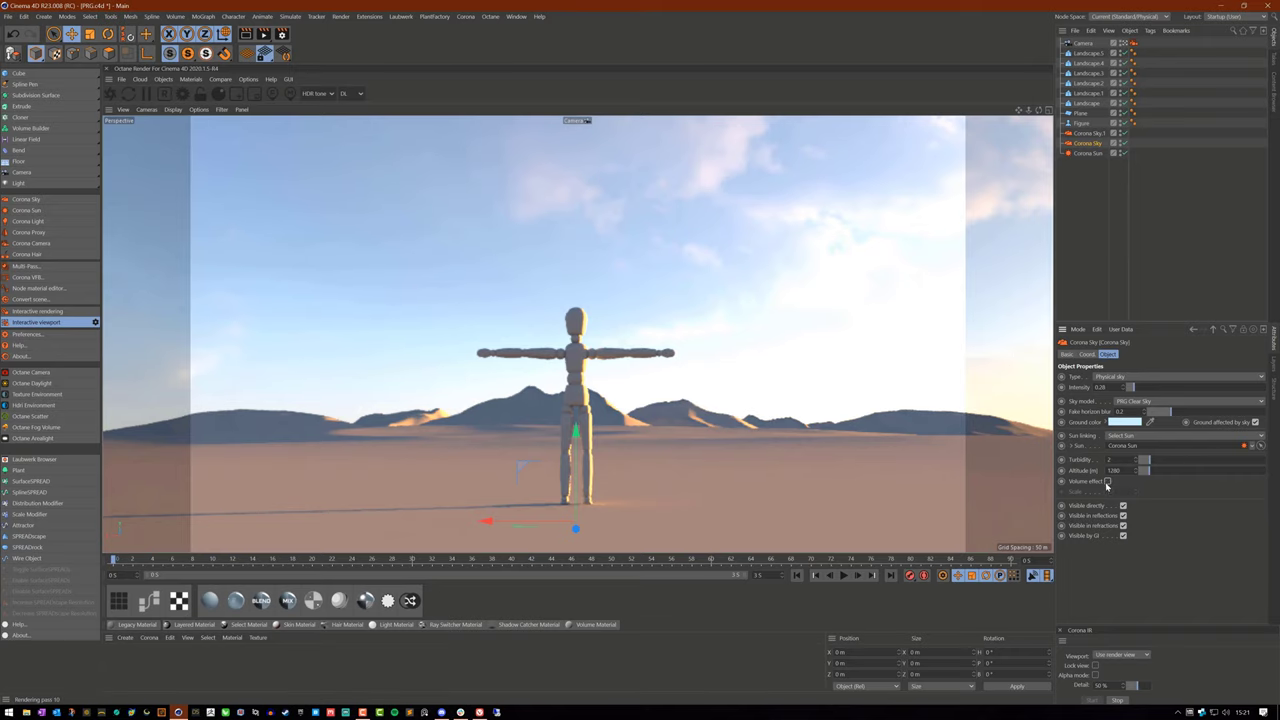
click(1108, 480)
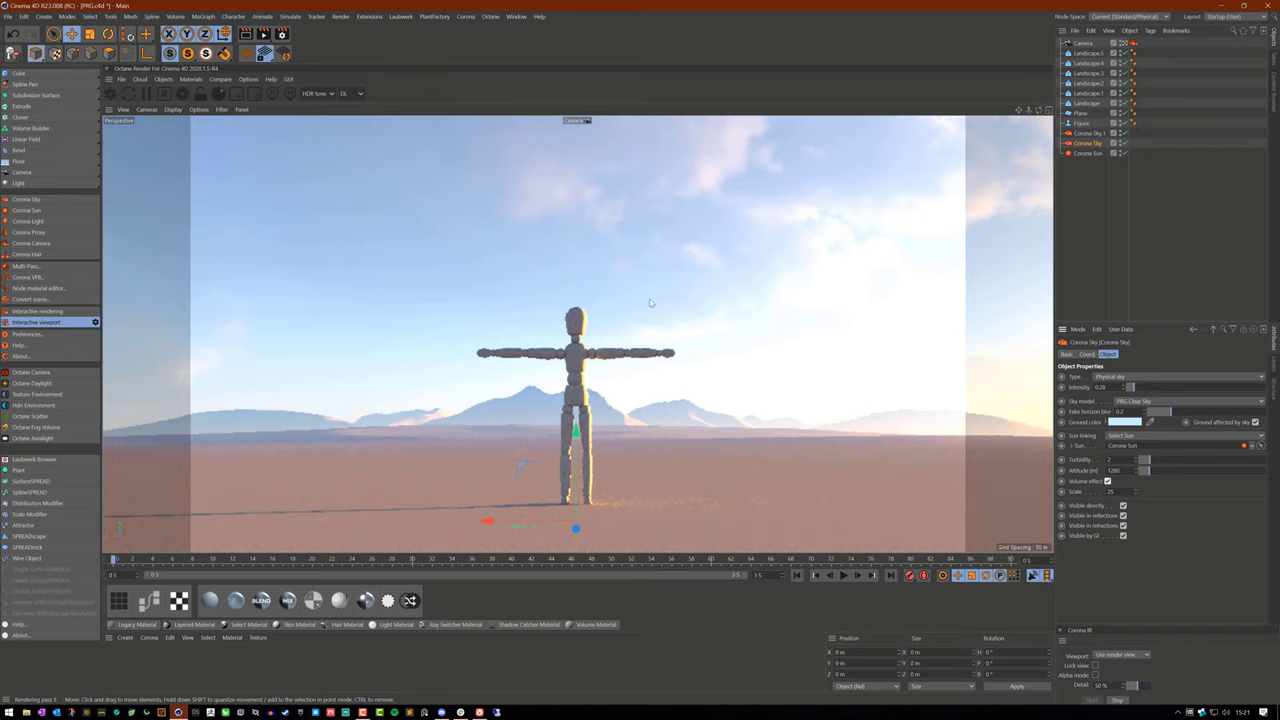
mouse_move(364, 420)
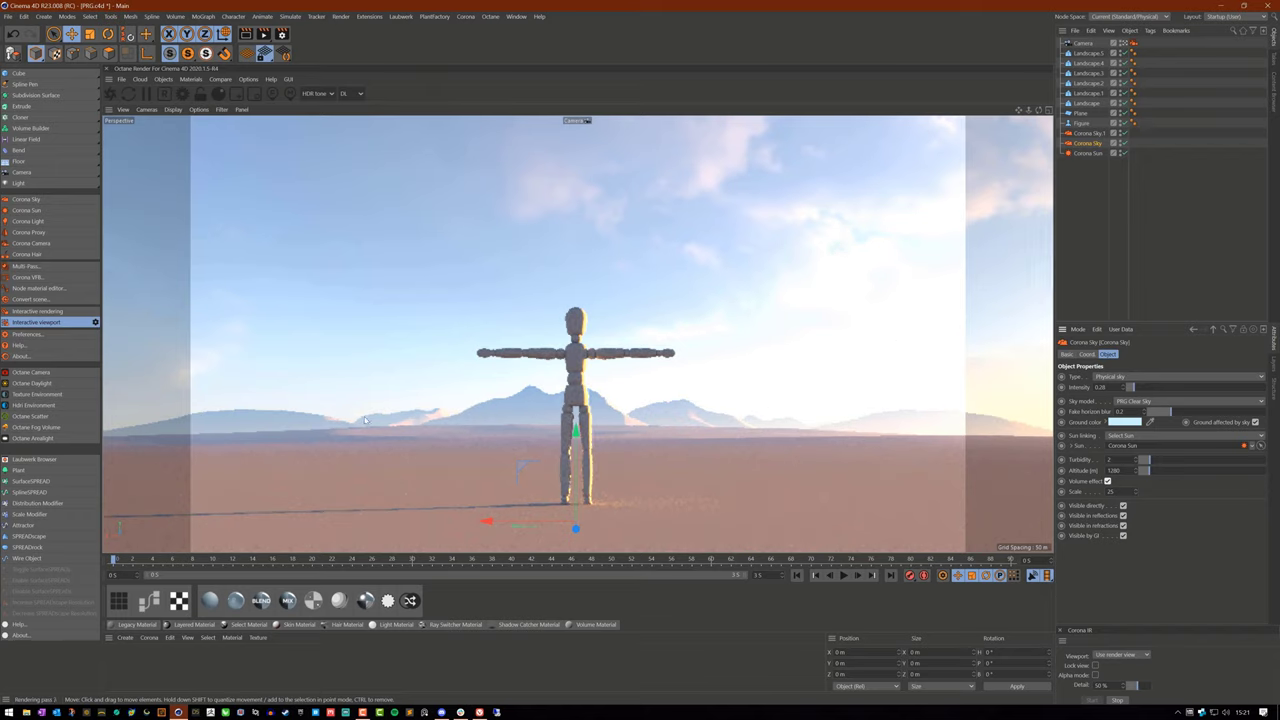
mouse_move(752, 400)
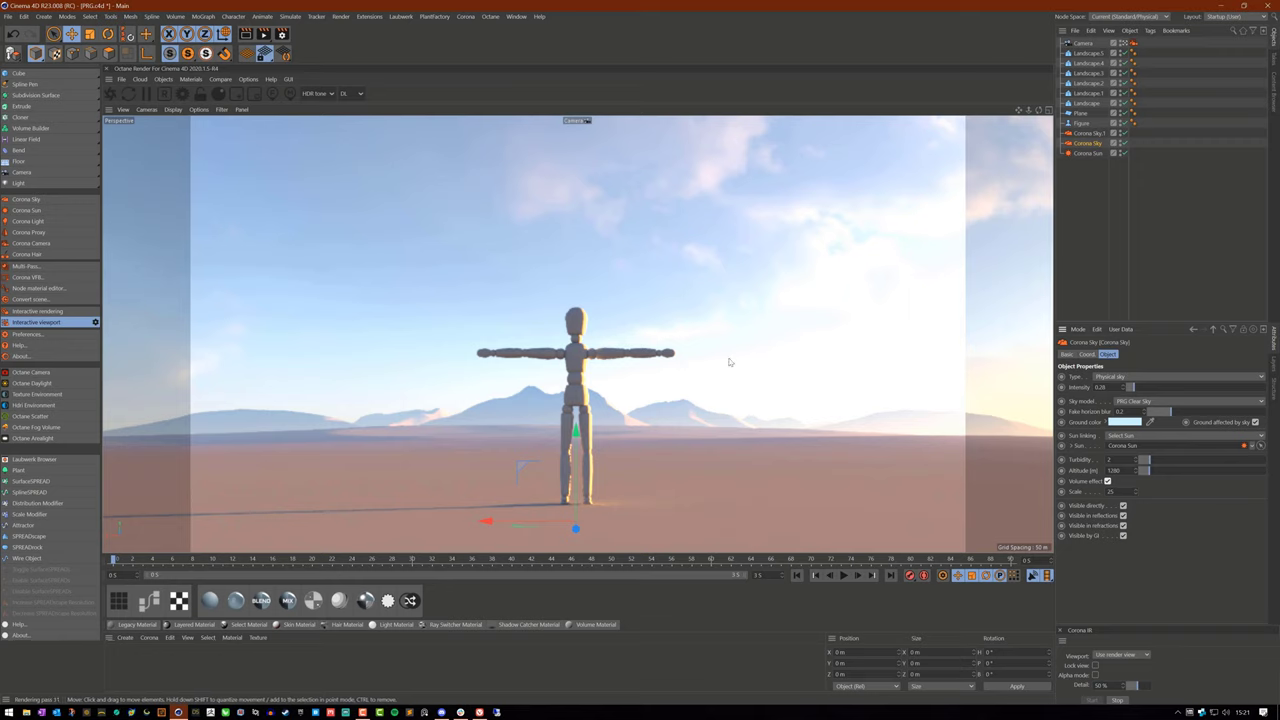
mouse_move(782, 430)
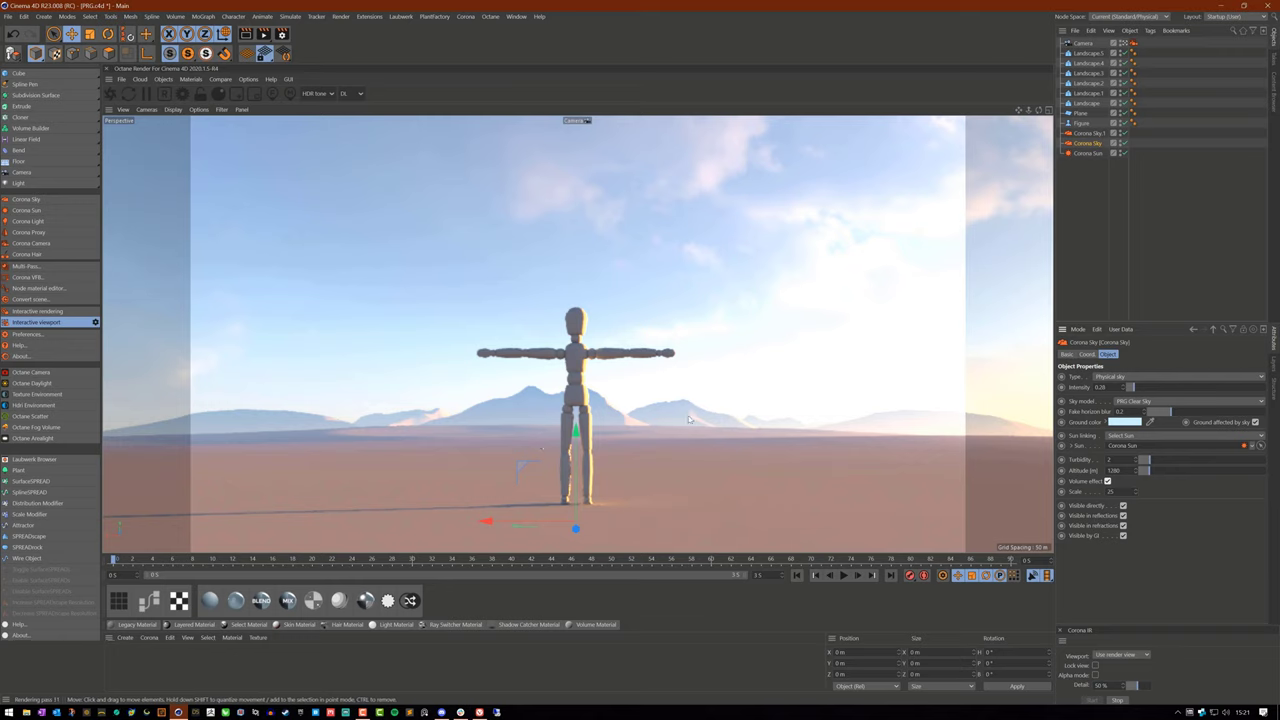
mouse_move(842, 462)
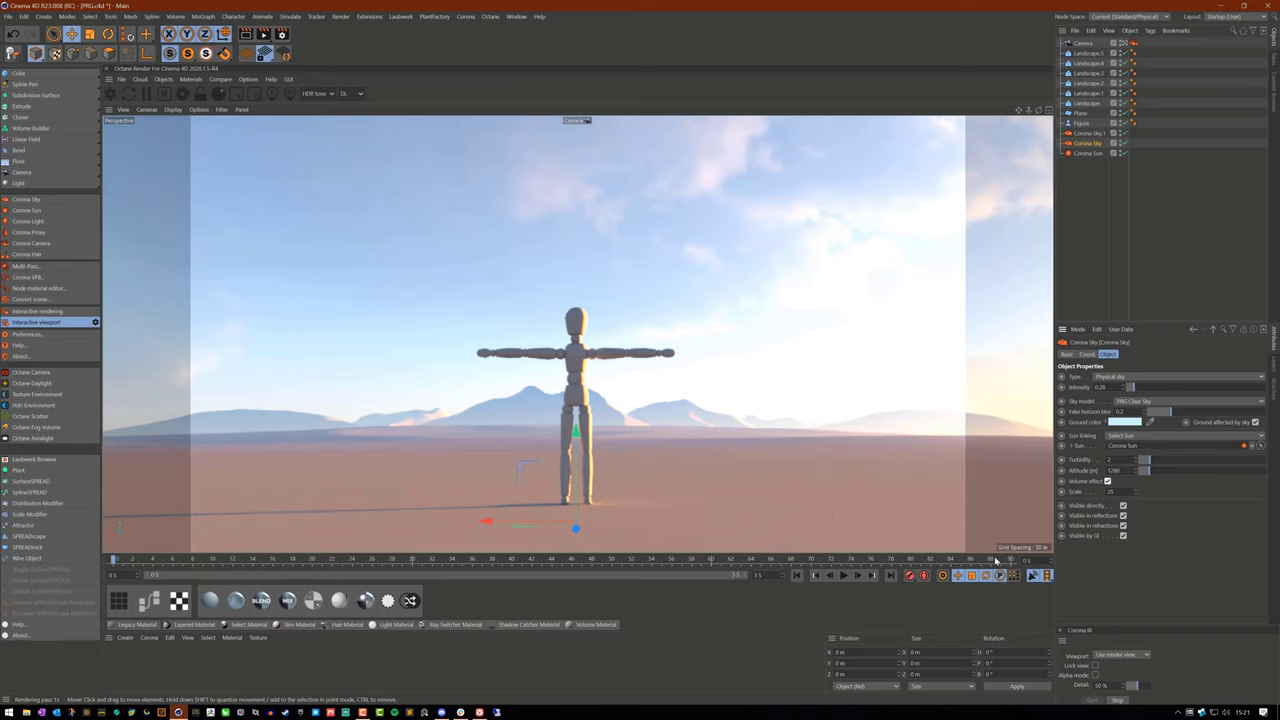
mouse_move(826, 316)
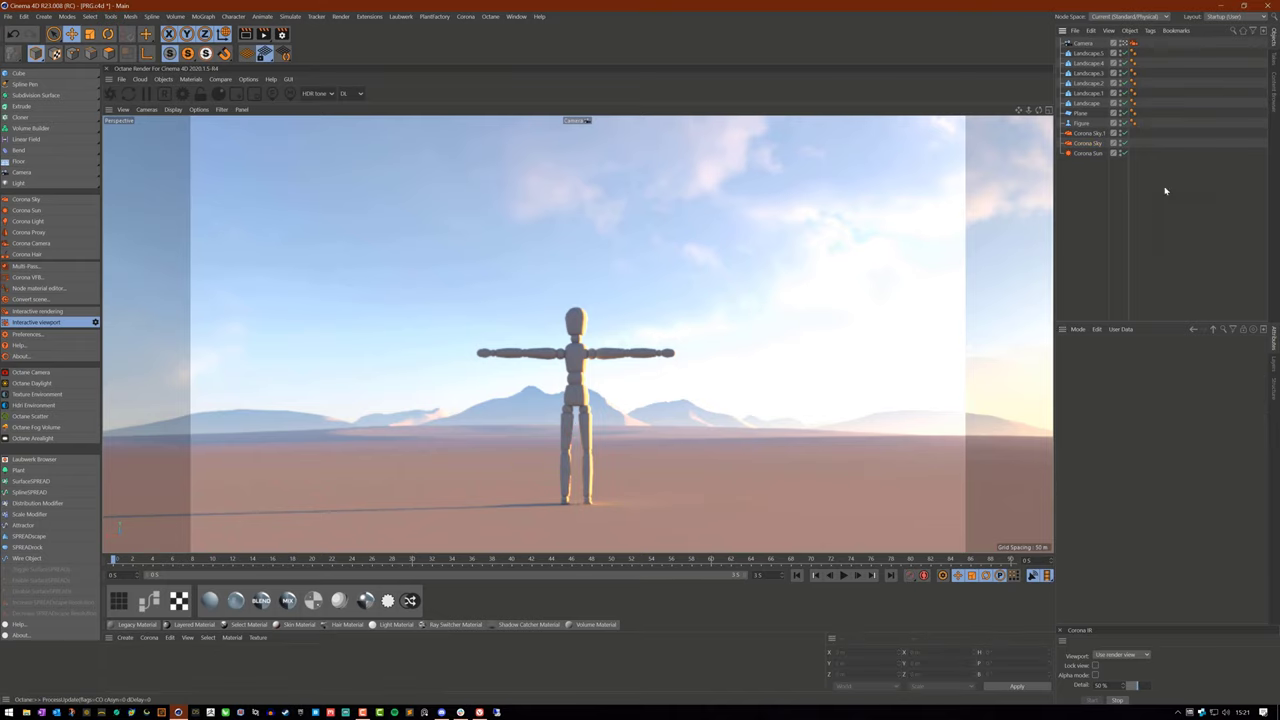
mouse_move(1176, 212)
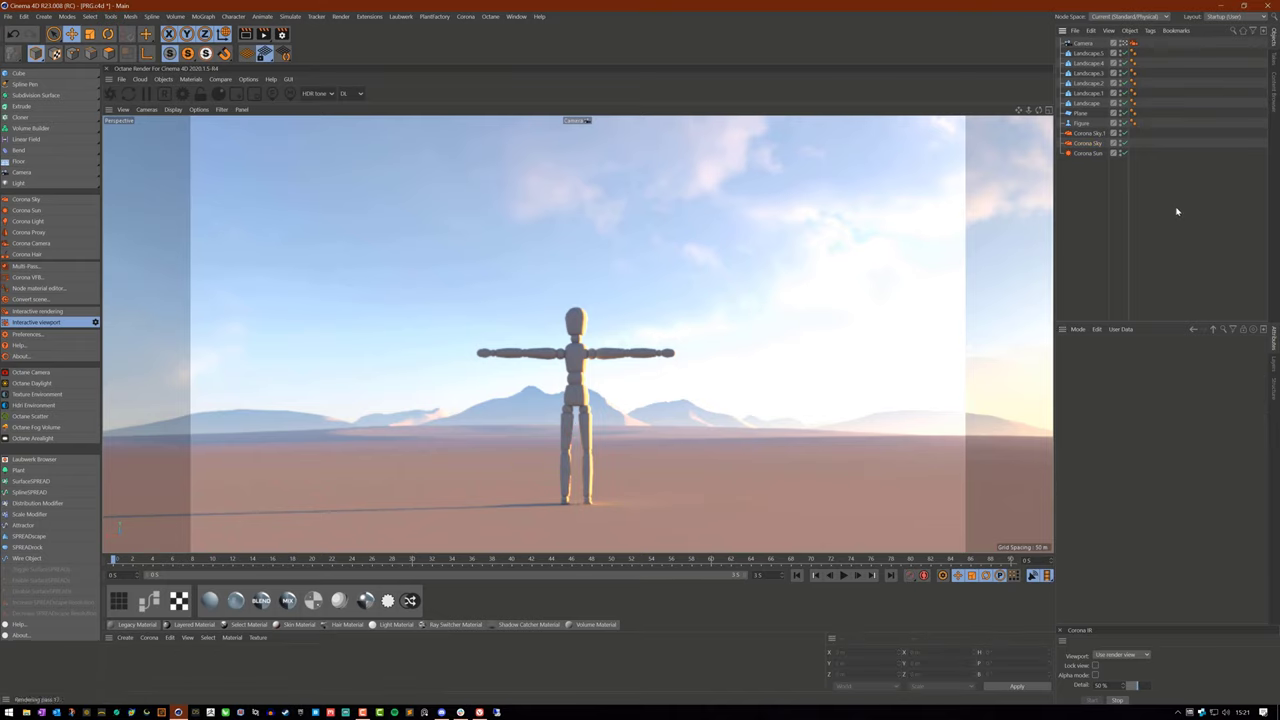